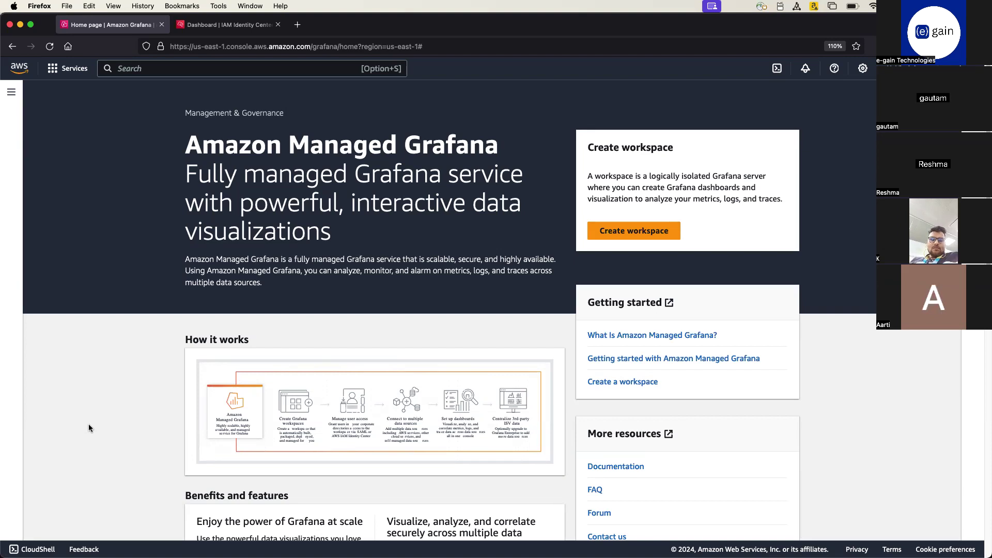
pyautogui.moveTo(392, 330)
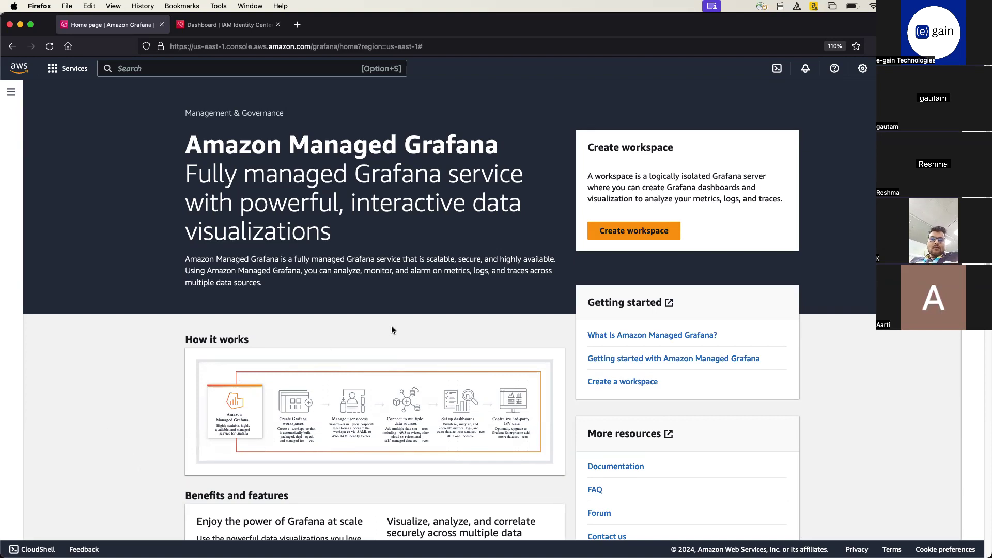
pyautogui.moveTo(443, 119)
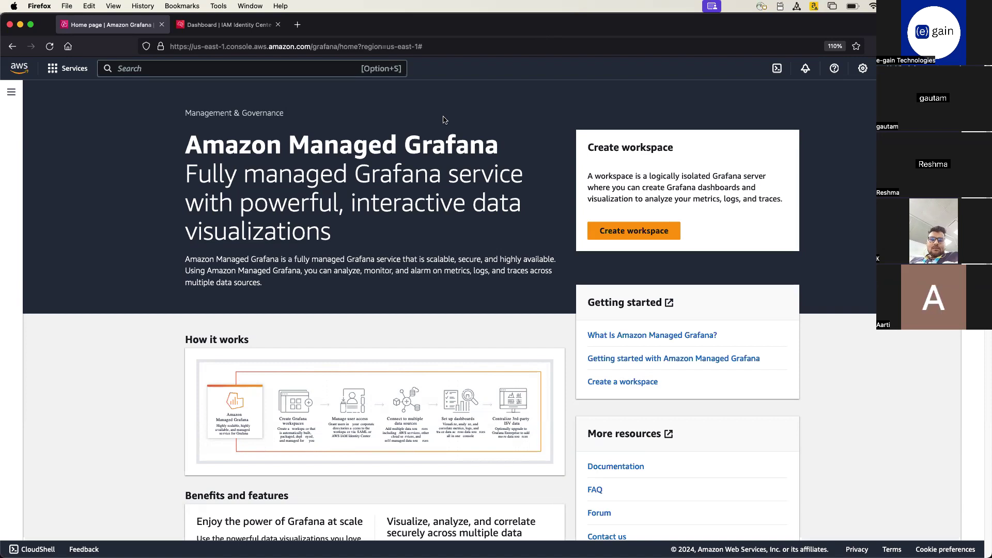
pyautogui.moveTo(135, 386)
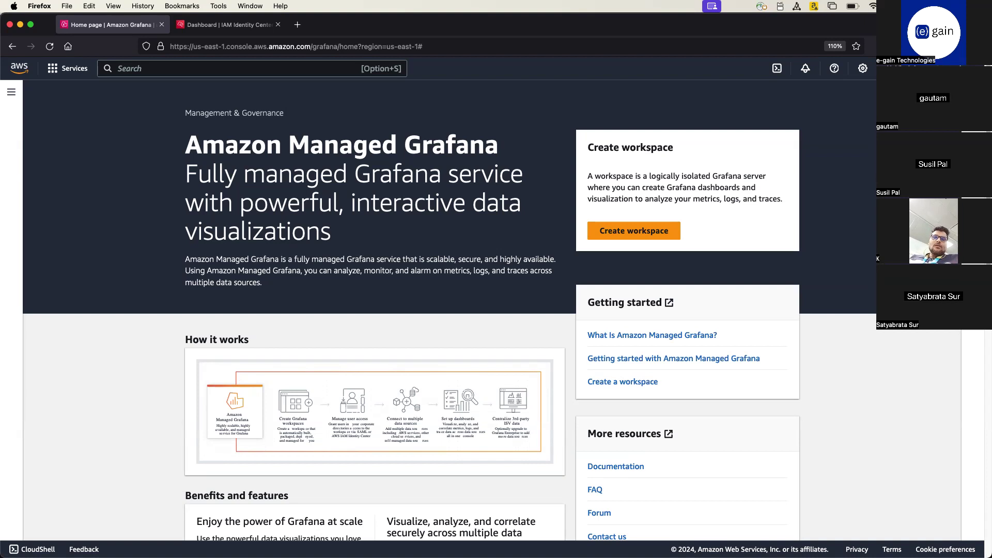
pyautogui.moveTo(536, 48)
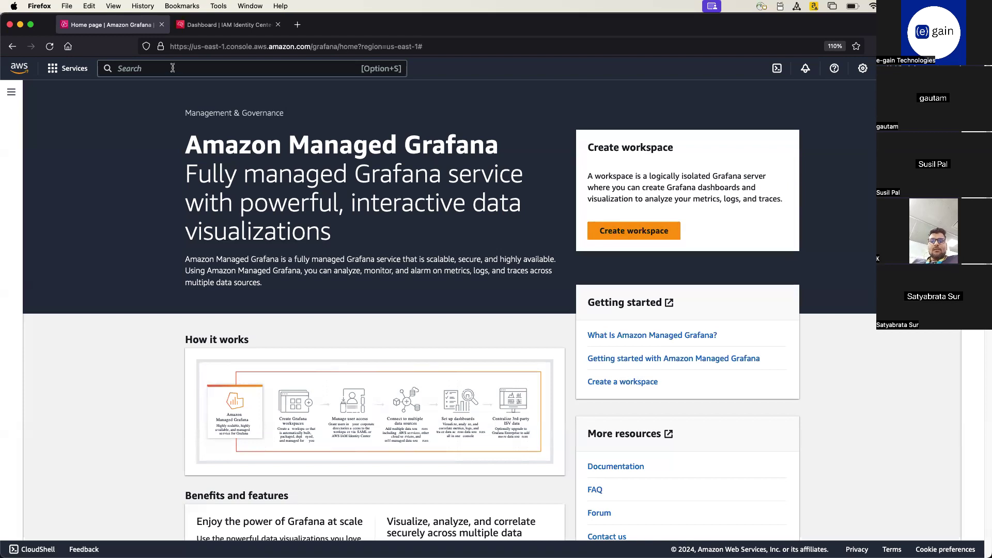
pyautogui.moveTo(185, 158)
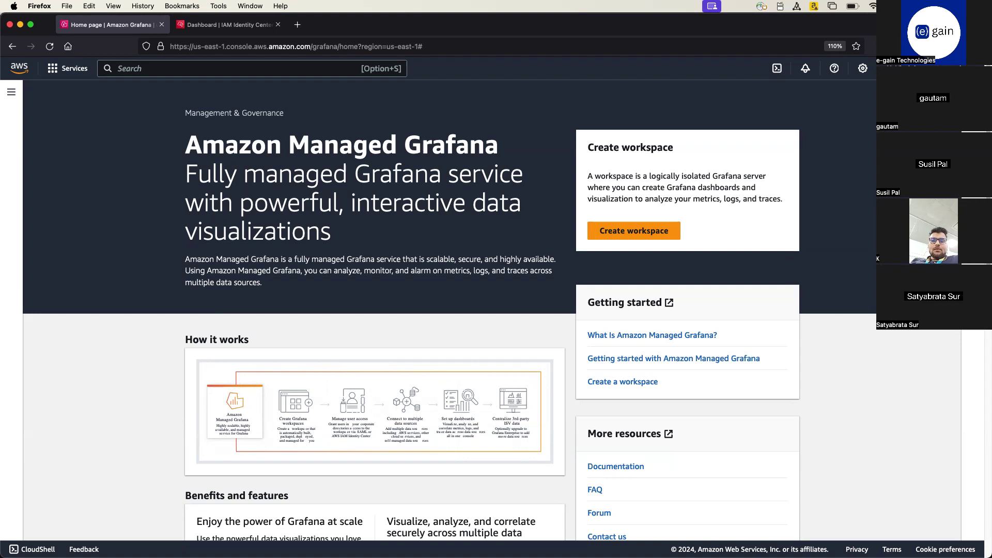
pyautogui.moveTo(139, 401)
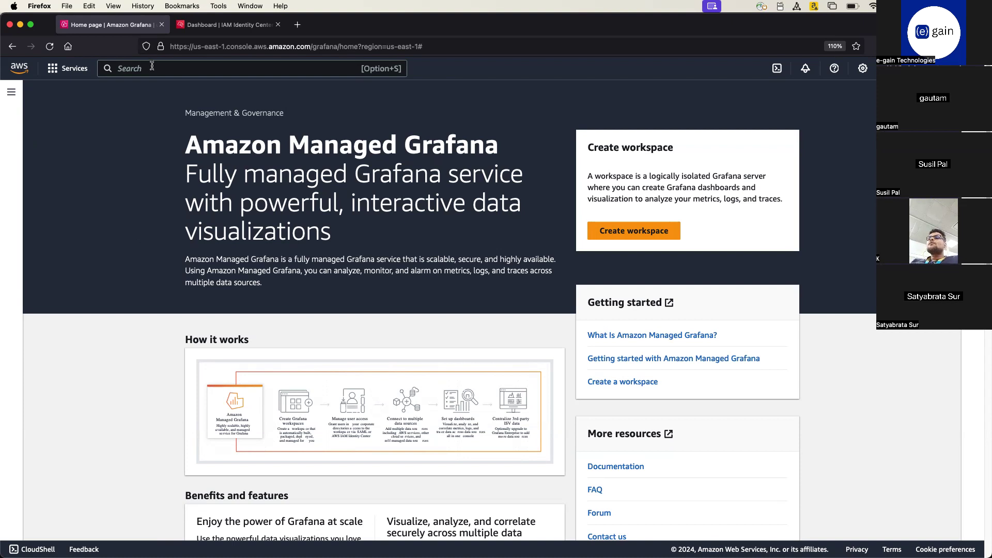
# - Open the AWS console home in a new tab and switch to it
pyautogui.rightClick(19, 68)
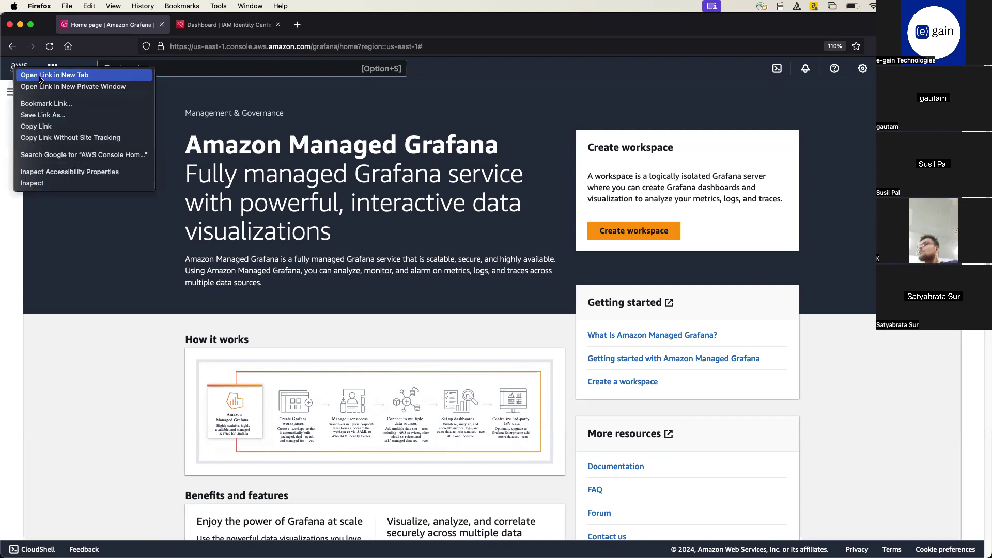
pyautogui.click(57, 75)
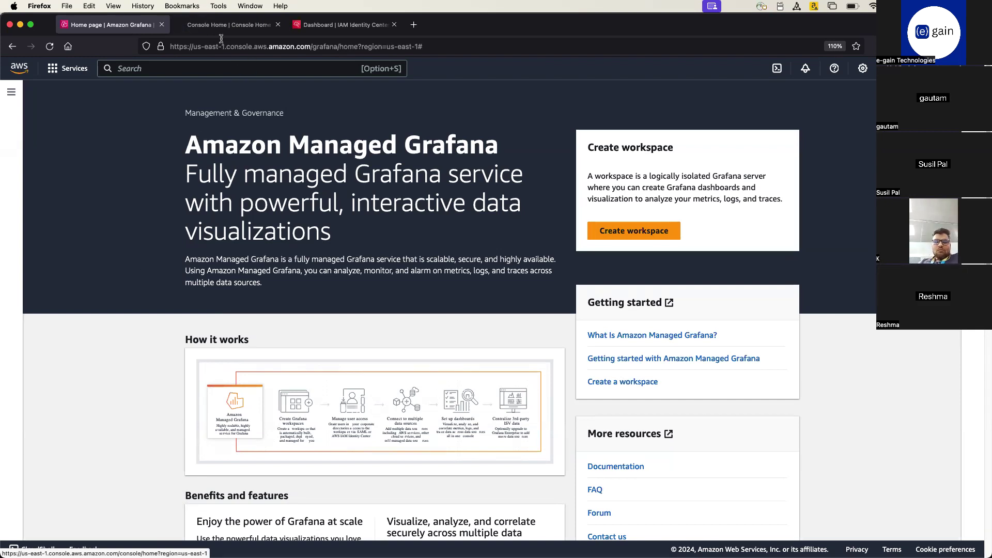
pyautogui.click(228, 25)
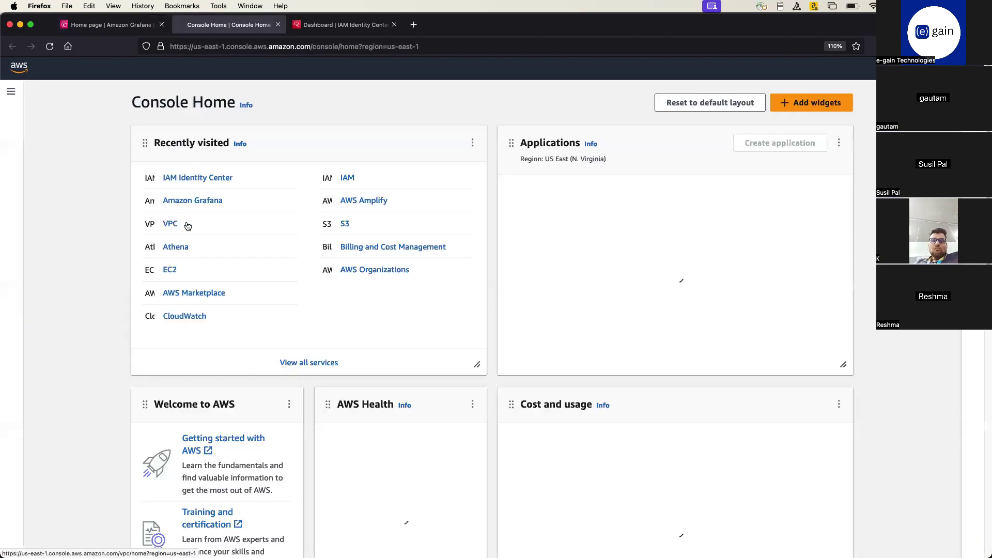
# - Open VPC's Your VPCs list and select grafana-vpc to view its details
pyautogui.click(170, 224)
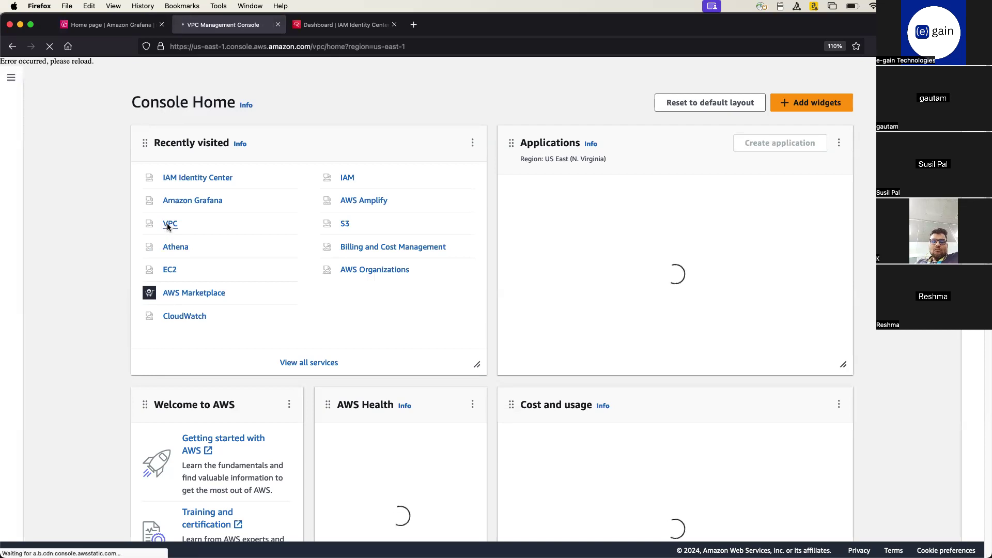
pyautogui.click(170, 224)
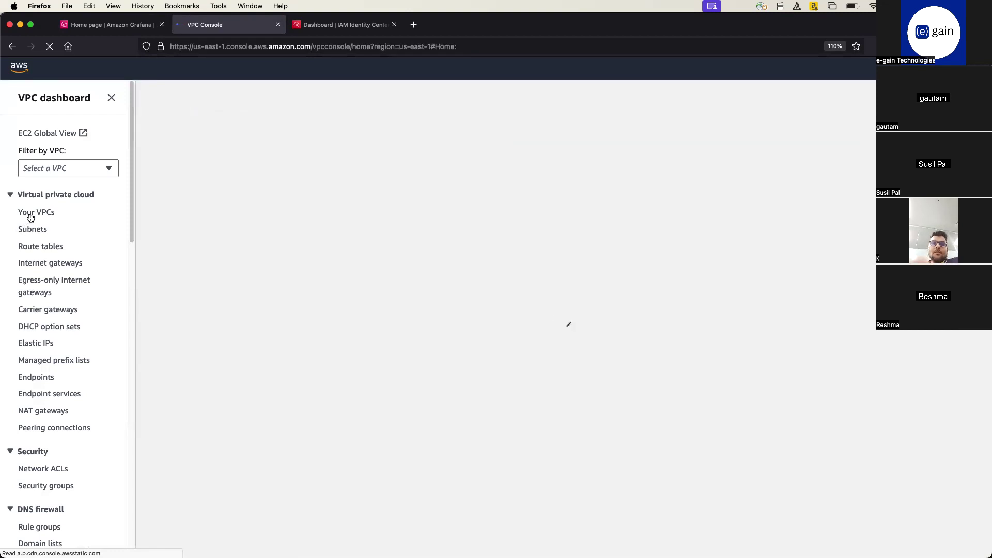
pyautogui.click(37, 212)
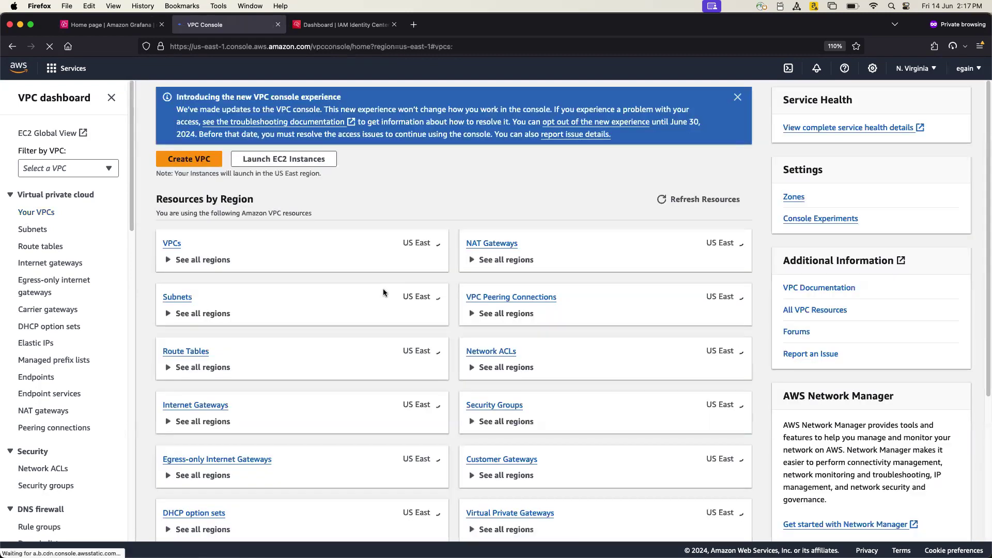
pyautogui.click(37, 212)
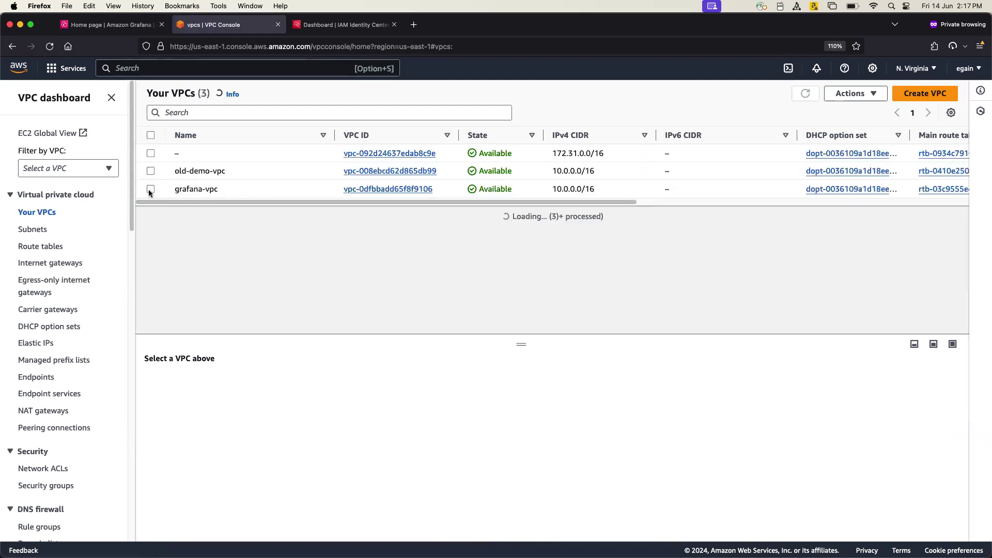
pyautogui.click(151, 188)
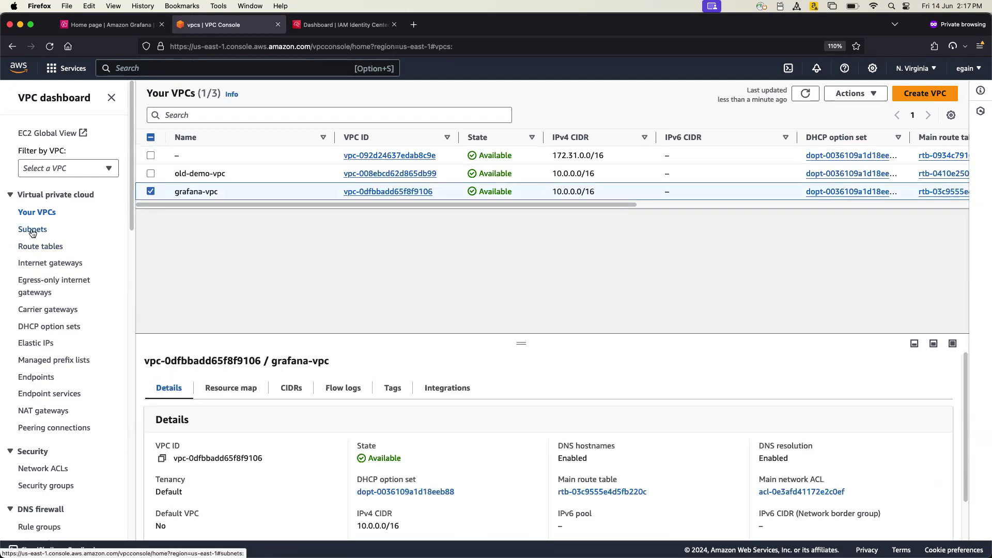
# - Select grafana-subnet-private1-us-east-1a and view its route table's 0.0.0.0/0 NAT route
pyautogui.click(32, 229)
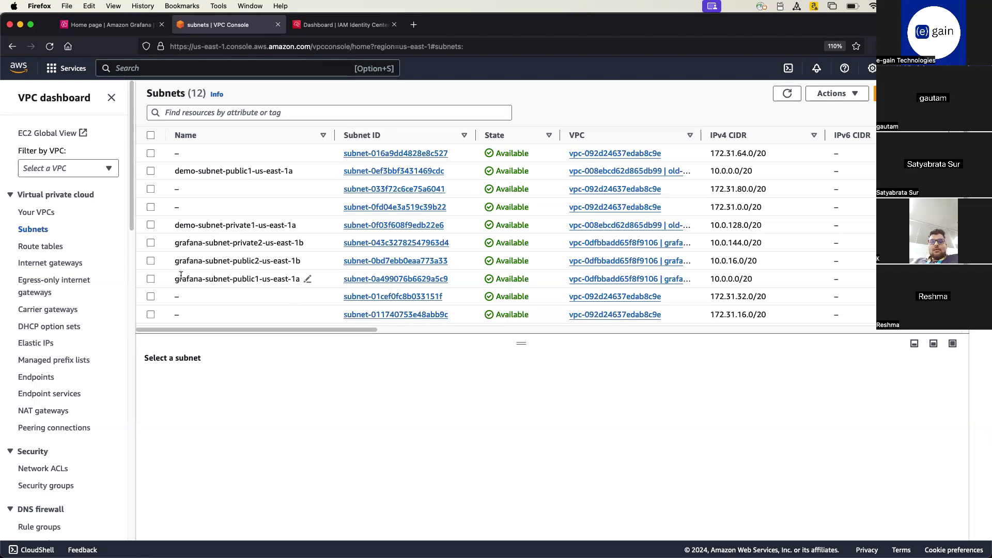
pyautogui.moveTo(247, 293)
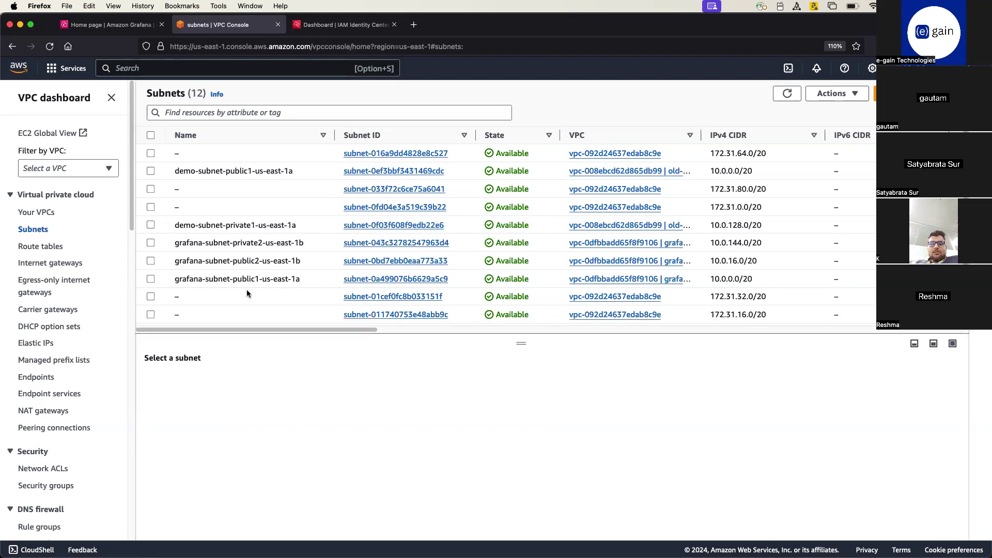
pyautogui.scroll(-3)
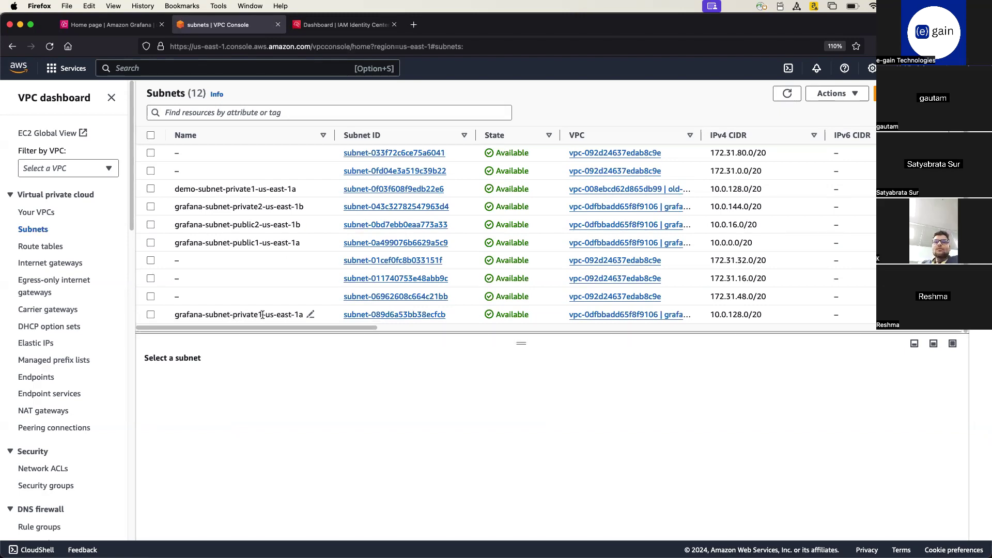
pyautogui.doubleClick(247, 315)
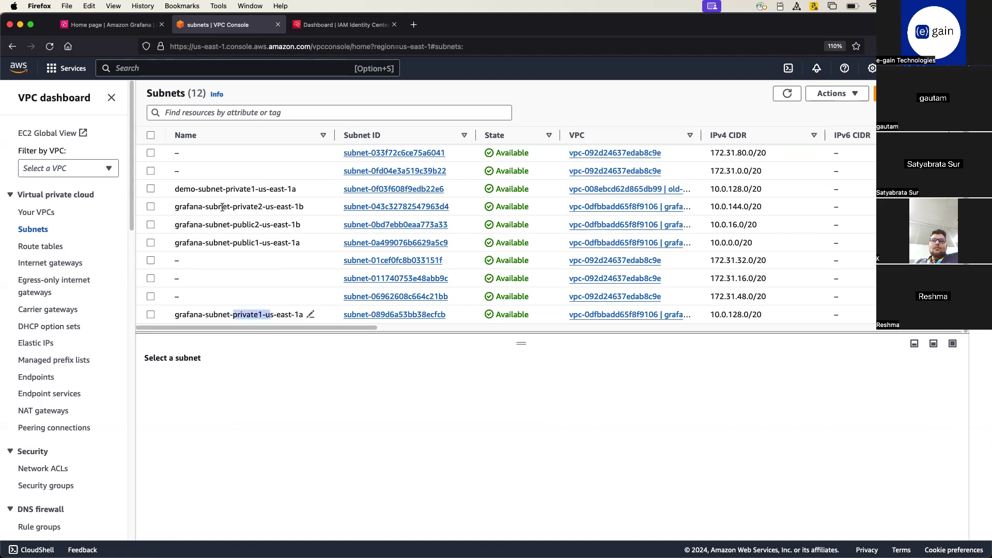
pyautogui.click(151, 206)
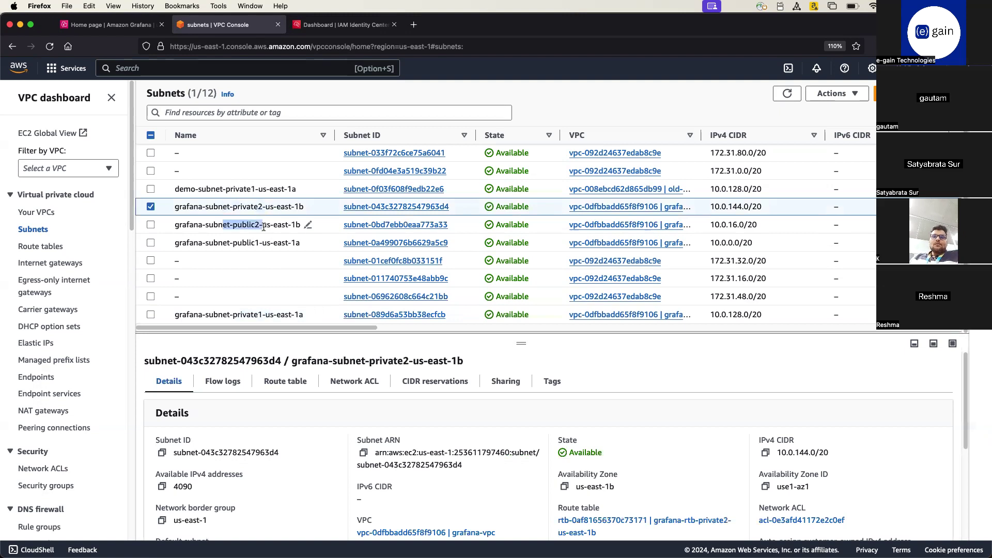
pyautogui.click(222, 225)
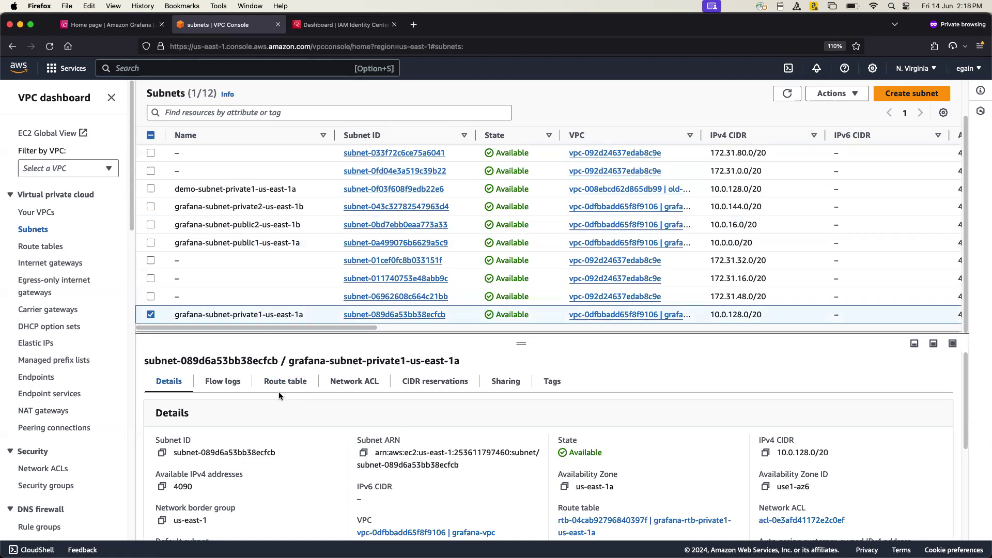
pyautogui.click(286, 381)
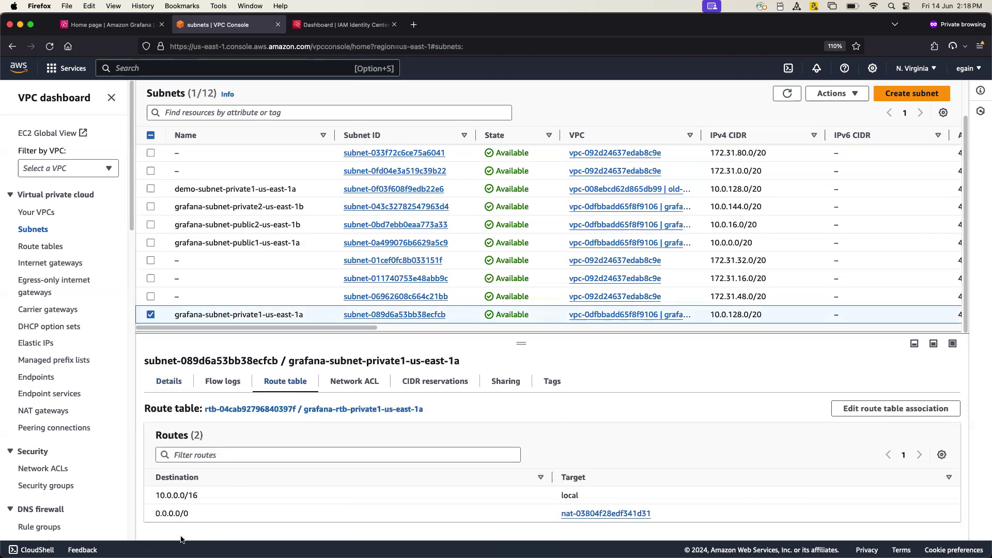
pyautogui.doubleClick(172, 513)
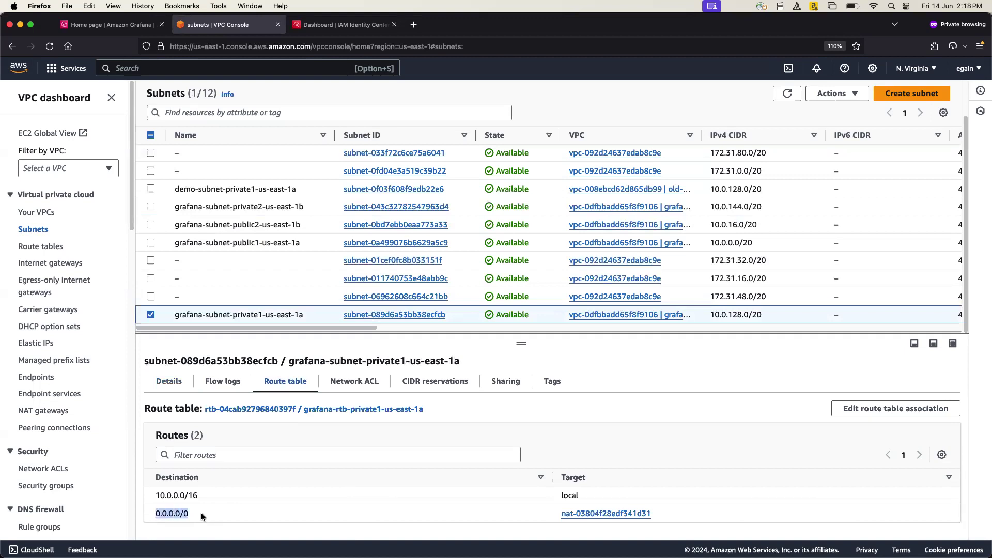
pyautogui.moveTo(573, 514)
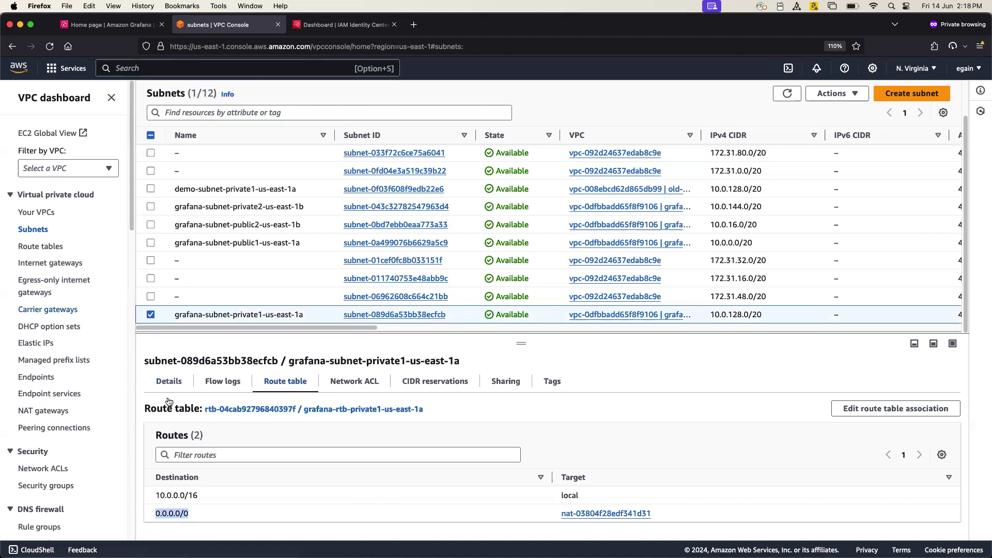
pyautogui.click(44, 410)
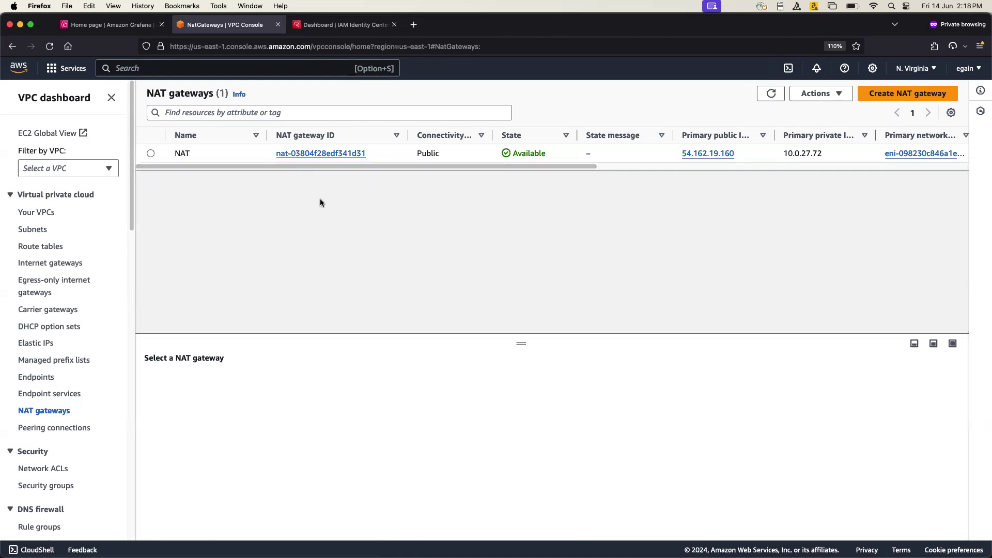
pyautogui.moveTo(261, 211)
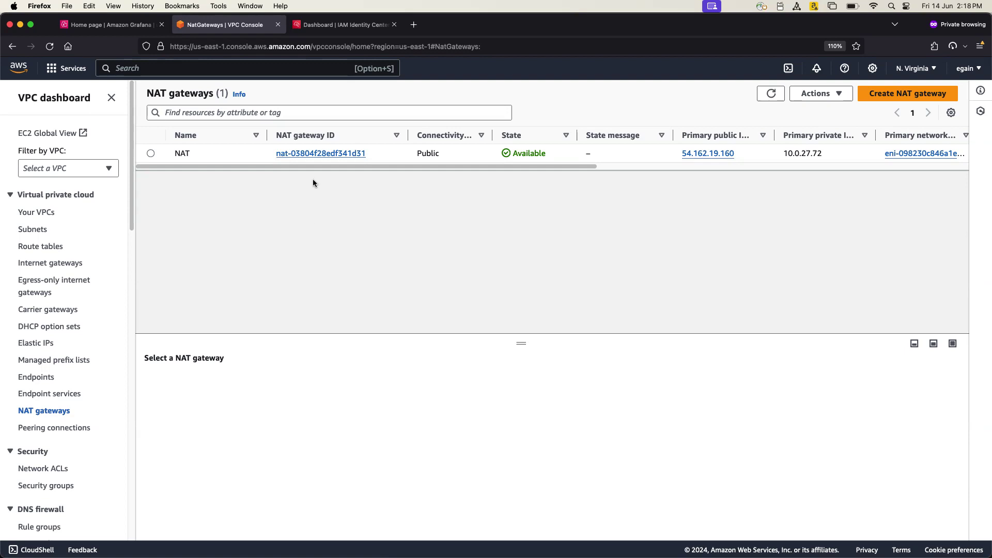
pyautogui.moveTo(327, 174)
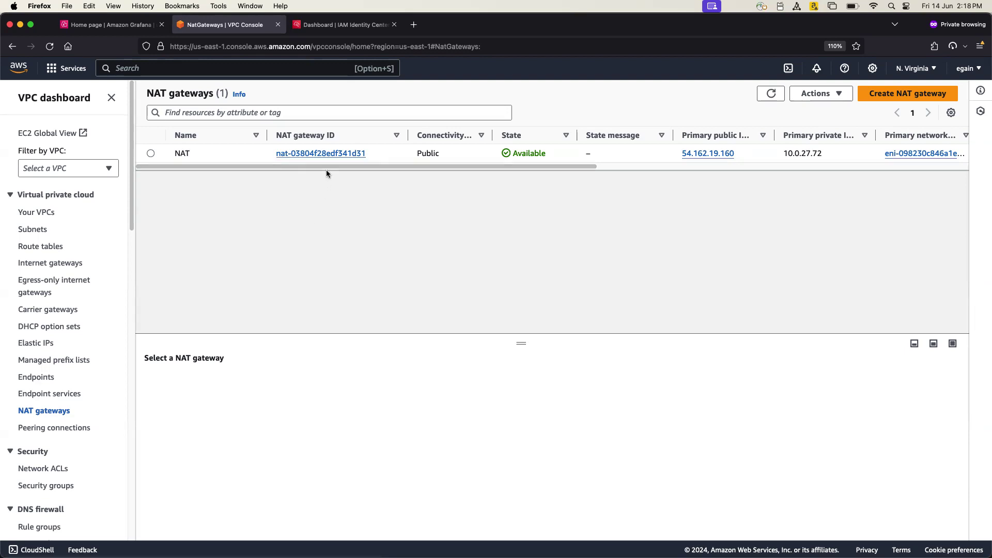
pyautogui.moveTo(330, 186)
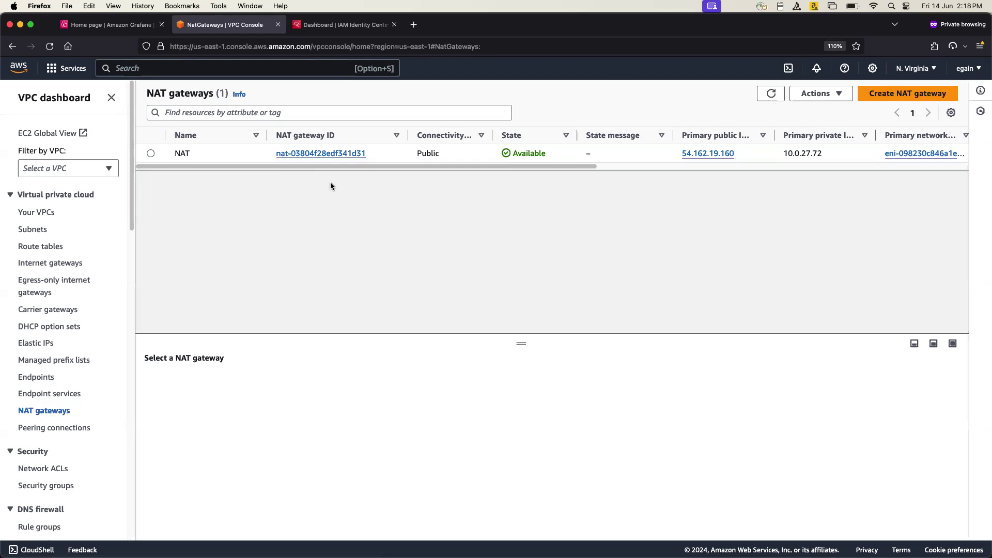
pyautogui.moveTo(108, 247)
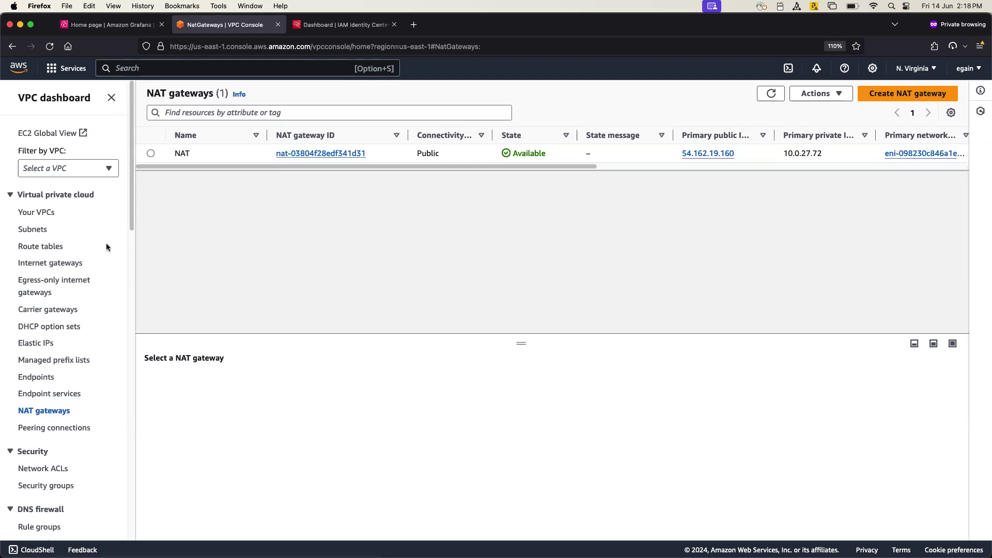
pyautogui.moveTo(281, 233)
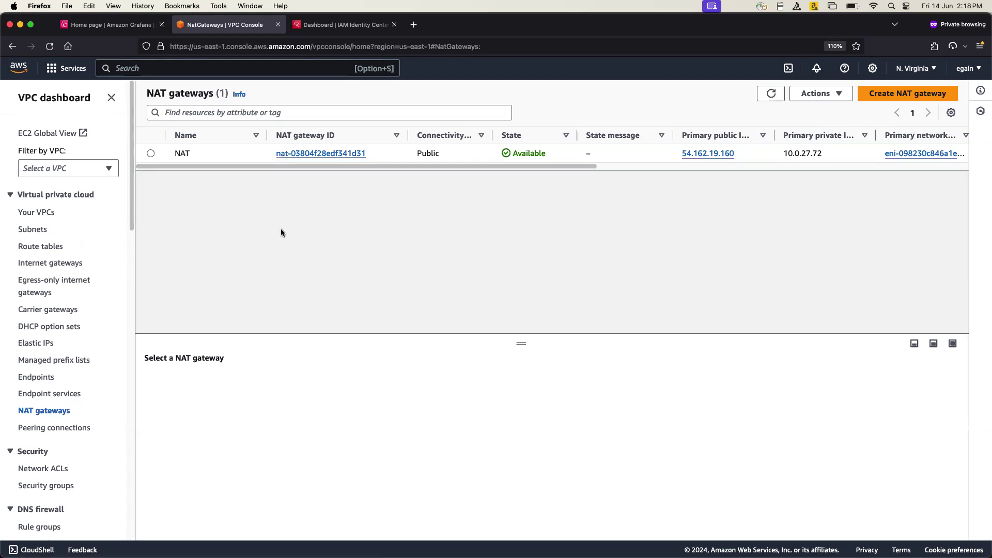
pyautogui.moveTo(162, 193)
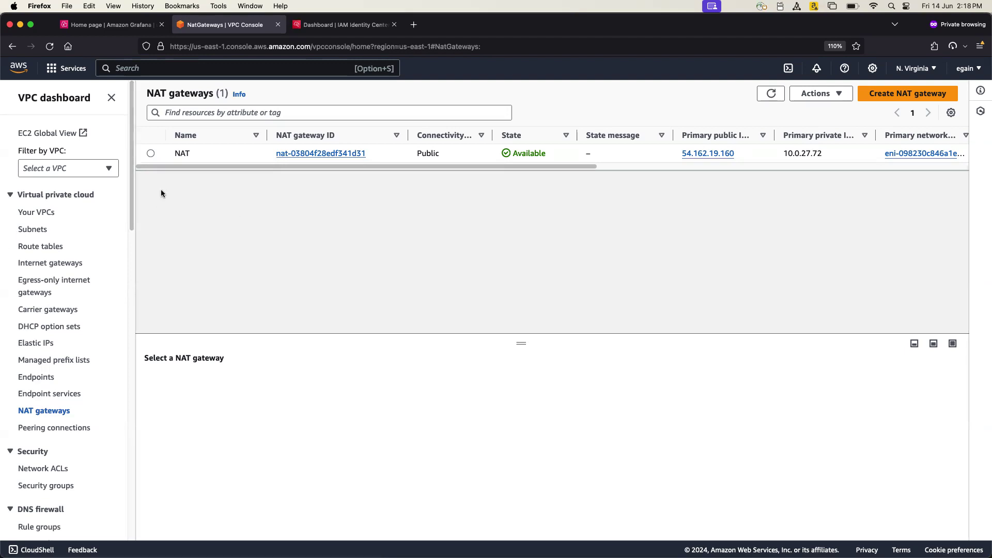
pyautogui.moveTo(453, 130)
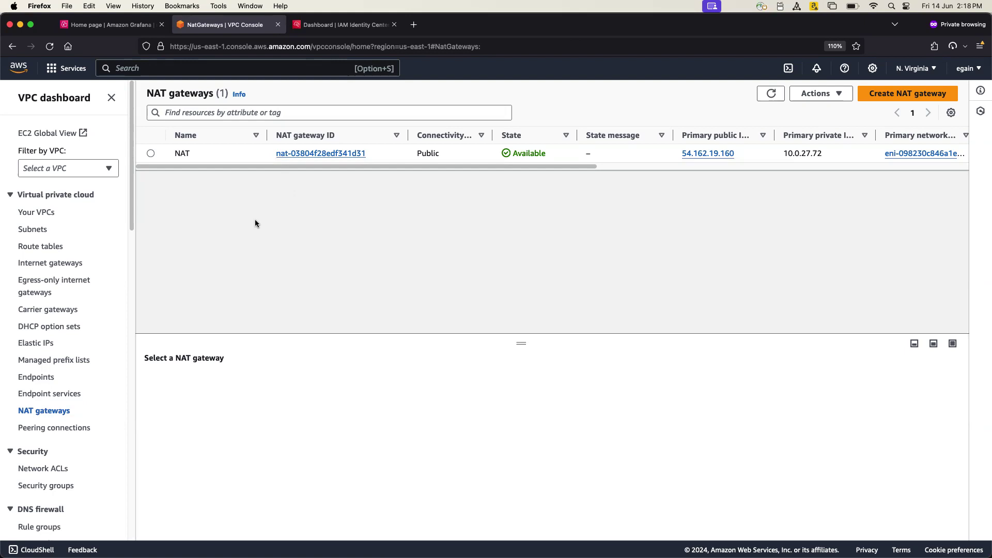
pyautogui.moveTo(186, 200)
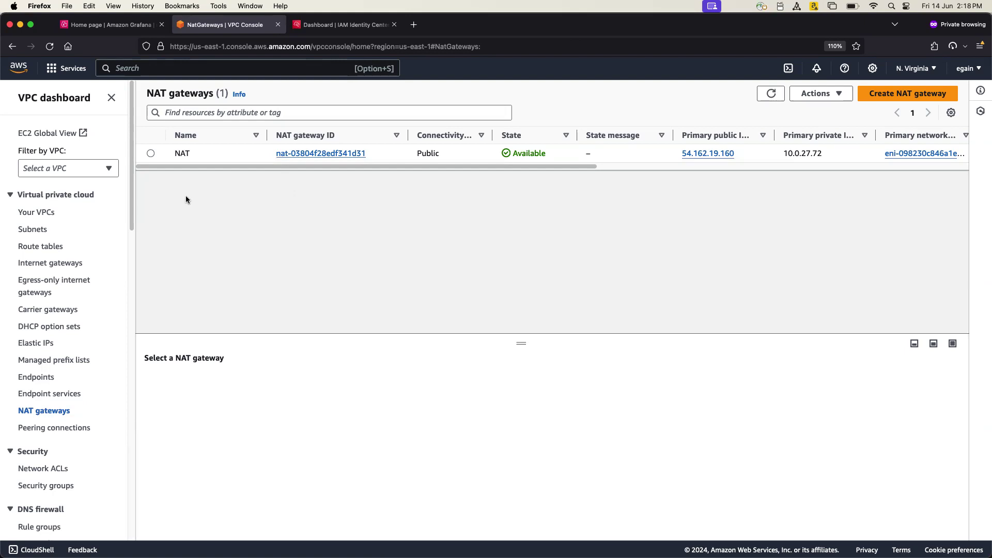
pyautogui.moveTo(217, 245)
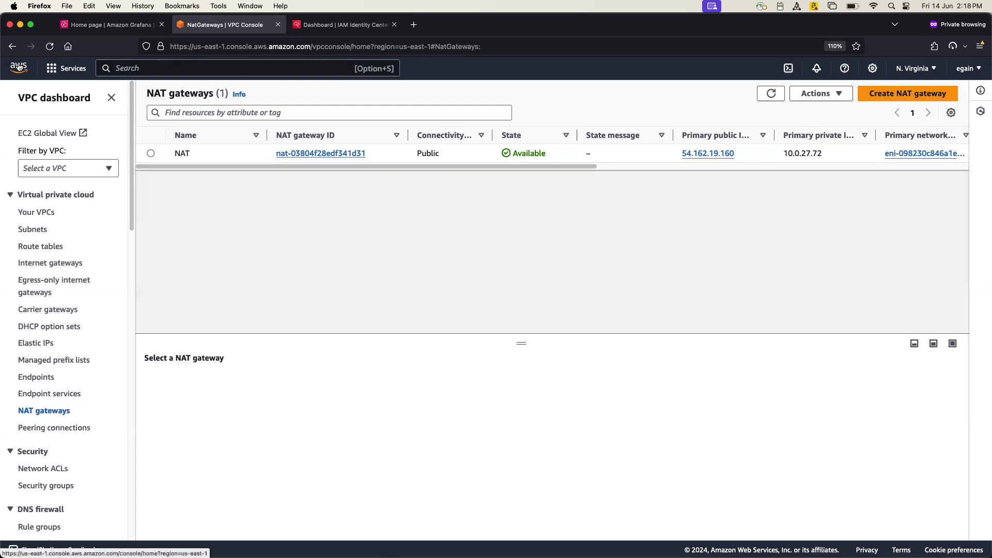
# - Open the console home in a new tab and go to the EC2 service
pyautogui.rightClick(18, 68)
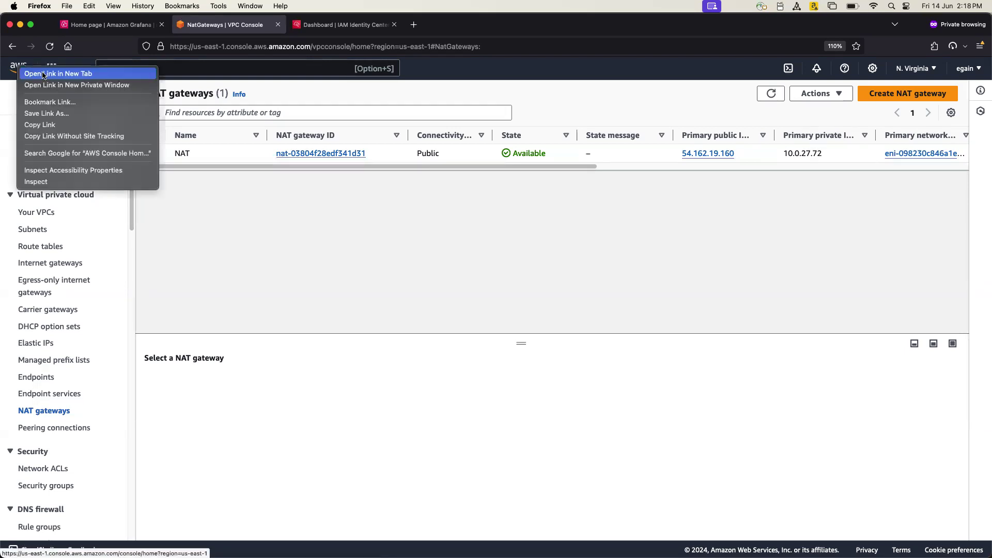
pyautogui.click(58, 74)
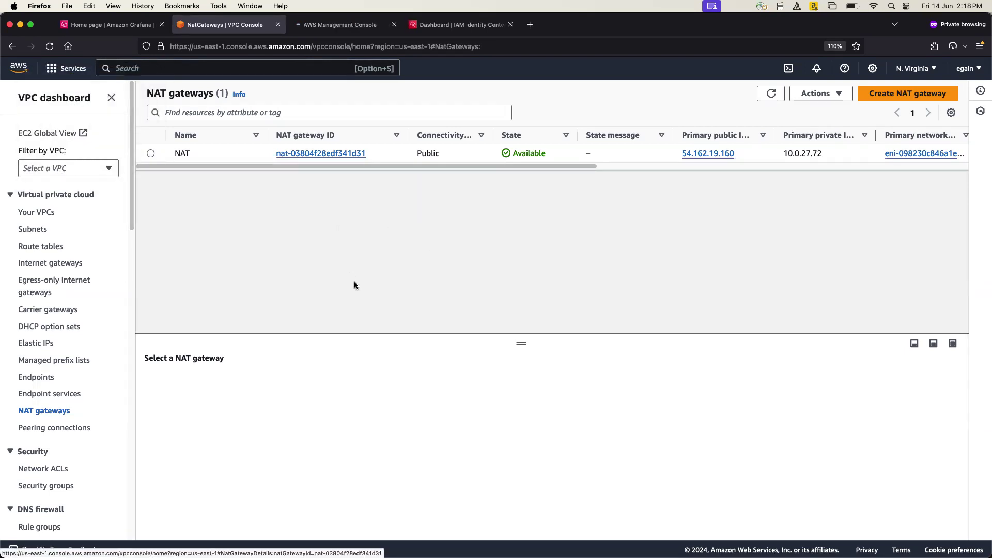
pyautogui.click(342, 24)
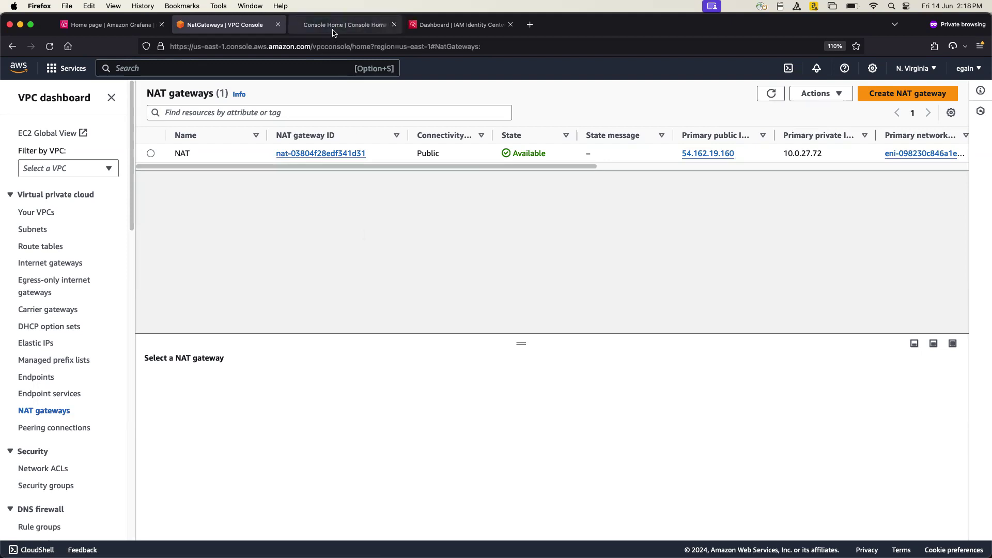
pyautogui.click(345, 25)
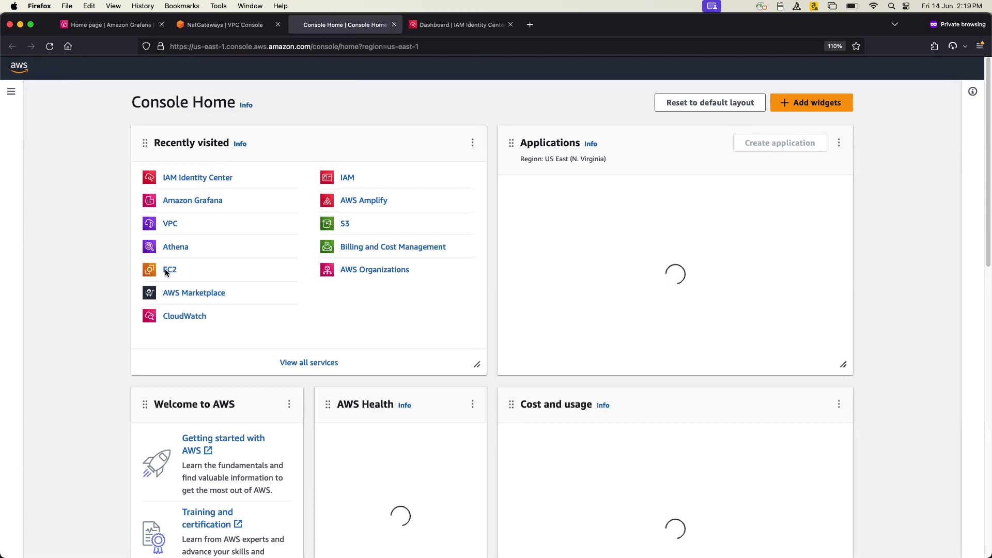
pyautogui.click(170, 270)
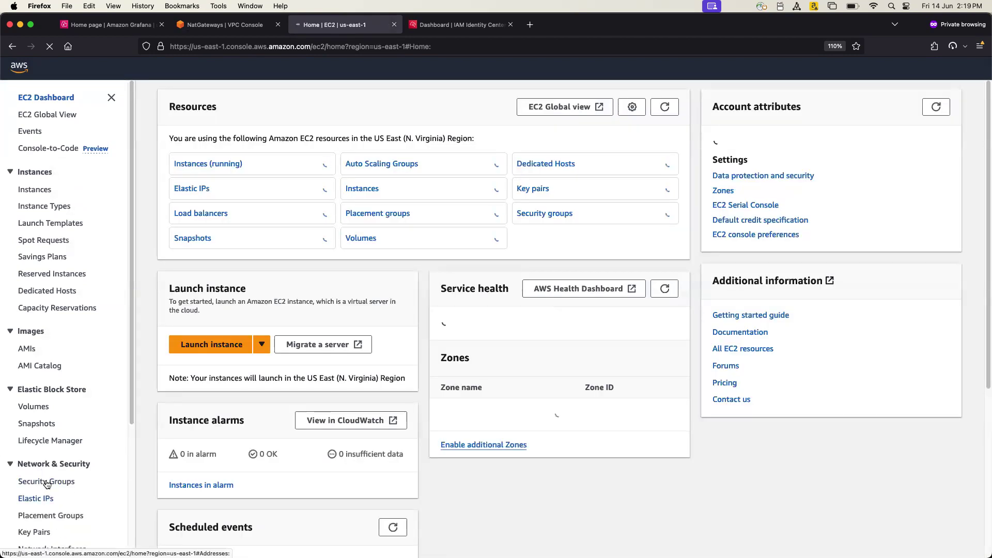
# - Check the grafana security group's all-traffic inbound rule, then search 'amazon m' from the Grafana tab
pyautogui.click(46, 482)
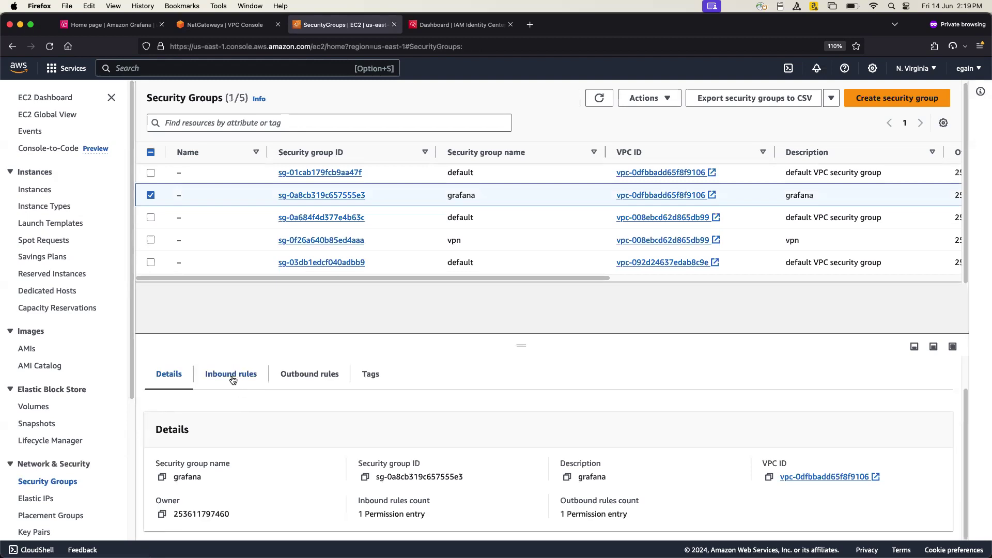
pyautogui.click(231, 375)
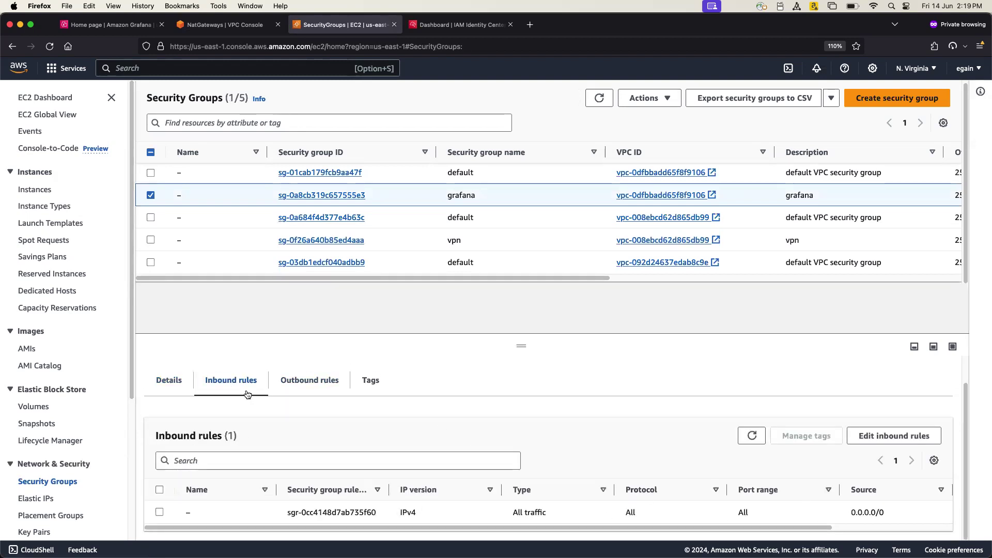
pyautogui.moveTo(277, 372)
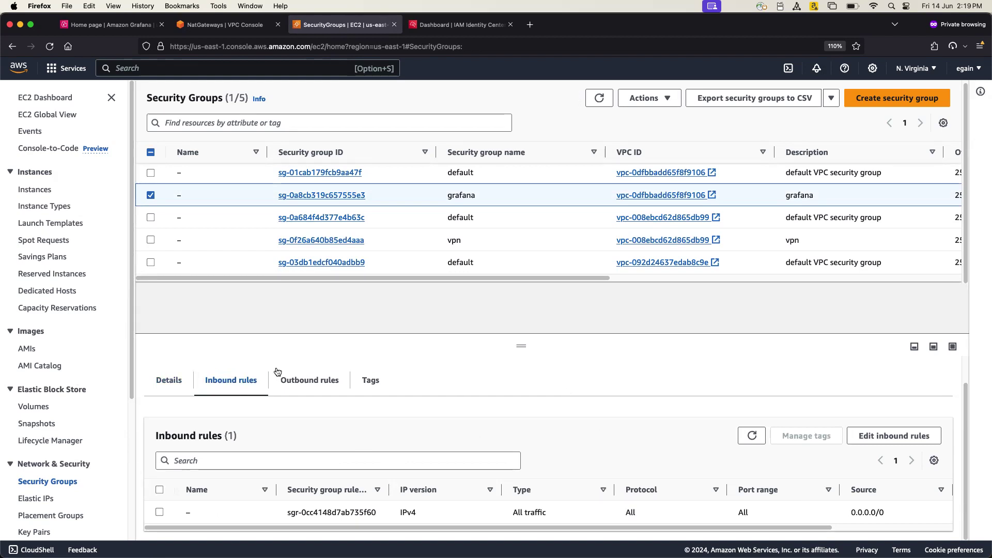
pyautogui.click(108, 25)
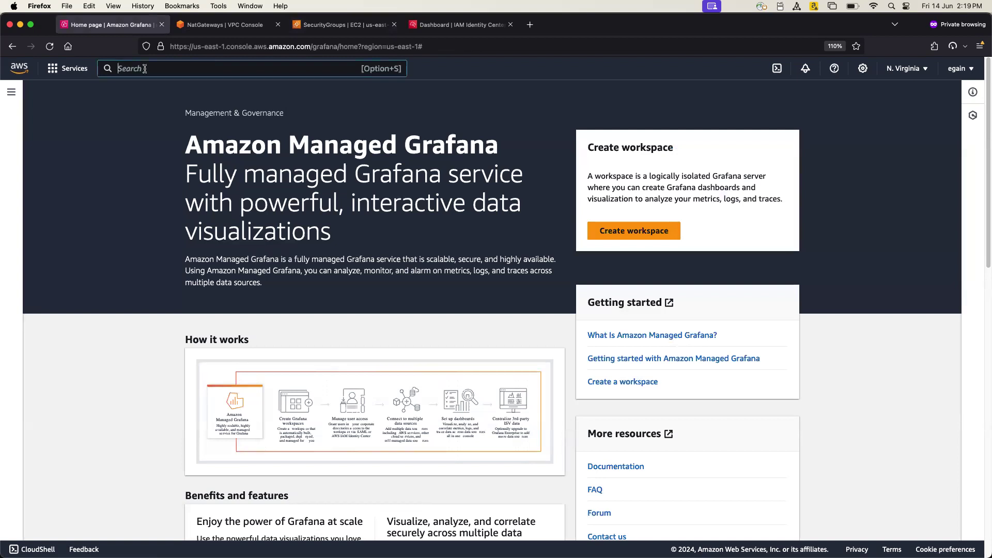
pyautogui.write('amazon managed')
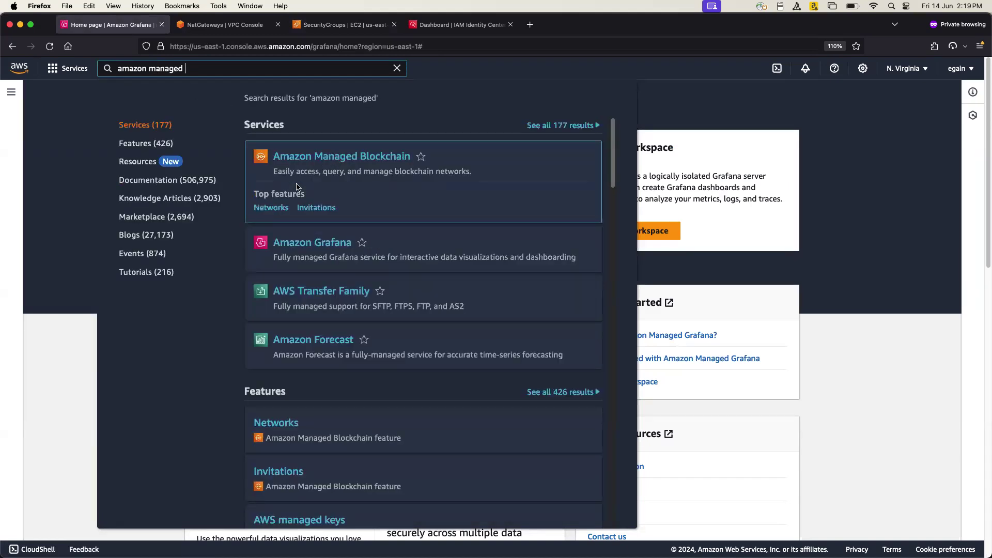
# - Search 'amazon managed grafana' and open the Amazon Grafana service result
pyautogui.write('grafana')
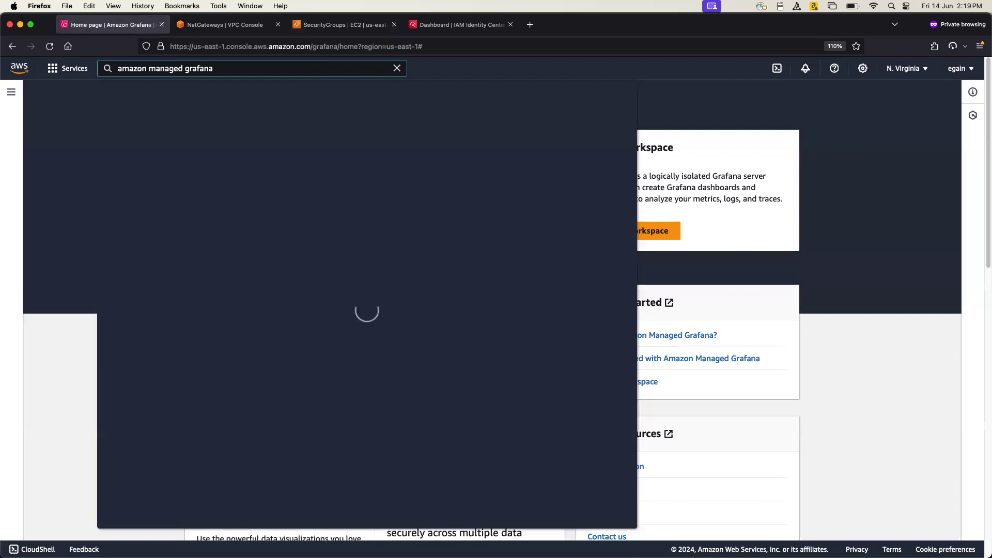
pyautogui.click(251, 68)
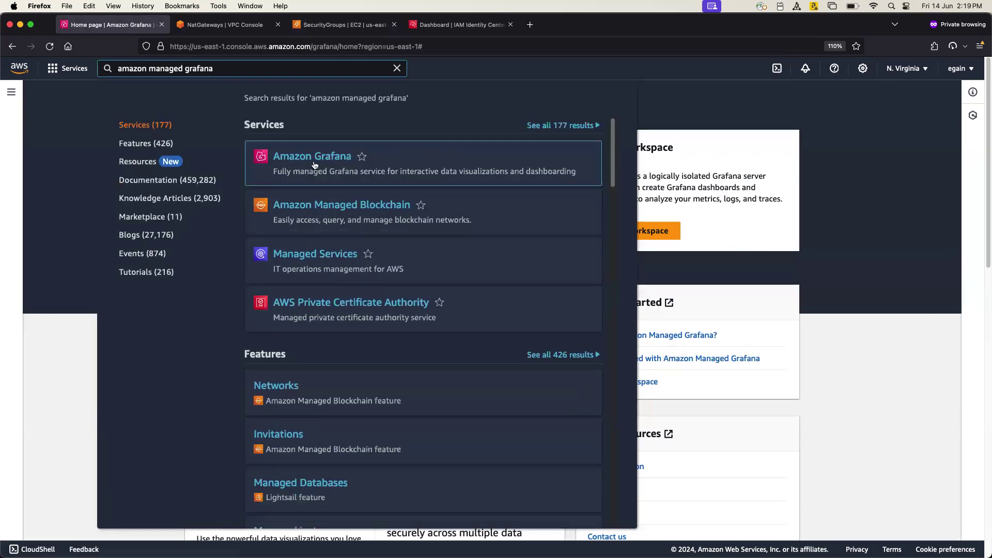
pyautogui.click(312, 156)
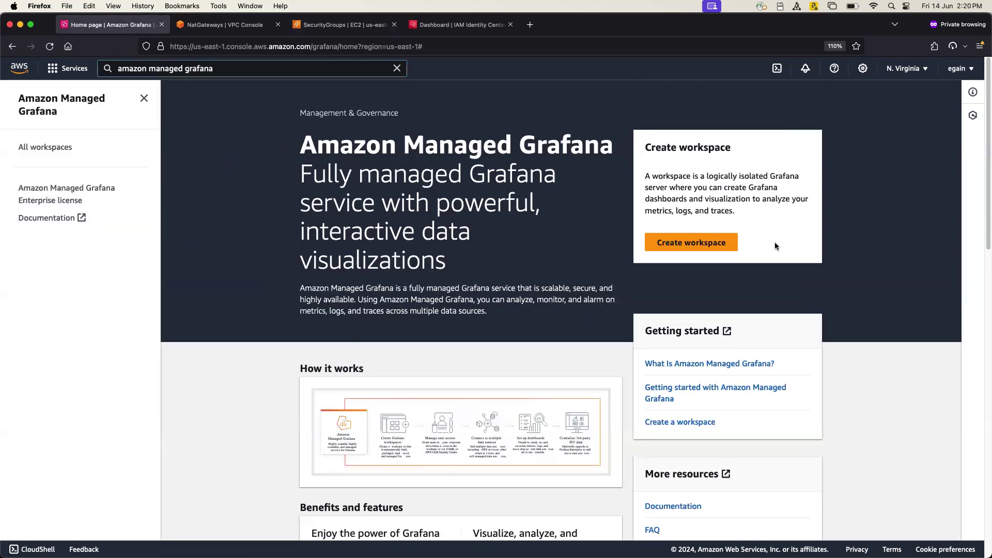
pyautogui.moveTo(691, 242)
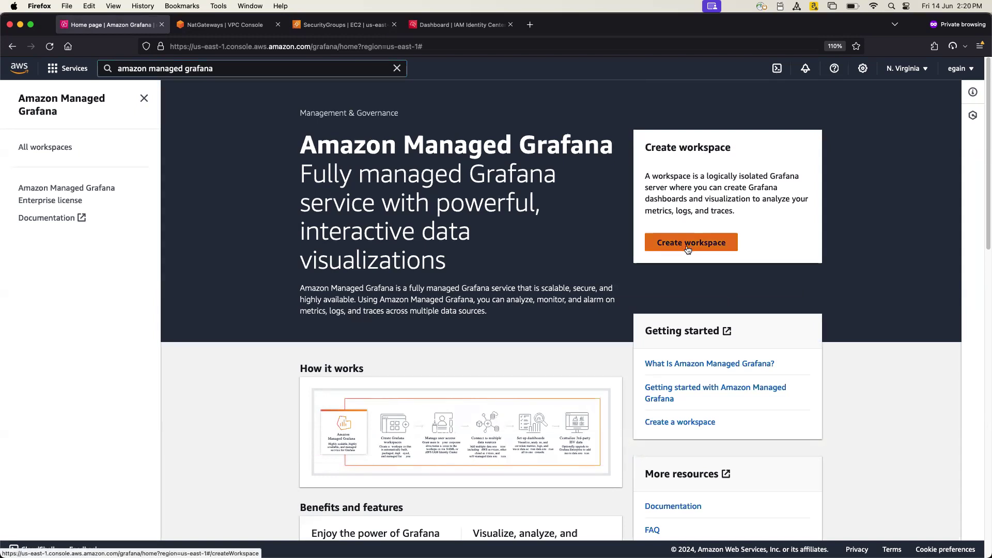
# - Create a new Grafana workspace and name it Demografana
pyautogui.click(691, 242)
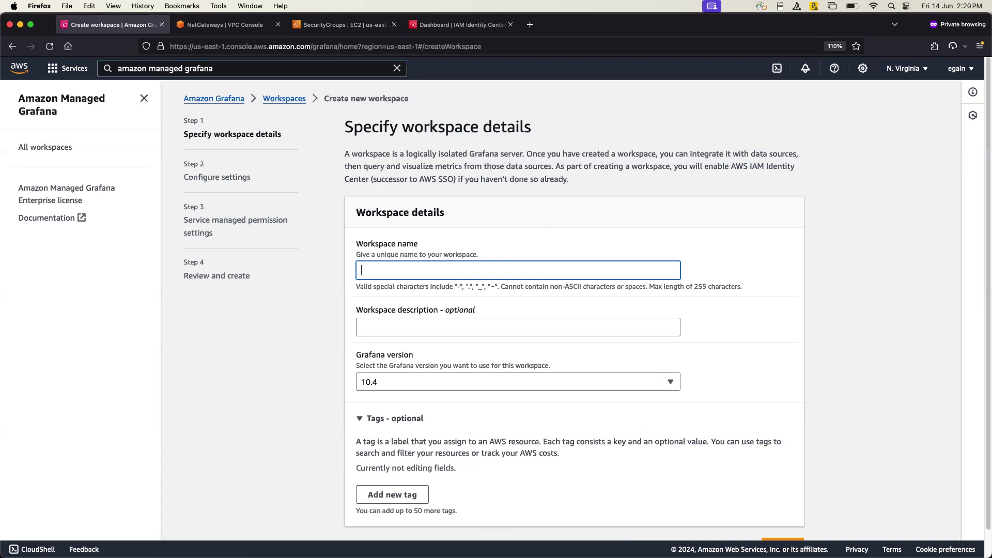
pyautogui.write('Demog')
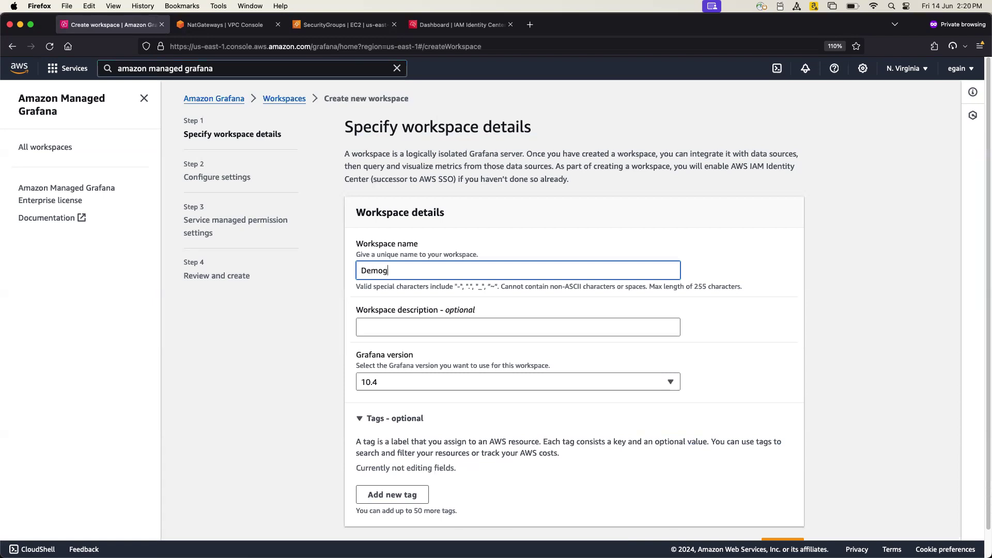
pyautogui.write('rafana')
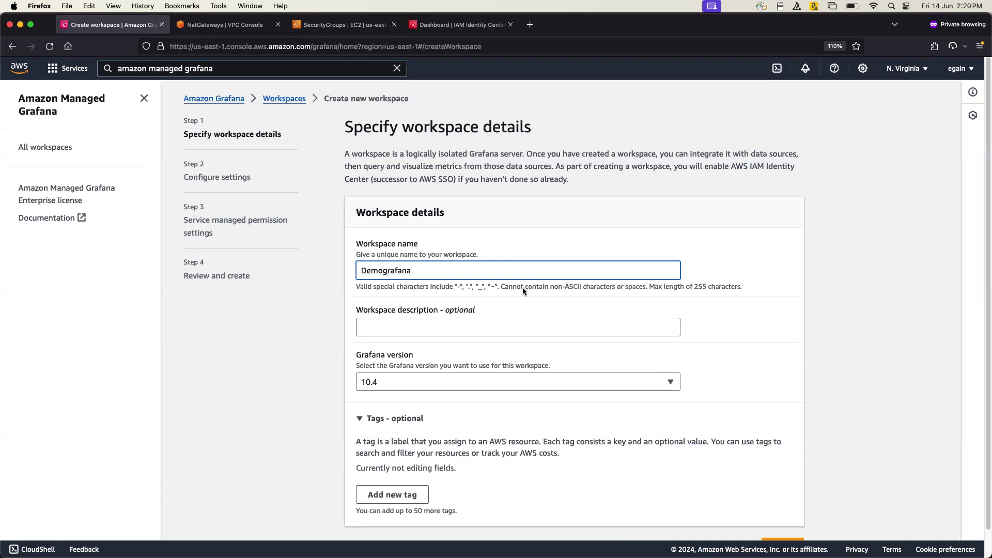
pyautogui.moveTo(536, 241)
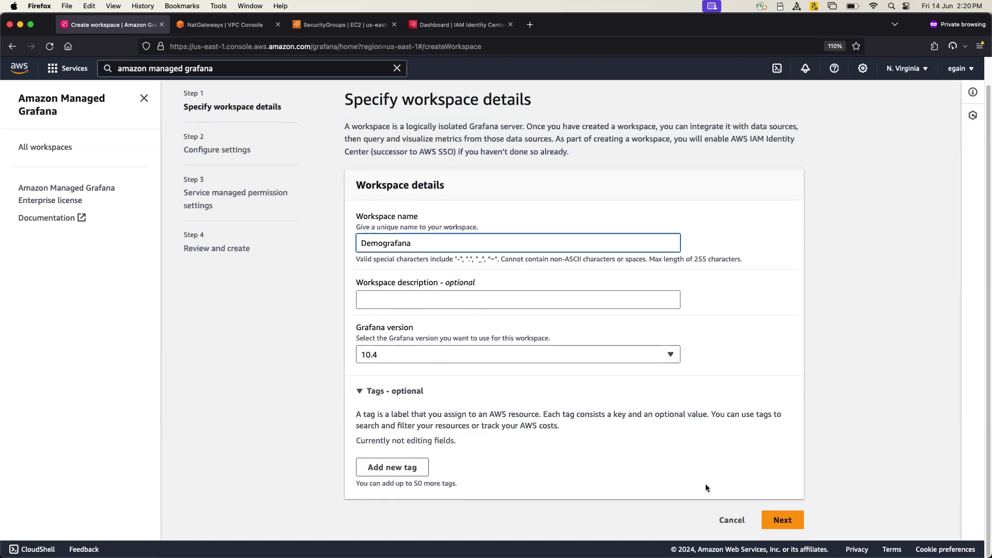
# - Advance to Configure settings, enable IAM Identity Center authentication, and scroll to Outbound VPC connection
pyautogui.click(782, 520)
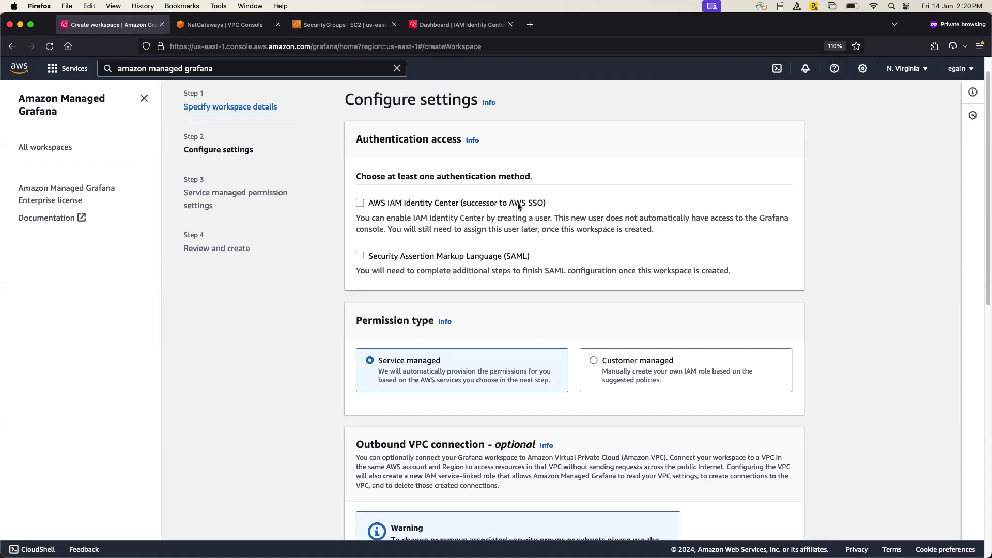
pyautogui.moveTo(521, 263)
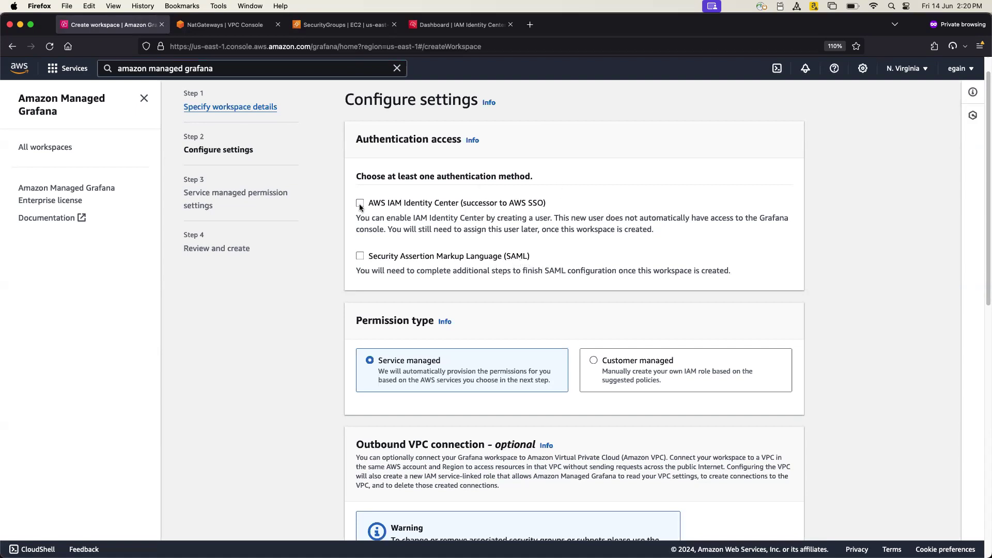
pyautogui.click(360, 203)
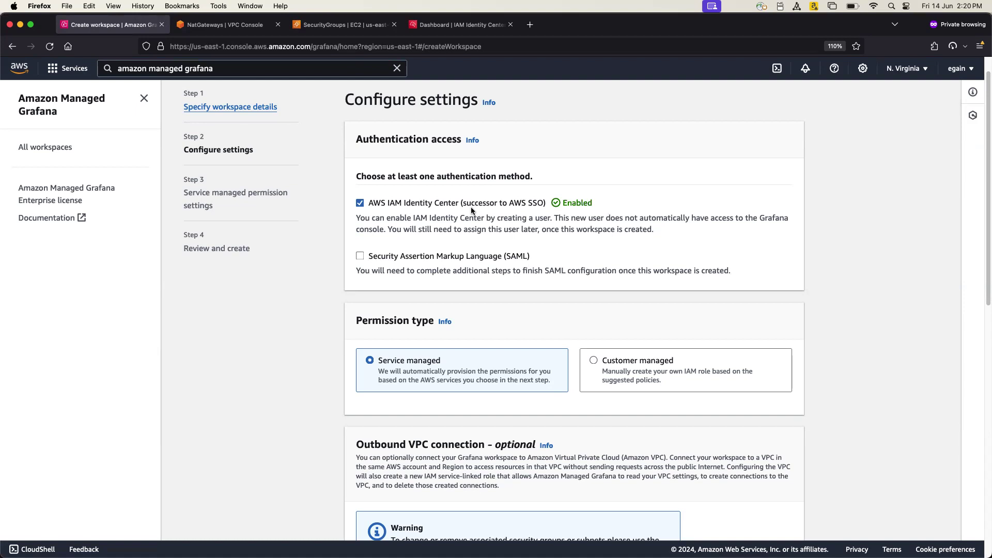
pyautogui.moveTo(535, 210)
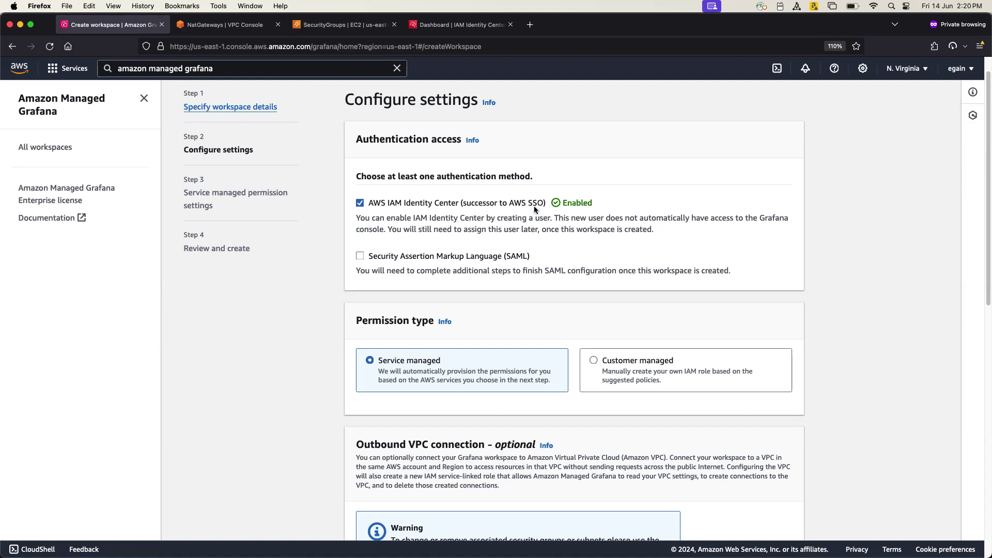
pyautogui.moveTo(498, 225)
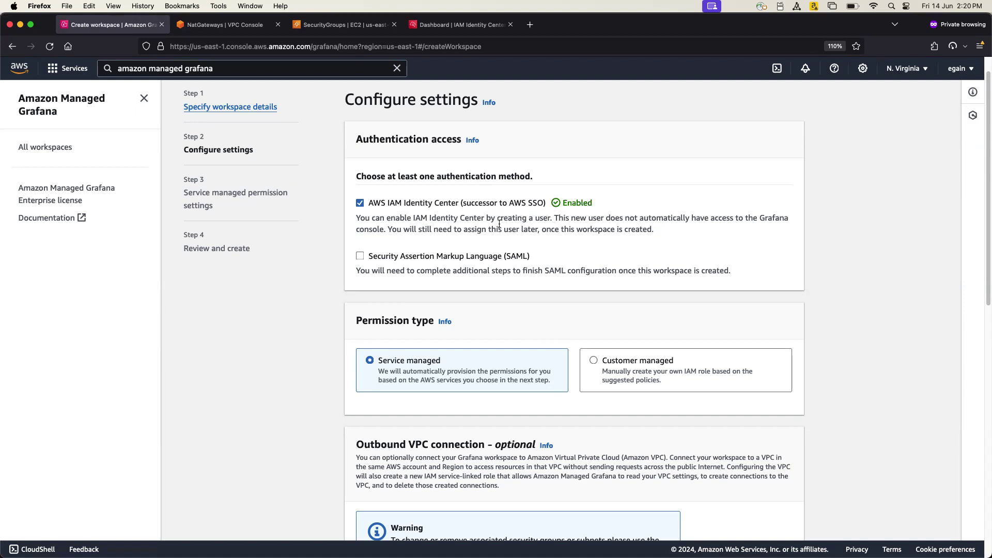
pyautogui.scroll(-3)
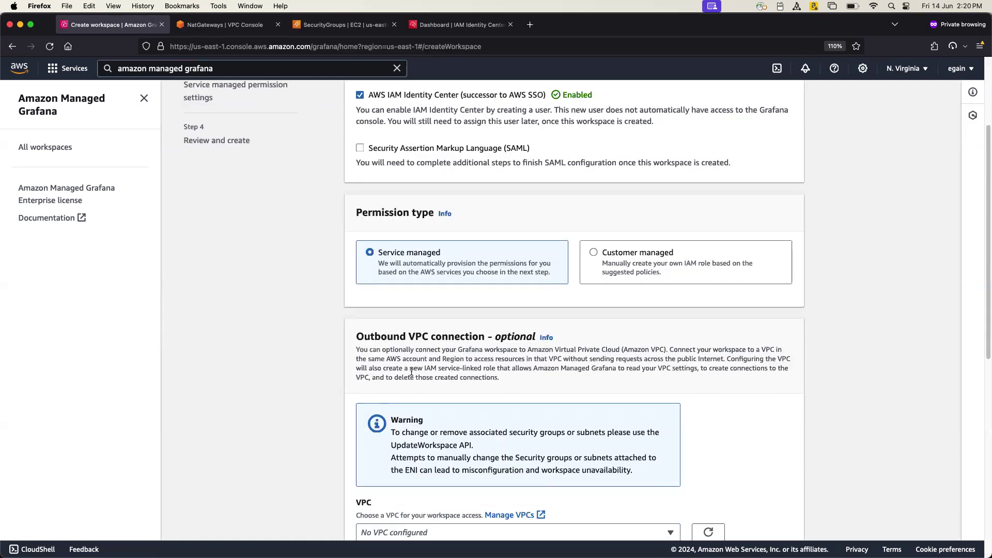
pyautogui.scroll(-3)
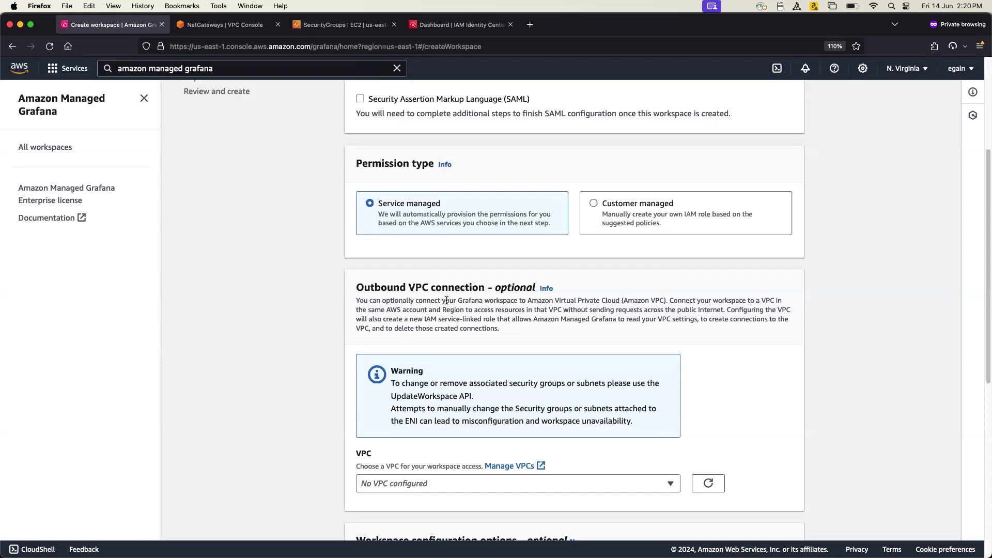
pyautogui.scroll(-3)
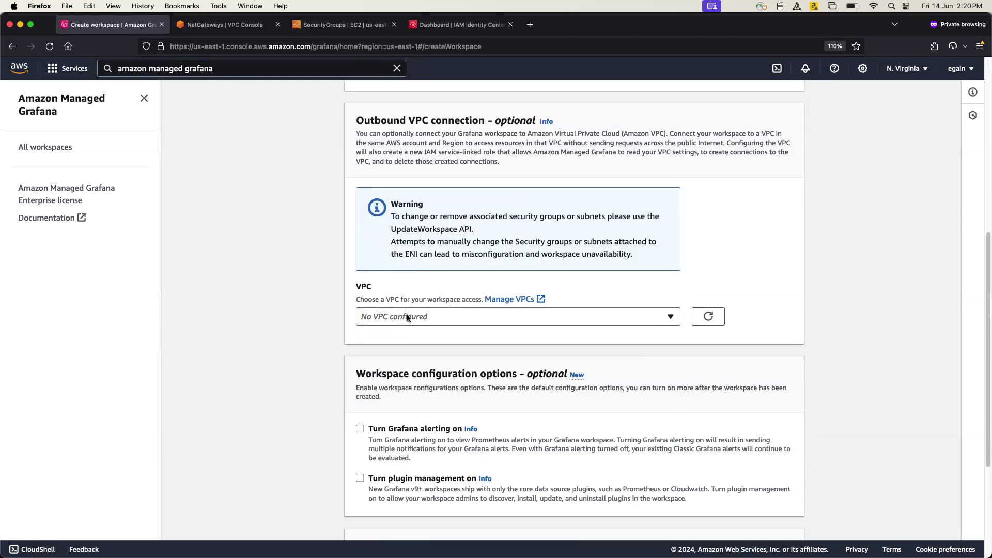
# - Choose grafana-vpc and the private2 subnet in us-east-1b
pyautogui.click(518, 317)
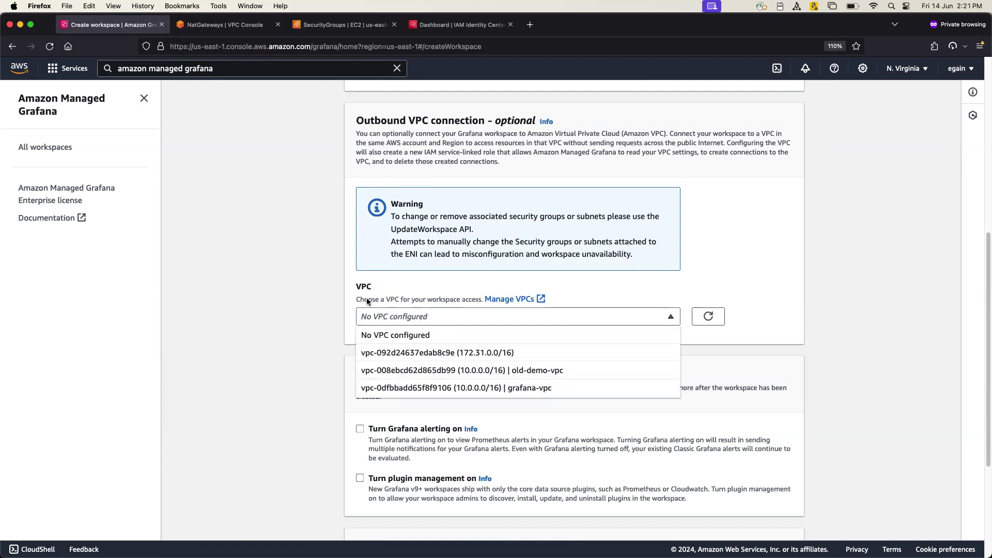
pyautogui.moveTo(510, 388)
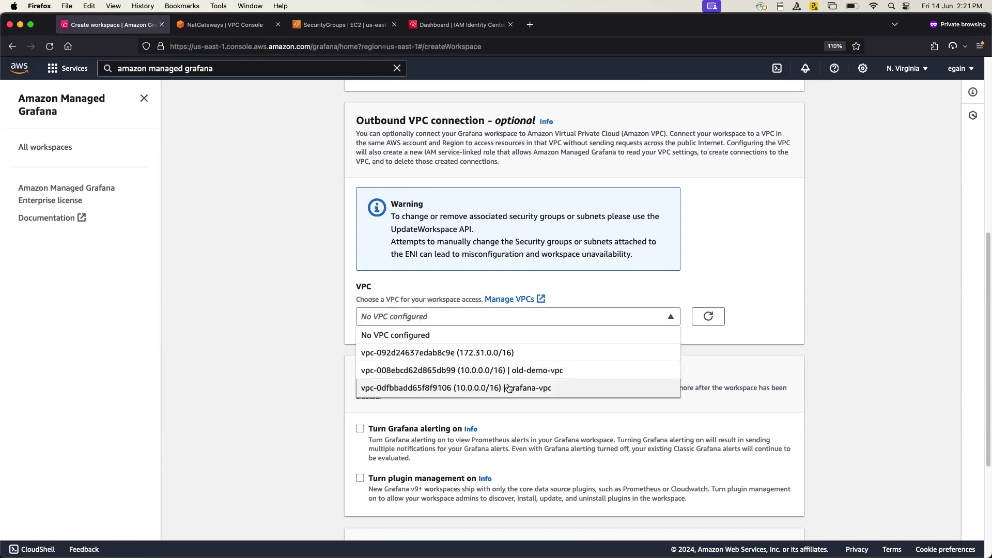
pyautogui.click(455, 388)
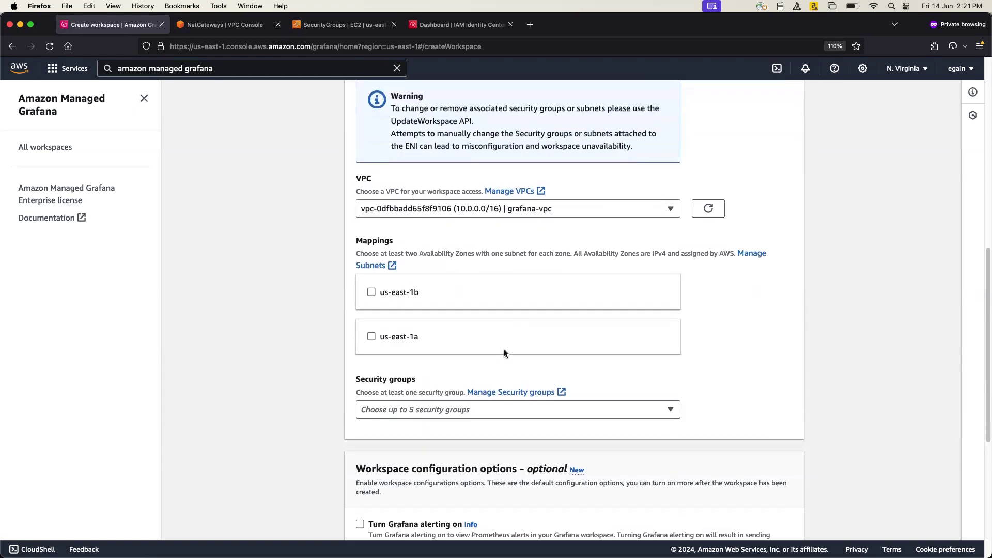
pyautogui.click(372, 292)
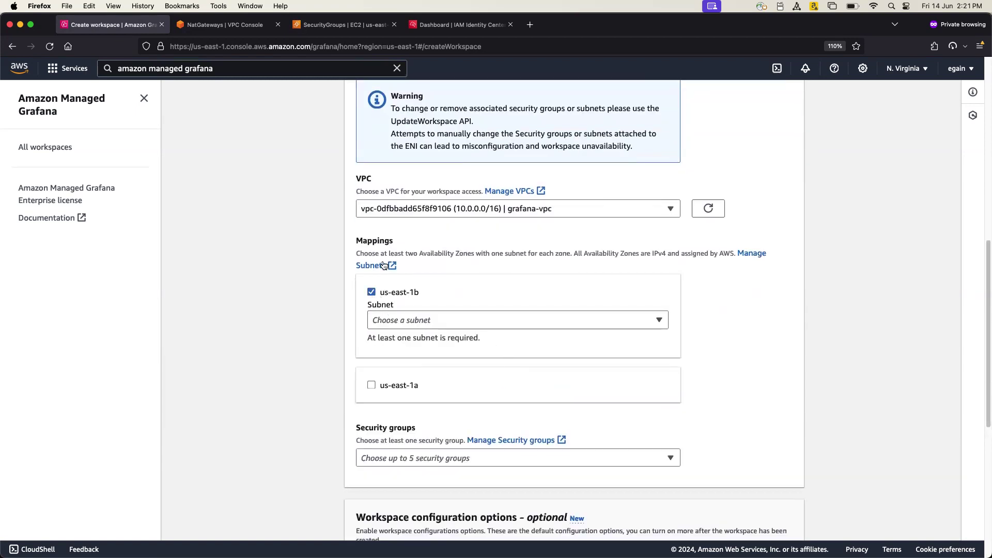
pyautogui.click(516, 319)
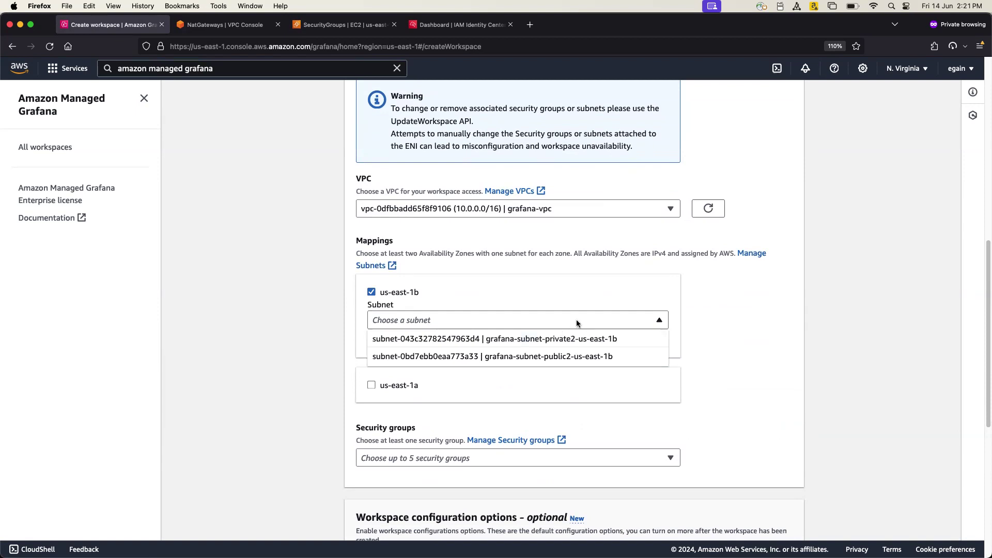
pyautogui.moveTo(510, 287)
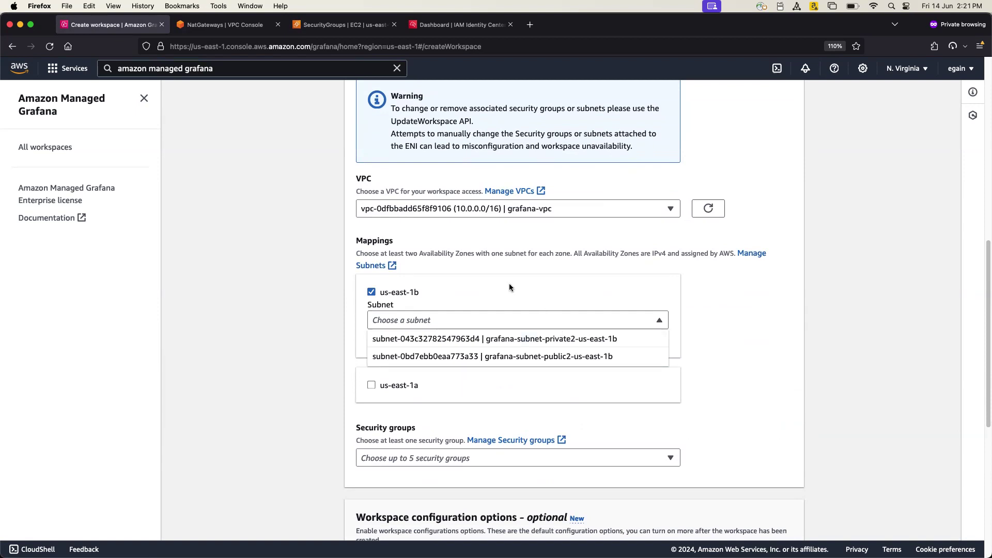
pyautogui.click(493, 338)
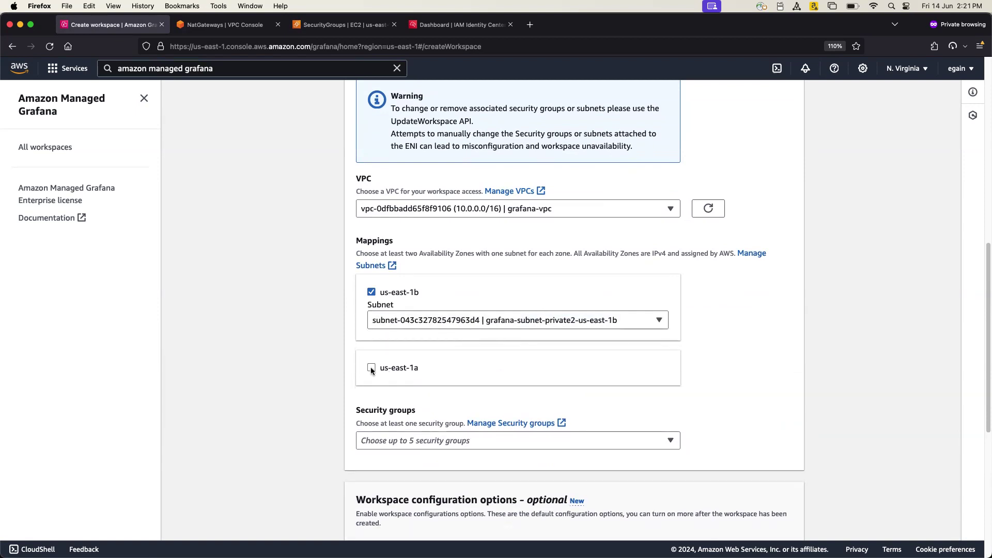
# - Add the private1 subnet in us-east-1a and attach the grafana security group
pyautogui.click(371, 367)
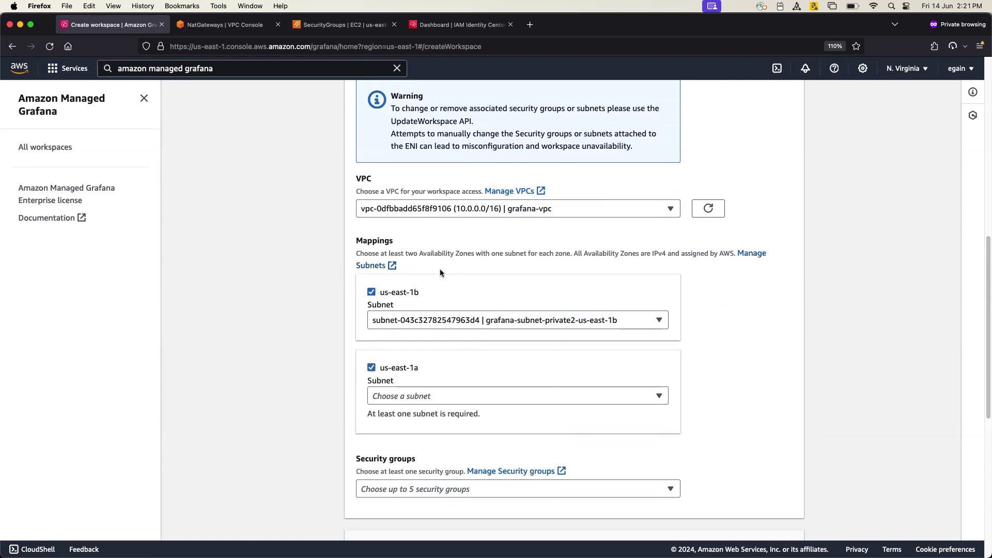
pyautogui.moveTo(453, 265)
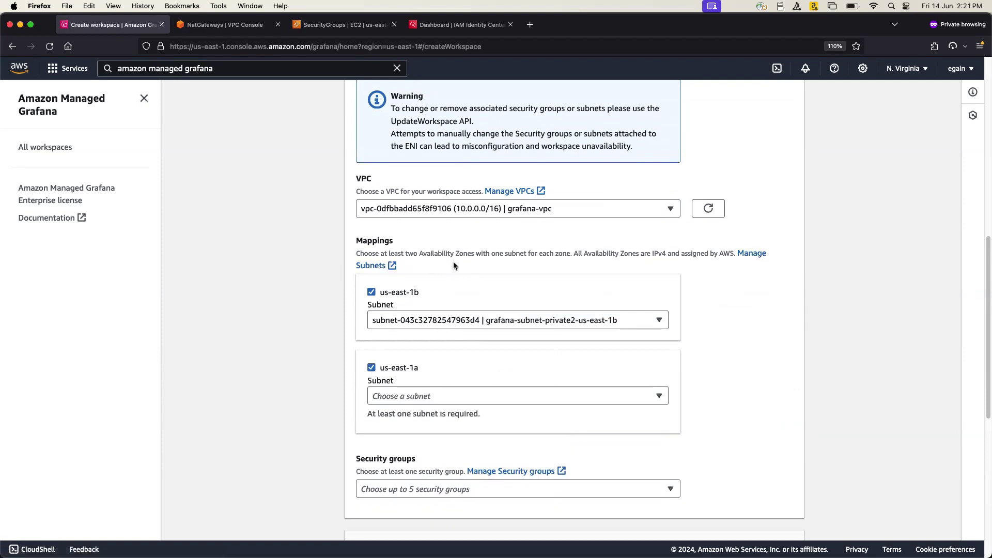
pyautogui.click(517, 396)
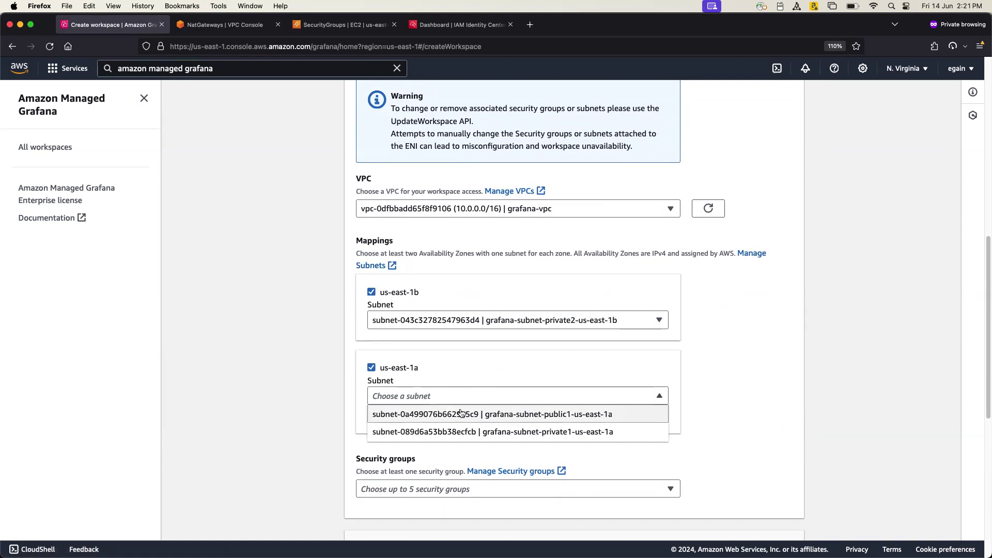
pyautogui.click(491, 432)
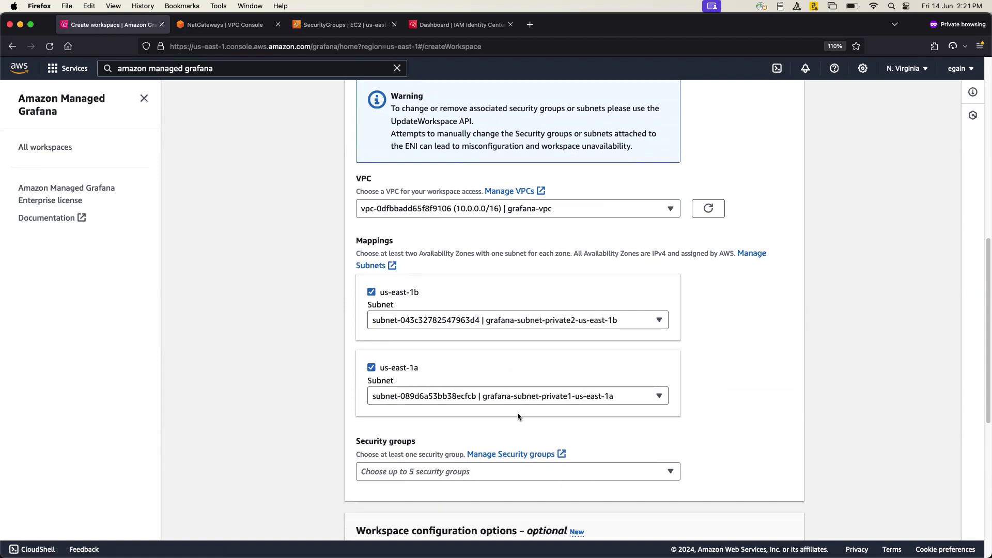
pyautogui.moveTo(556, 364)
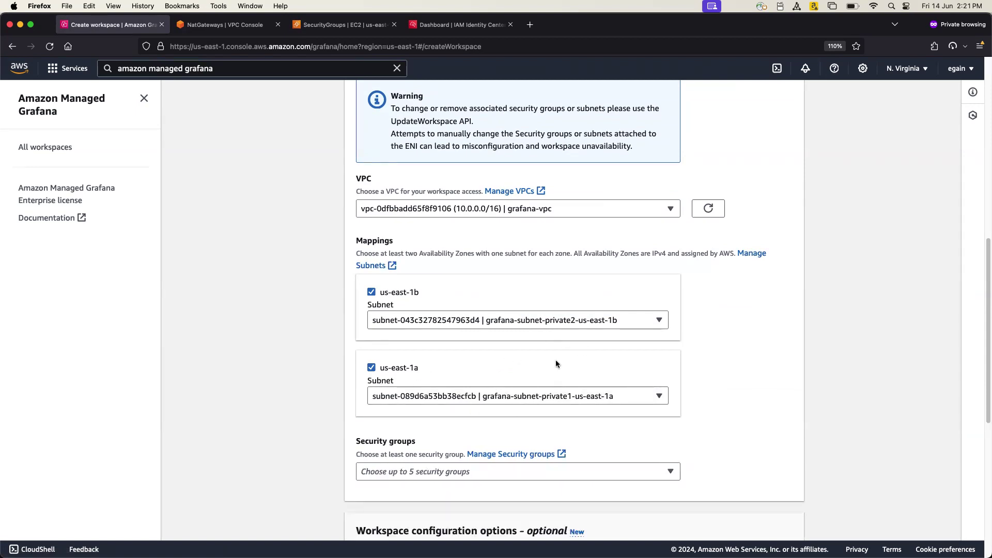
pyautogui.scroll(-3)
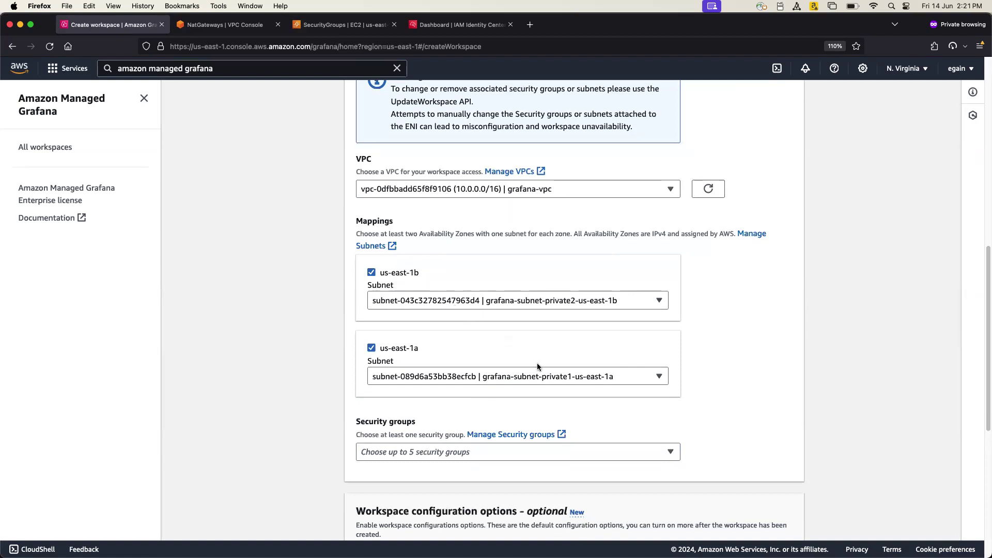
pyautogui.click(517, 452)
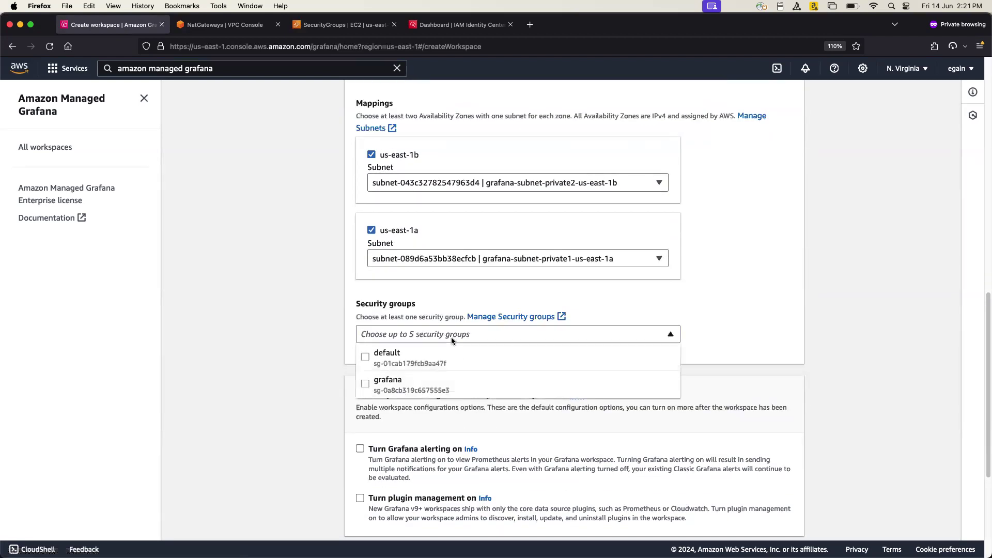
pyautogui.click(364, 384)
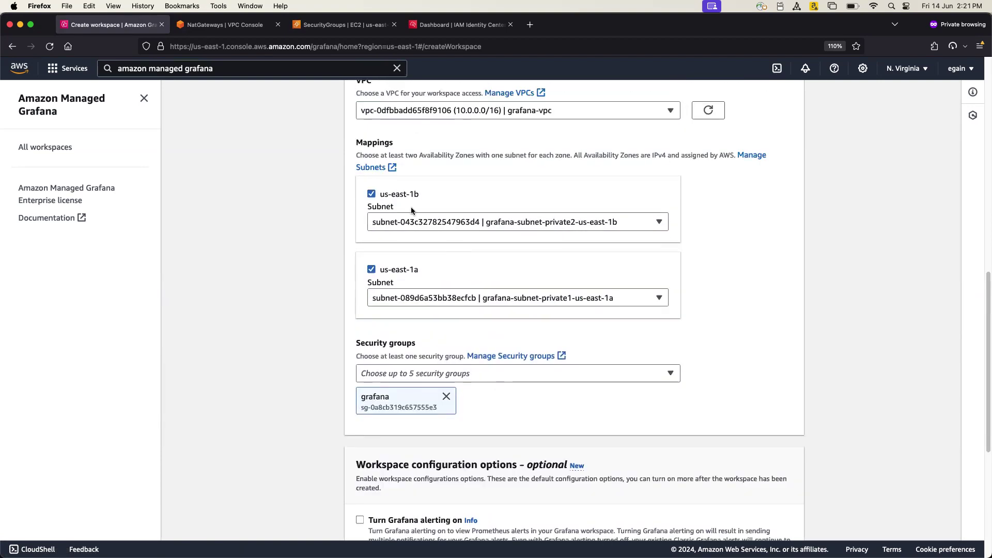
# - Tick Turn Grafana alerting on and Turn plugin management on under Workspace configuration options
pyautogui.scroll(-3)
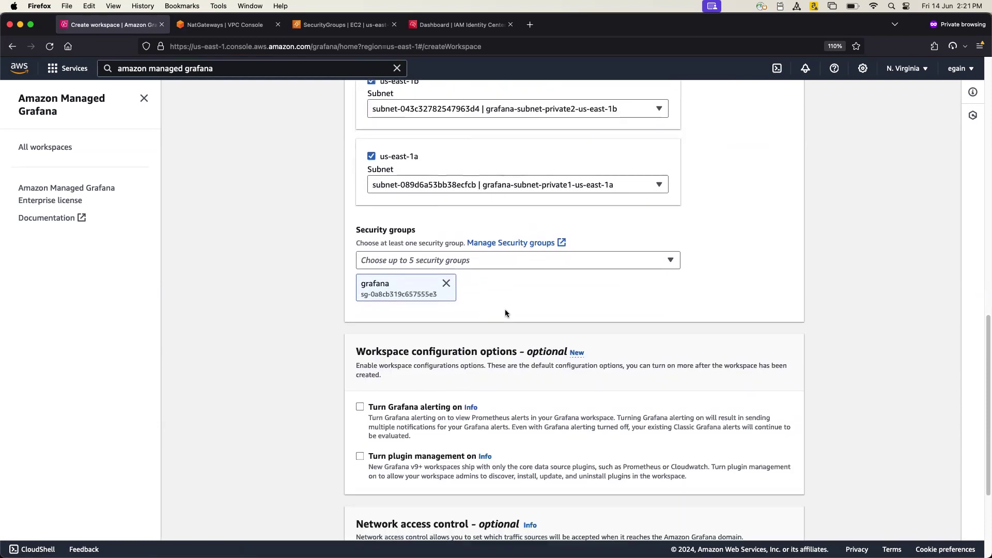
pyautogui.scroll(-3)
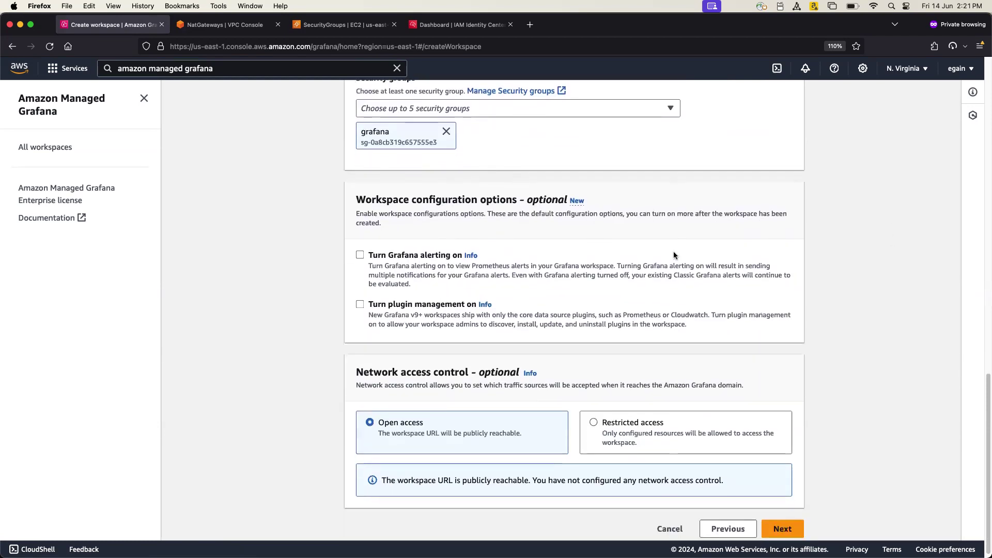
pyautogui.moveTo(406, 211)
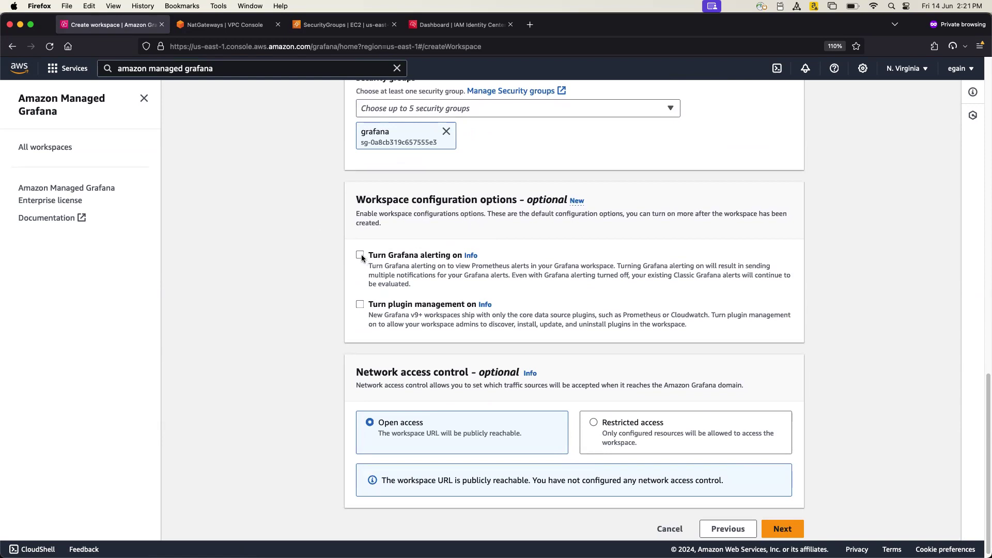
pyautogui.click(360, 255)
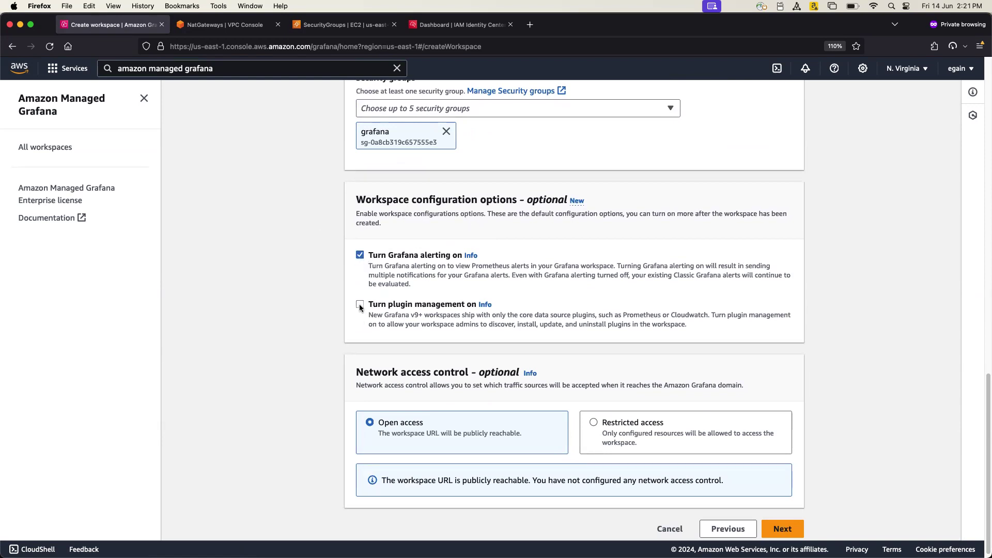
pyautogui.click(360, 304)
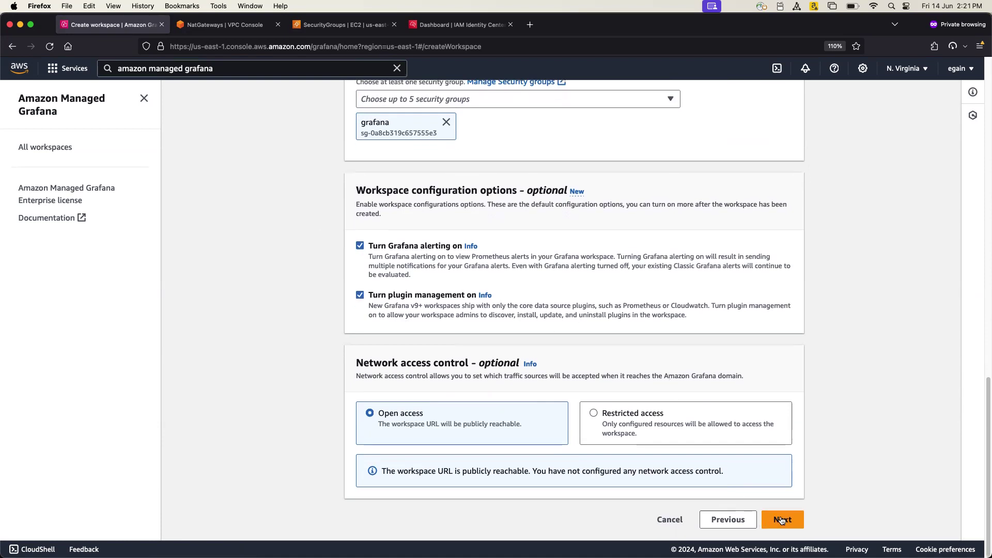
# - On the permissions step, select all eight data sources and the Amazon SNS notification channel
pyautogui.click(782, 520)
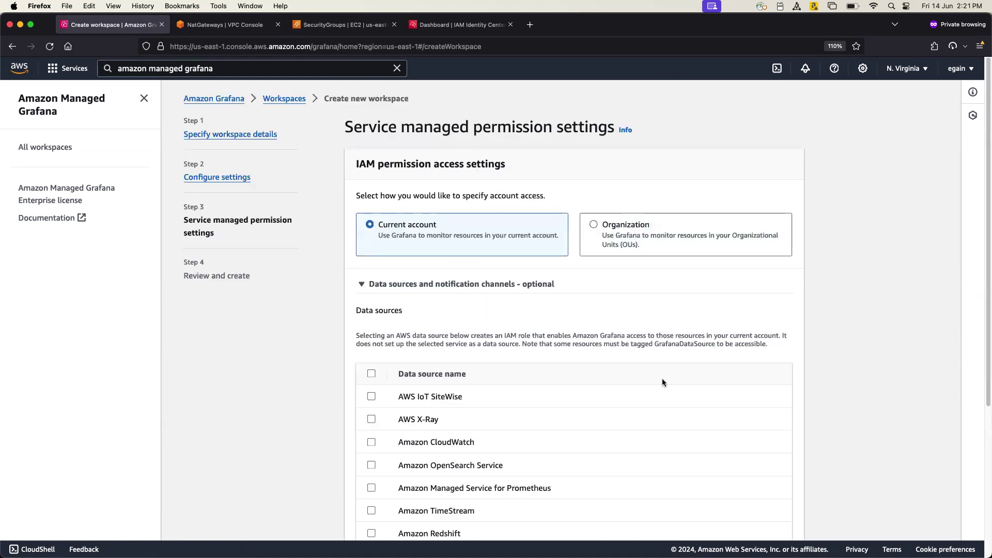
pyautogui.scroll(-3)
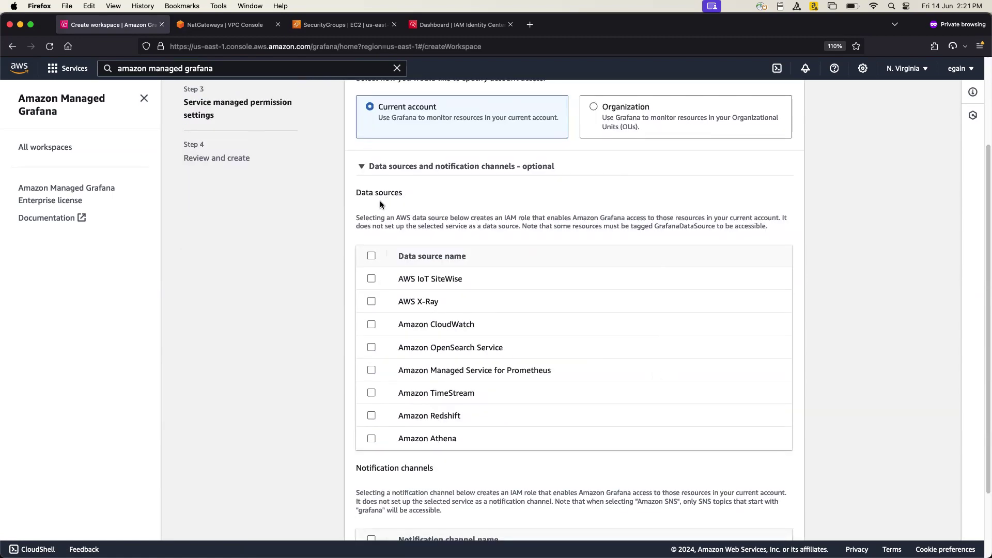
pyautogui.moveTo(399, 196)
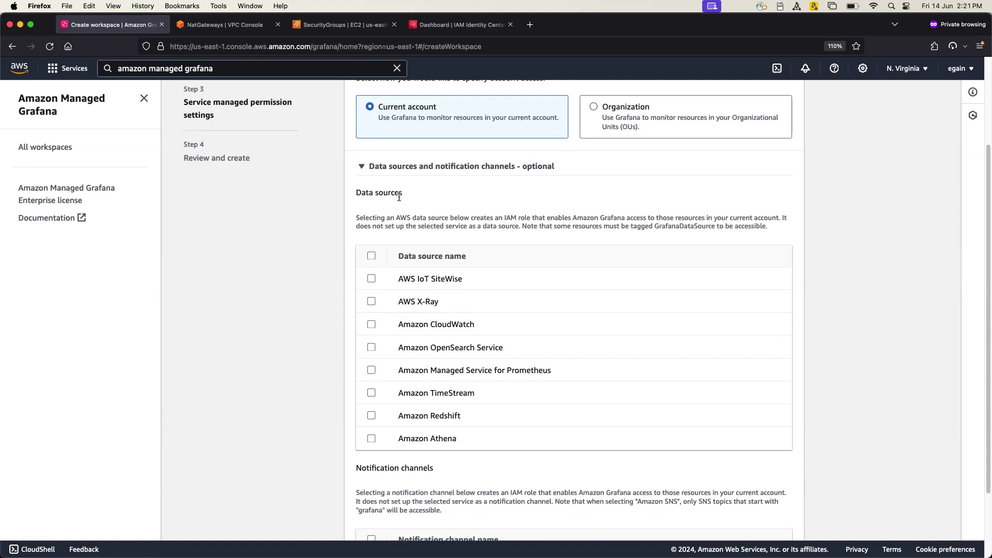
pyautogui.moveTo(446, 288)
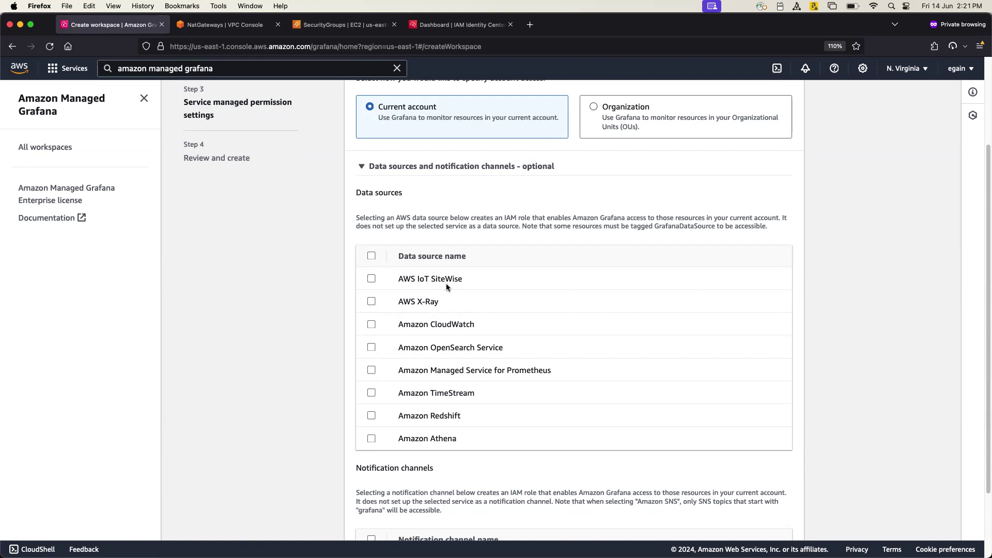
pyautogui.moveTo(432, 204)
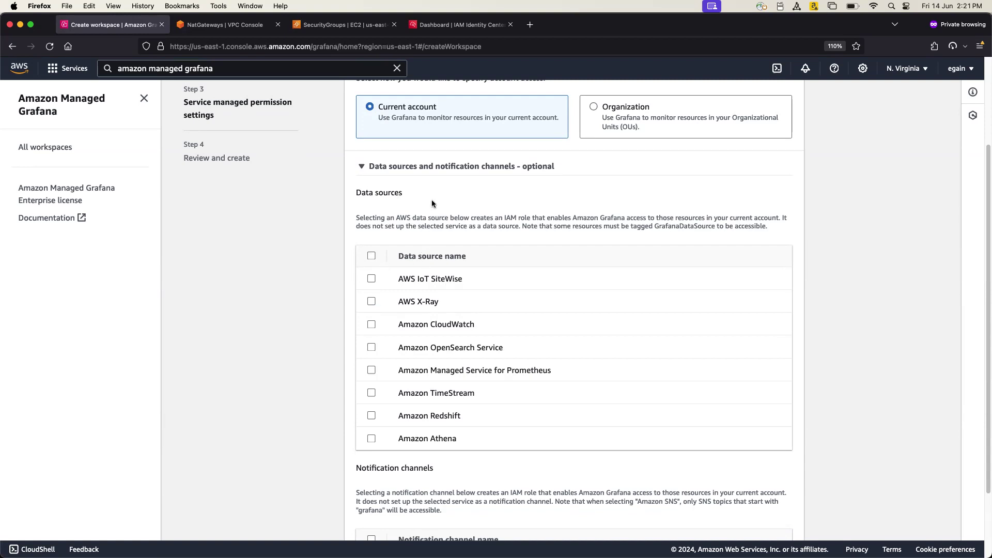
pyautogui.moveTo(455, 337)
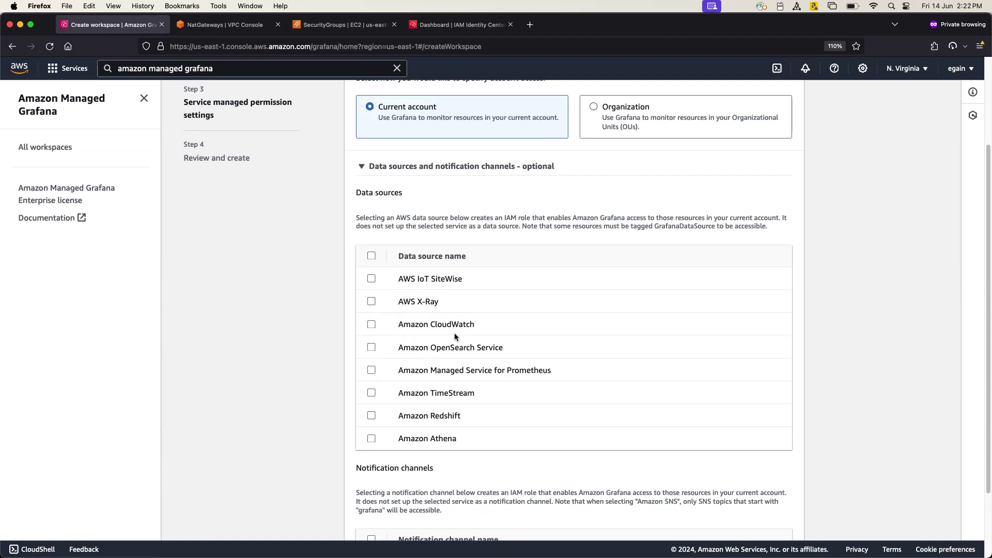
pyautogui.moveTo(440, 425)
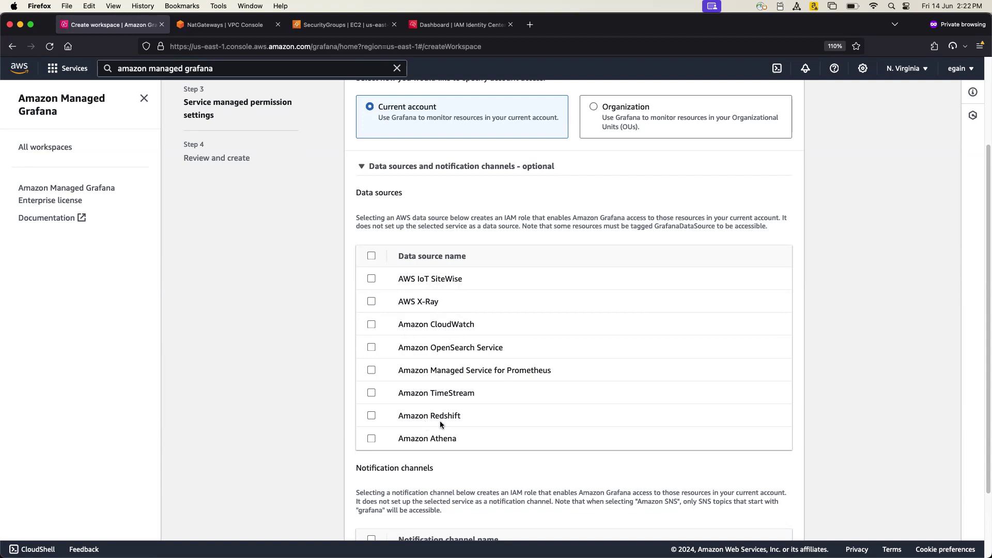
pyautogui.click(372, 256)
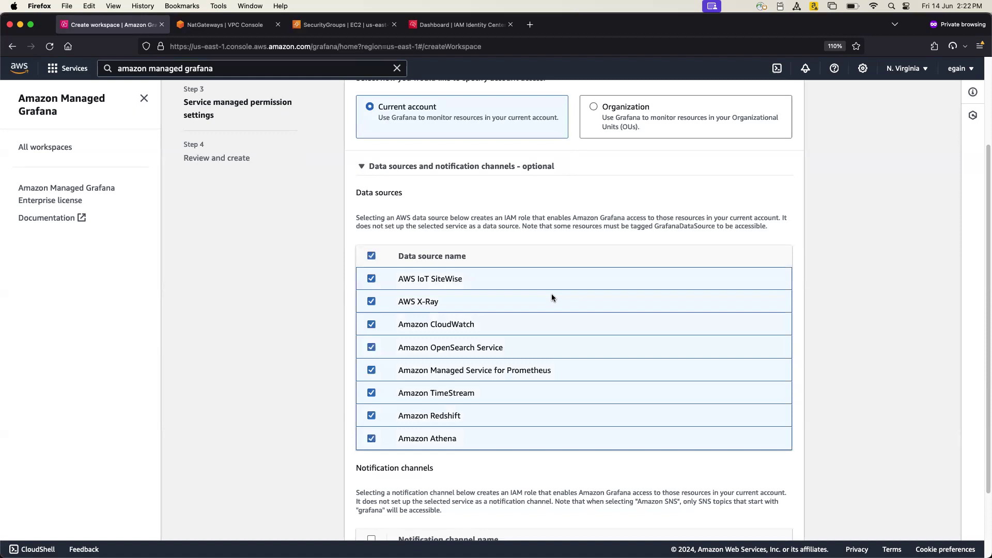
pyautogui.moveTo(547, 298)
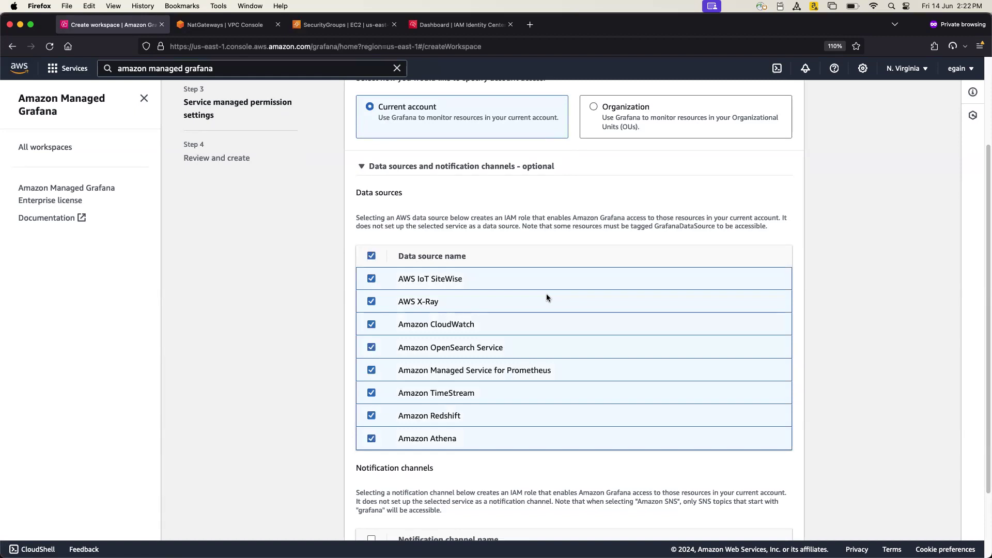
pyautogui.moveTo(512, 284)
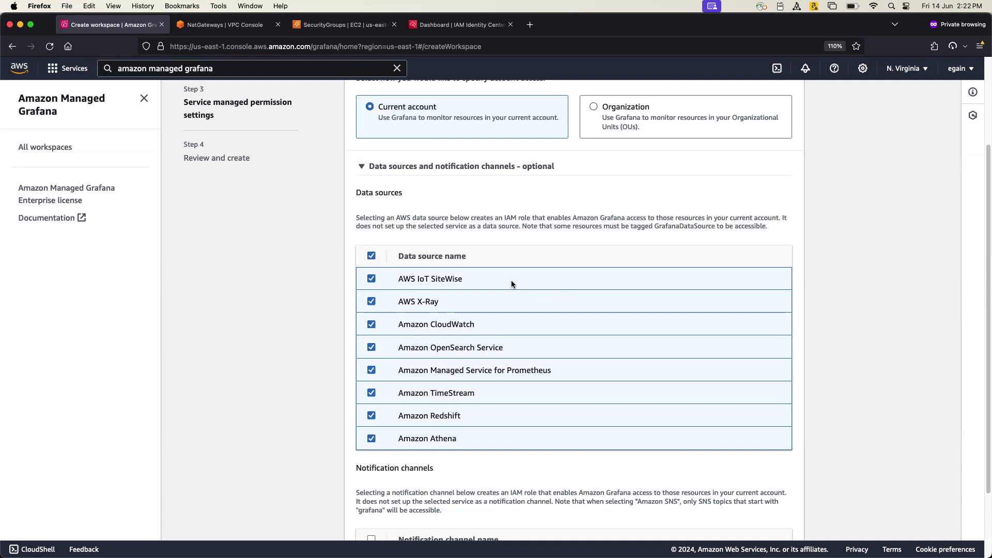
pyautogui.moveTo(508, 313)
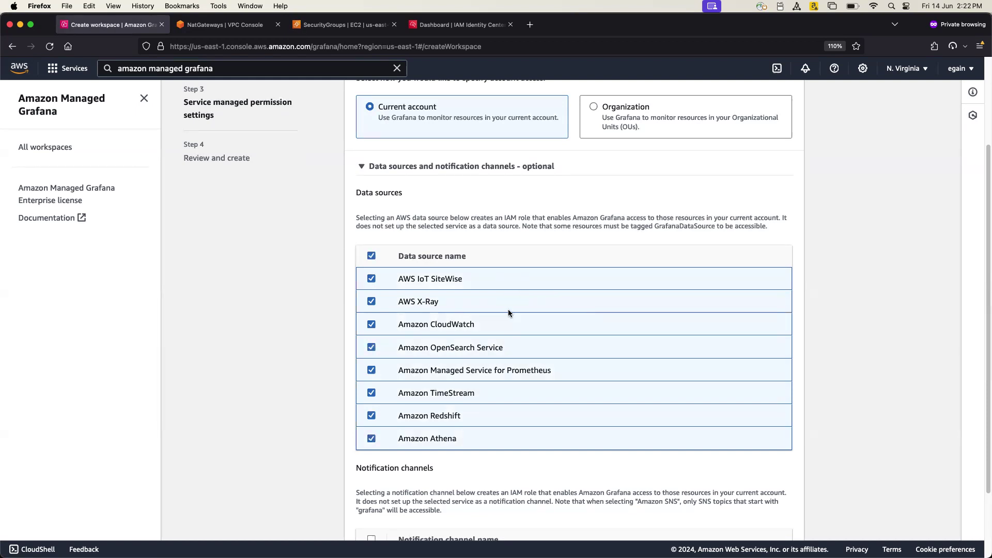
pyautogui.moveTo(319, 292)
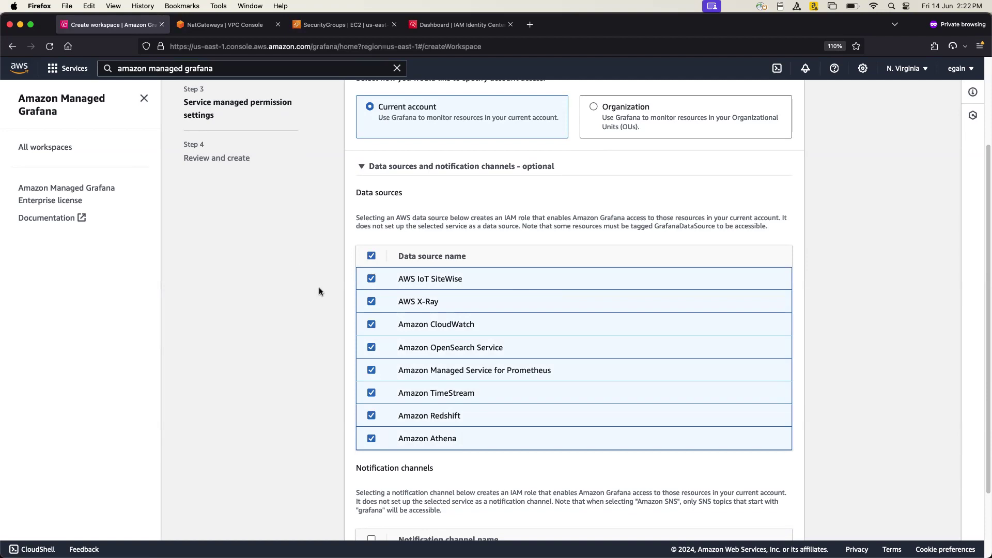
pyautogui.scroll(-3)
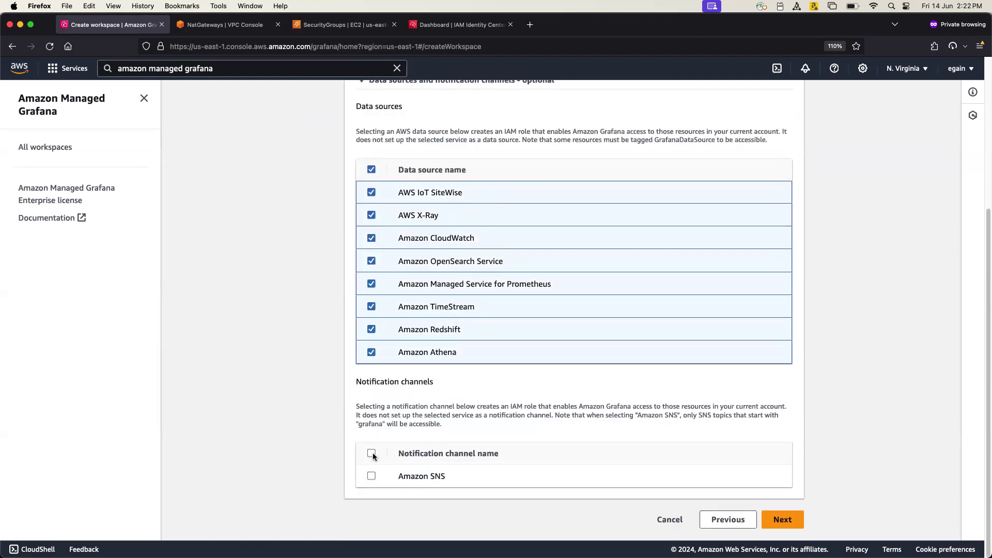
pyautogui.click(372, 453)
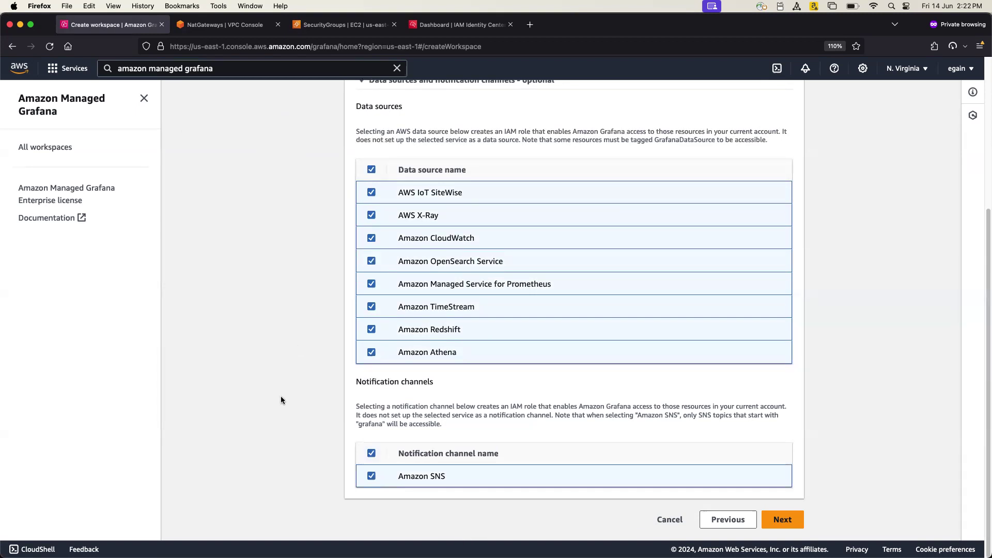
pyautogui.moveTo(289, 426)
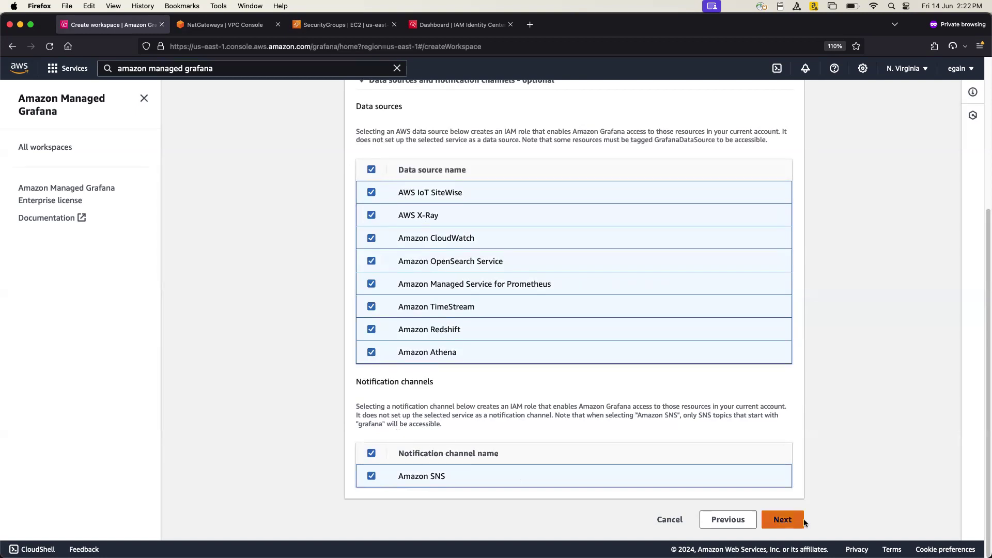
# - Scroll through the workspace review page, then return to All workspaces
pyautogui.click(782, 520)
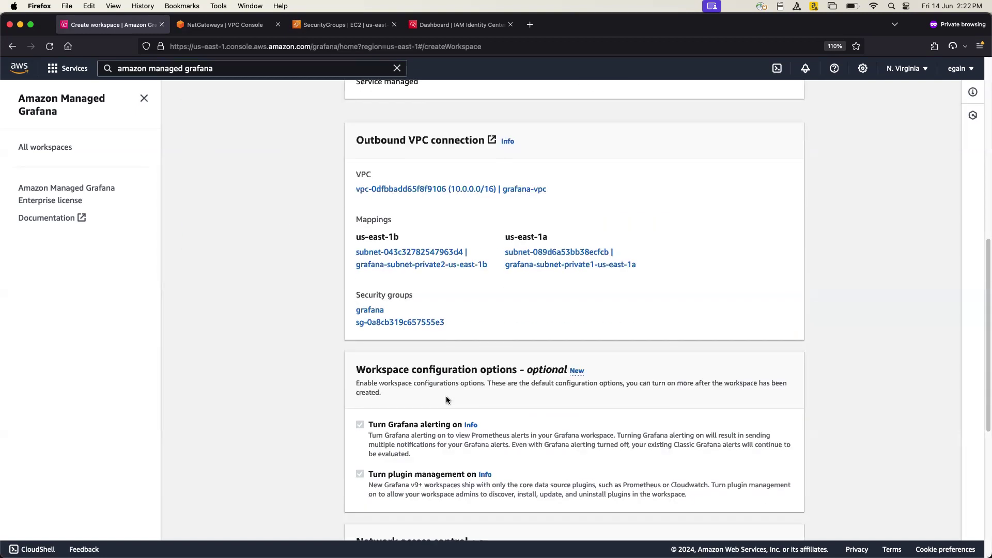
pyautogui.scroll(-3)
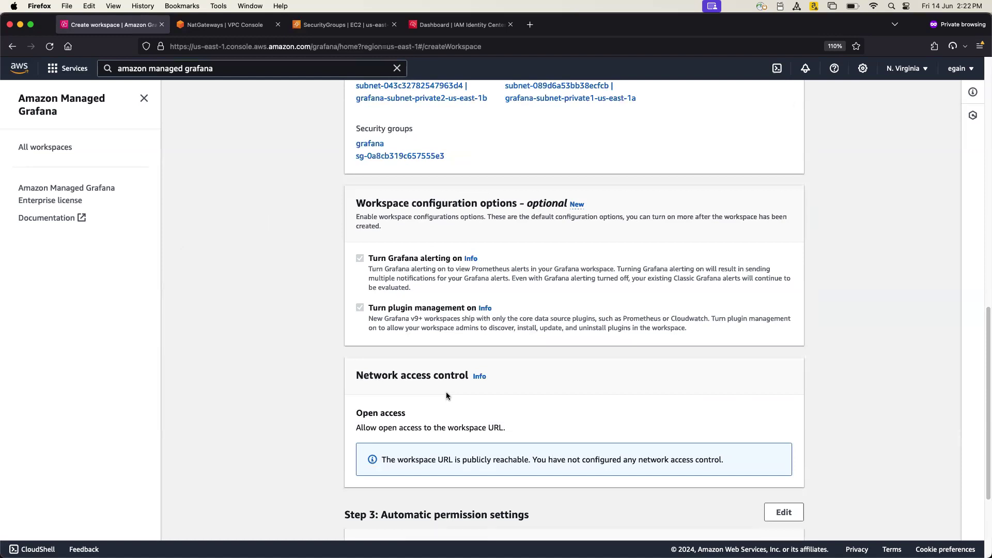
pyautogui.scroll(-3)
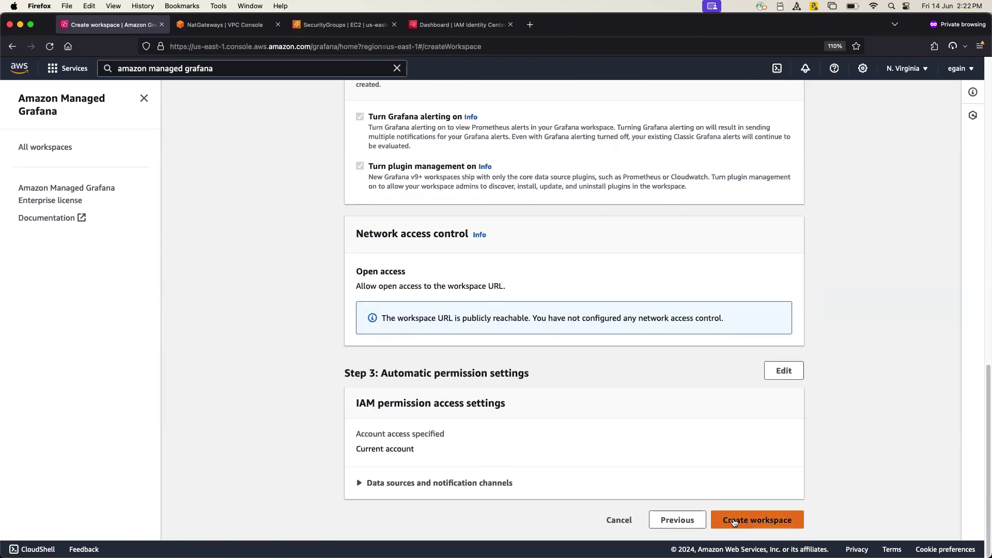
pyautogui.moveTo(845, 431)
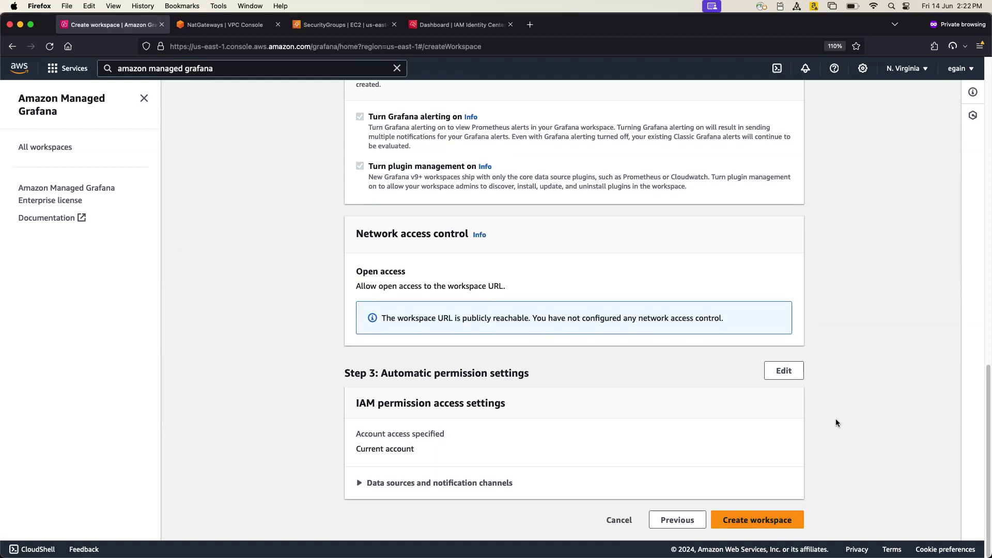
pyautogui.moveTo(758, 313)
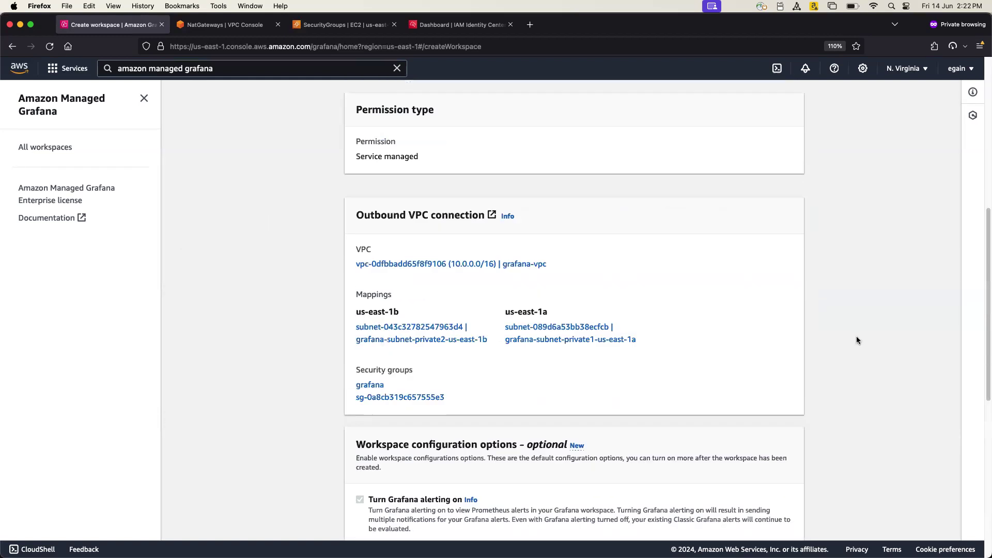
pyautogui.scroll(-3)
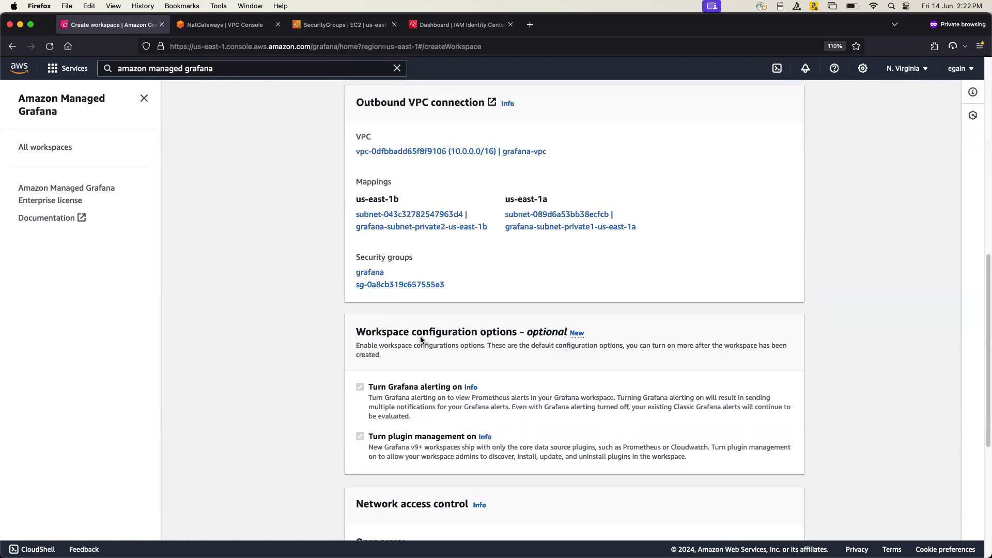
pyautogui.scroll(-3)
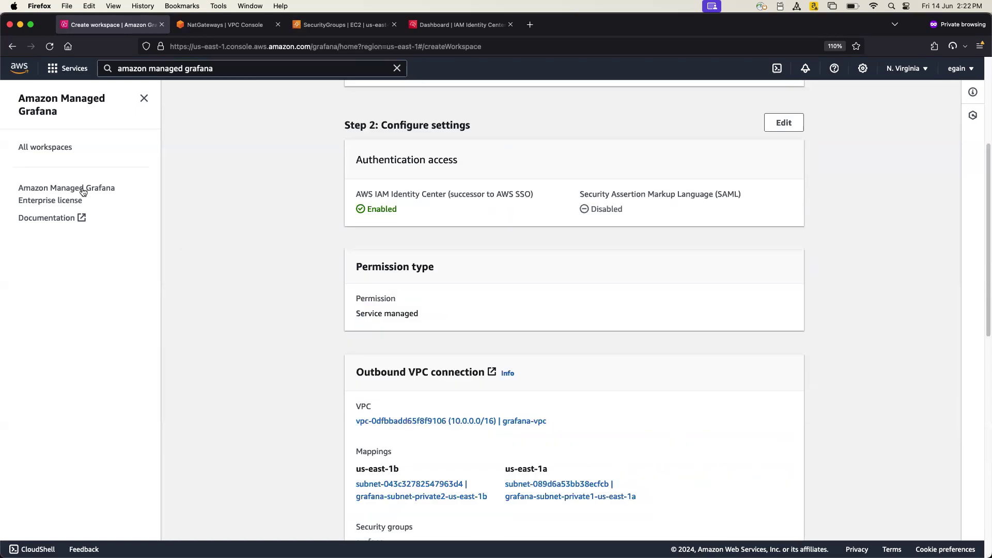
pyautogui.click(45, 147)
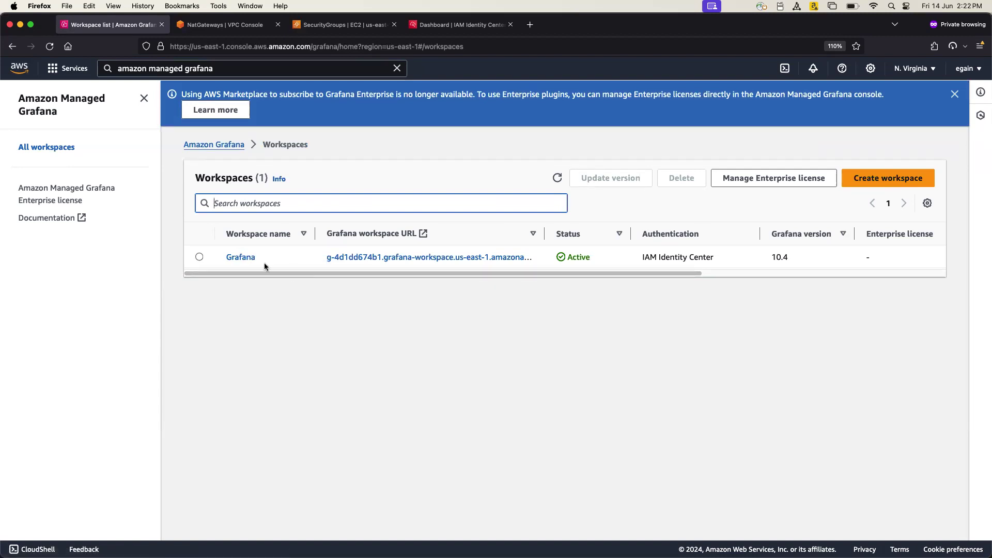
# - Open the Grafana workspace and its IAM Identity Center users page showing grafana user as Admin
pyautogui.click(240, 257)
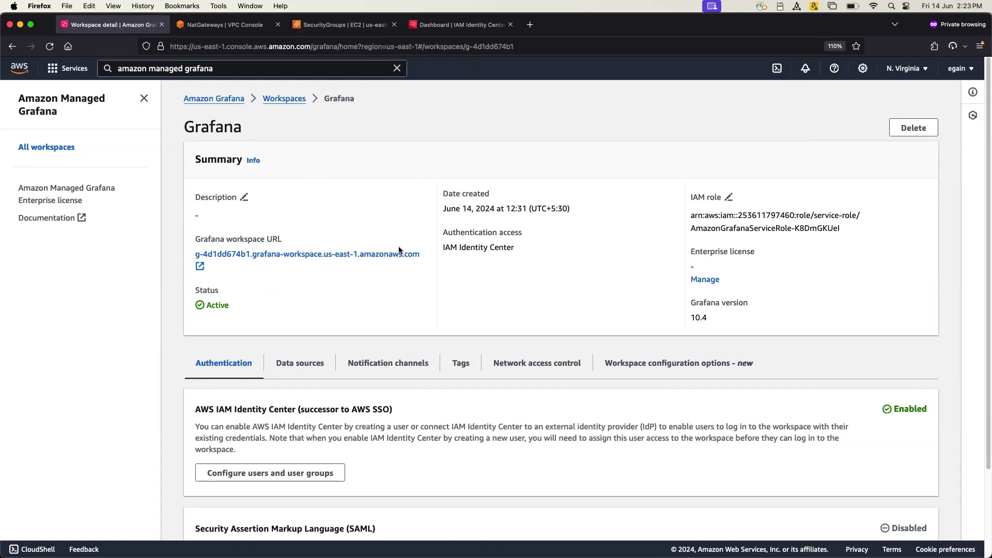
pyautogui.scroll(-3)
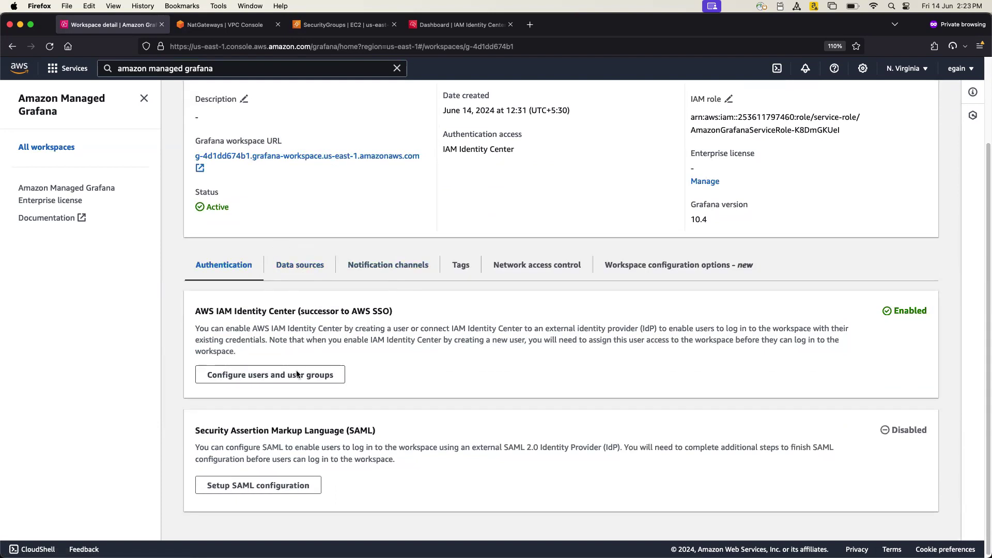
pyautogui.moveTo(378, 321)
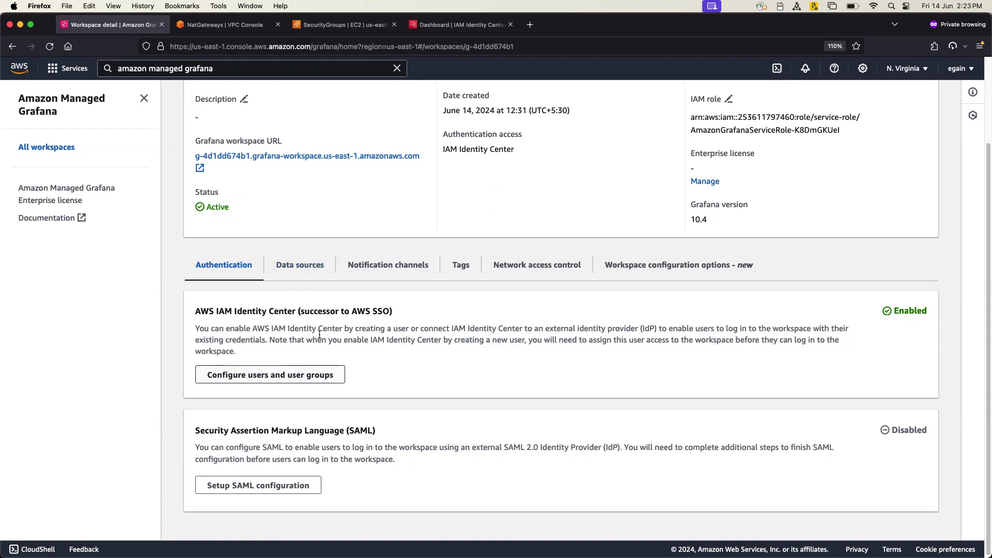
pyautogui.click(270, 374)
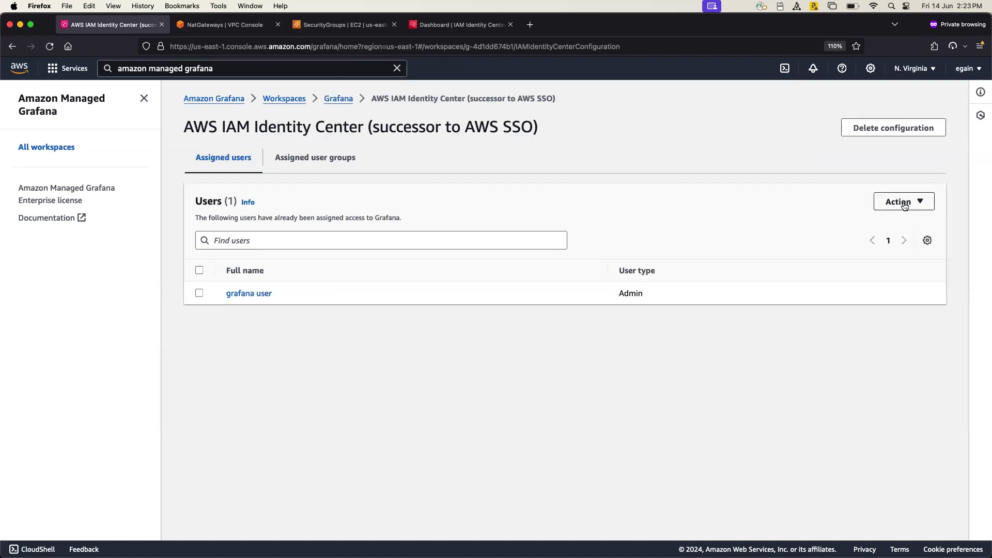
# - Start assigning a user, tick grafana user, review selected users, and browse the Groups tab
pyautogui.click(904, 201)
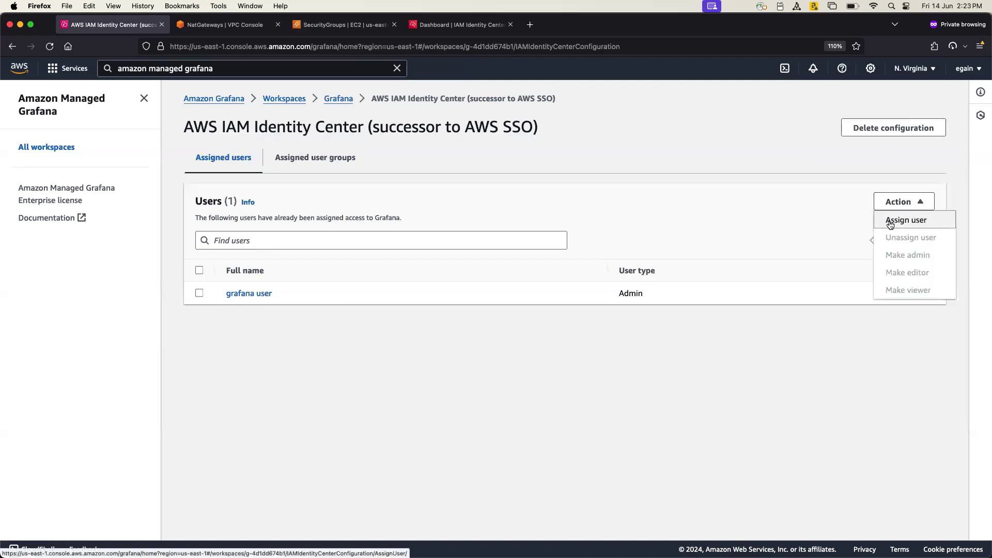
pyautogui.click(906, 220)
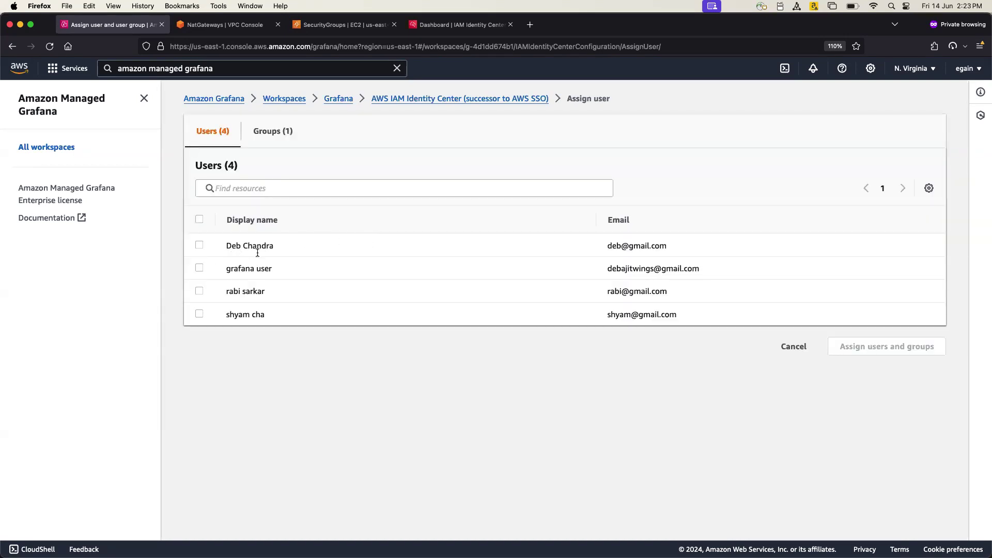
pyautogui.moveTo(792, 314)
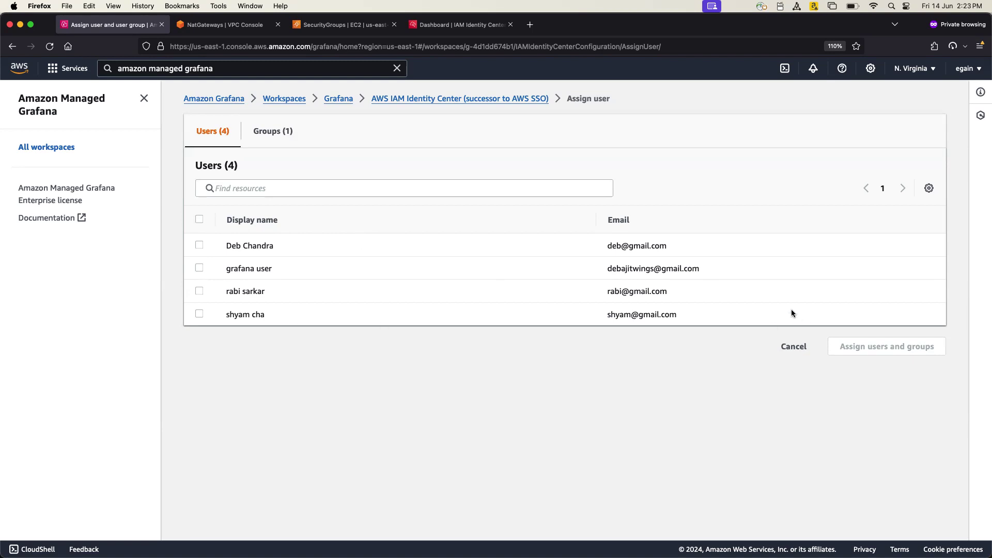
pyautogui.moveTo(648, 338)
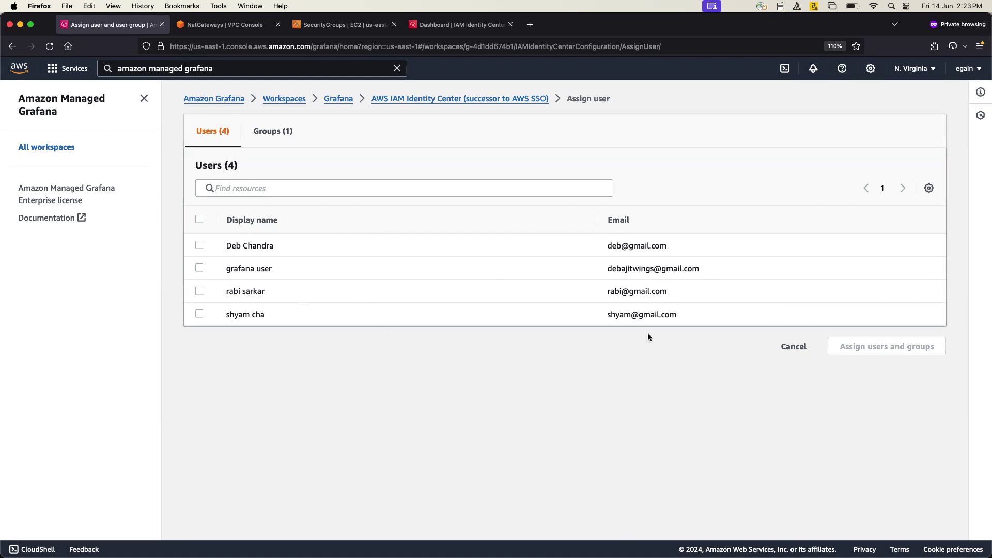
pyautogui.click(199, 268)
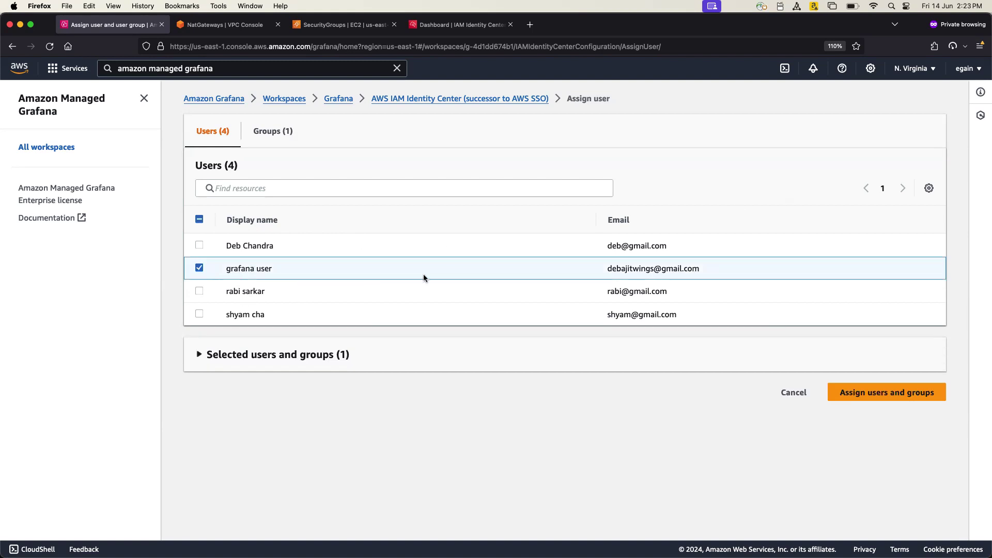
pyautogui.moveTo(244, 287)
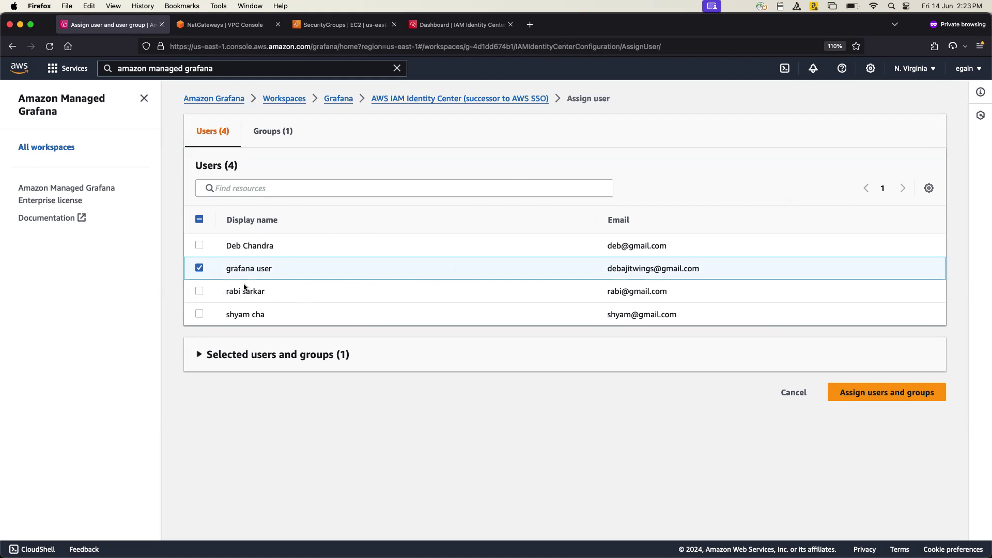
pyautogui.click(199, 355)
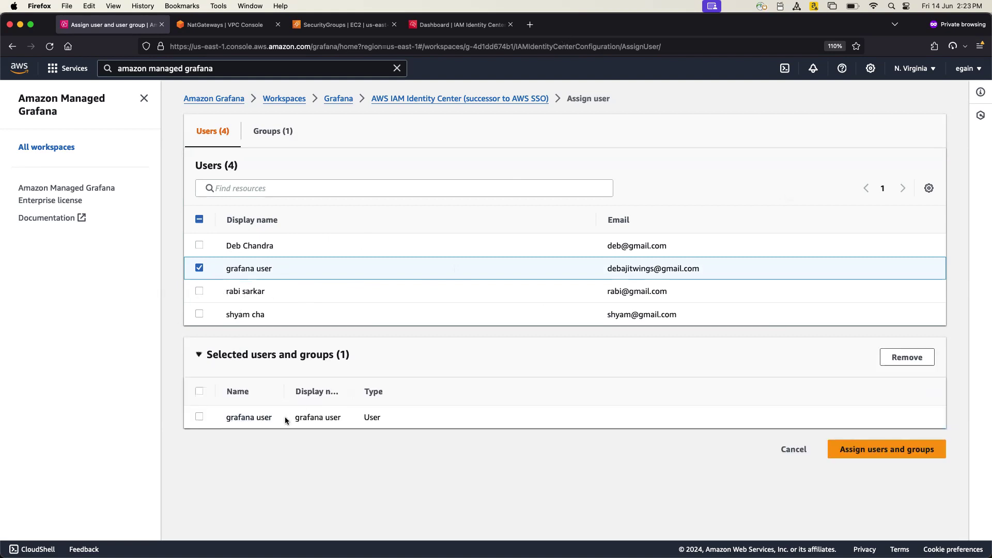
pyautogui.moveTo(801, 280)
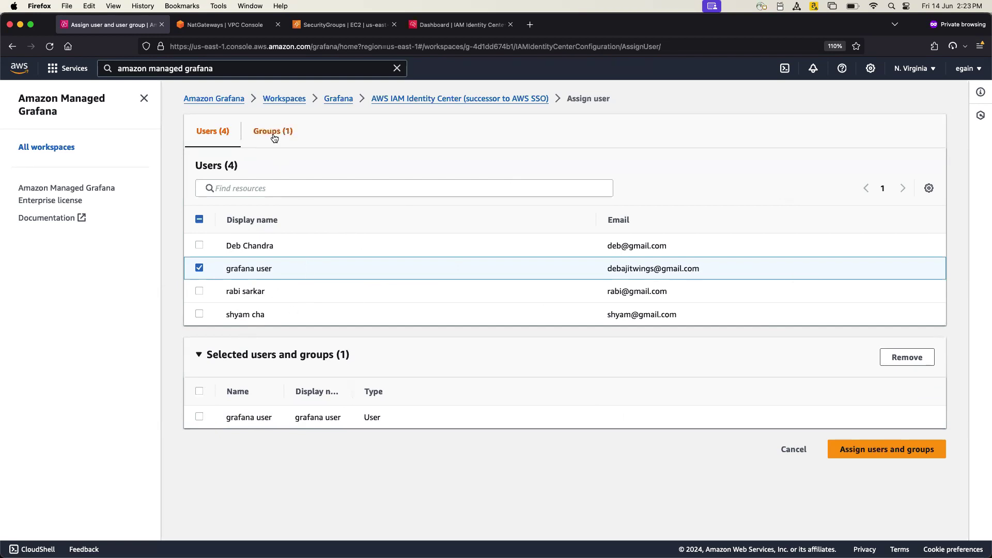
pyautogui.click(273, 130)
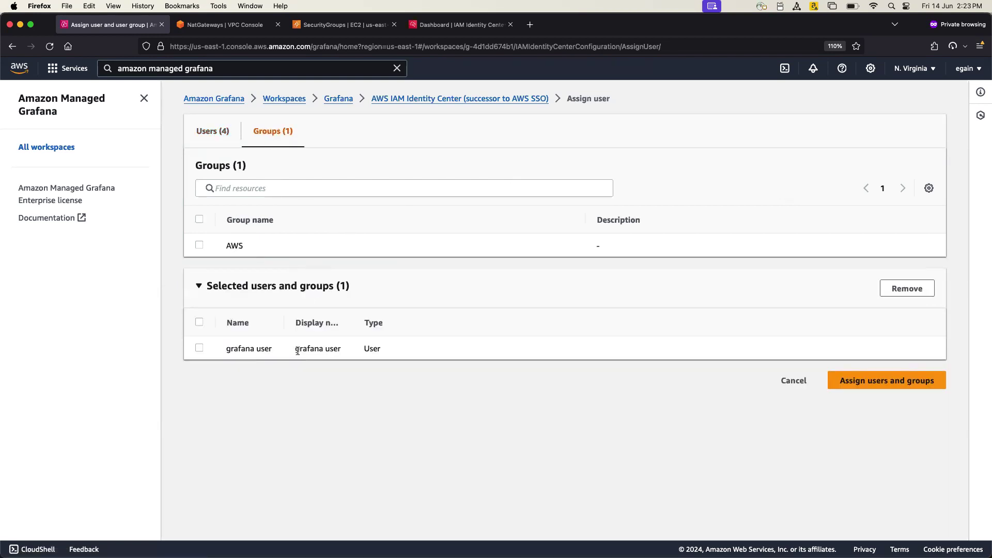
pyautogui.click(886, 381)
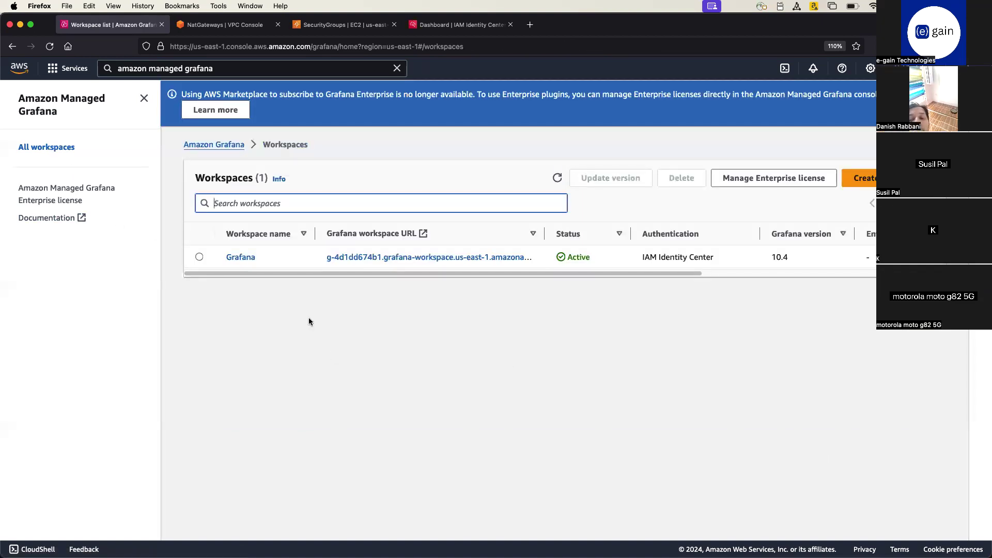
pyautogui.moveTo(434, 450)
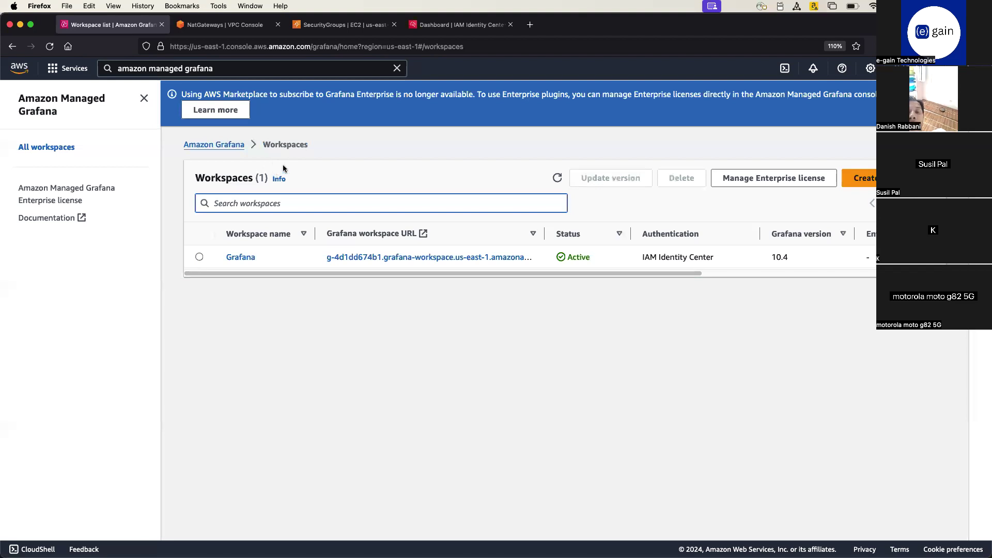
# - Reopen the Grafana workspace detail page and scroll to its data source settings
pyautogui.click(241, 256)
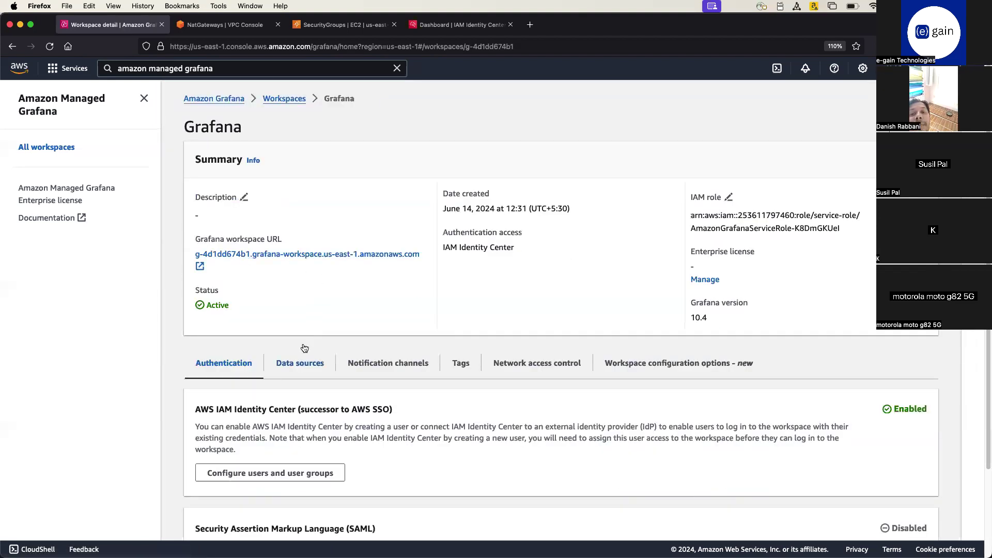
pyautogui.scroll(-3)
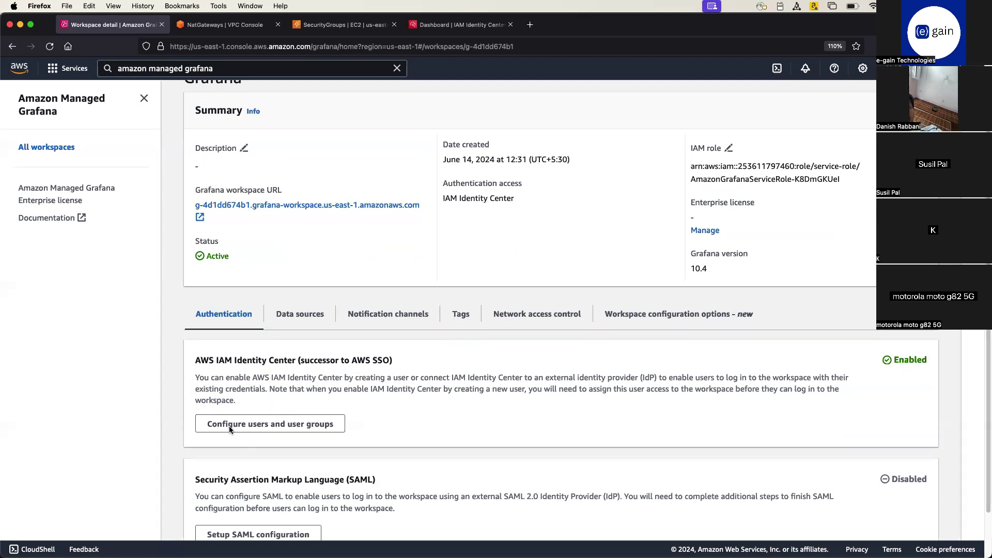
pyautogui.click(299, 314)
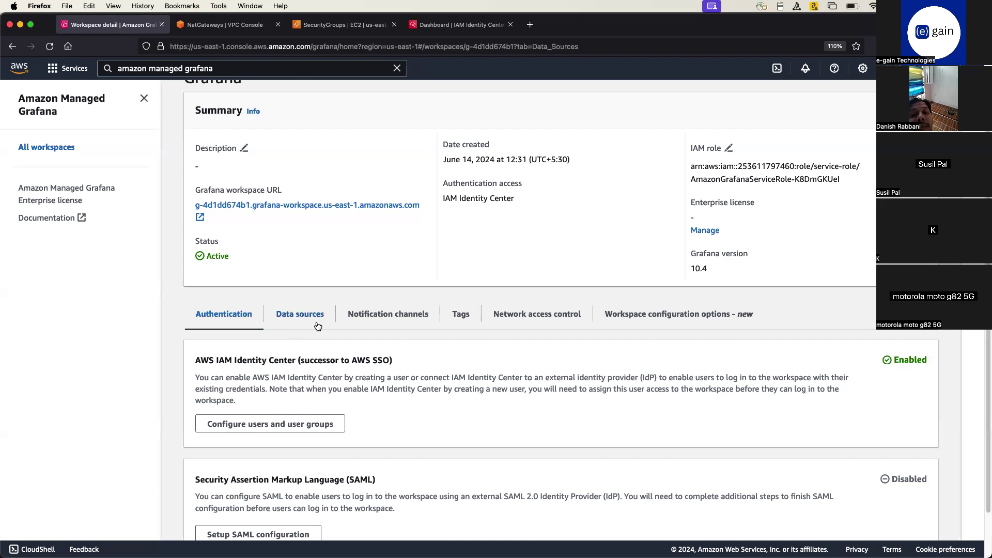
# - Review the Data sources tab listing eight data sources with service-managed policies
pyautogui.click(299, 313)
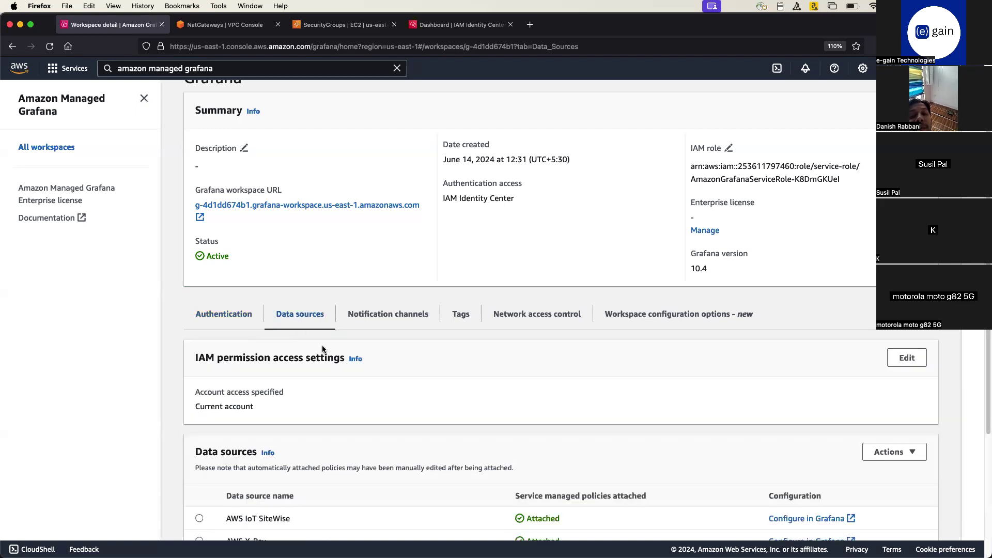
pyautogui.scroll(-3)
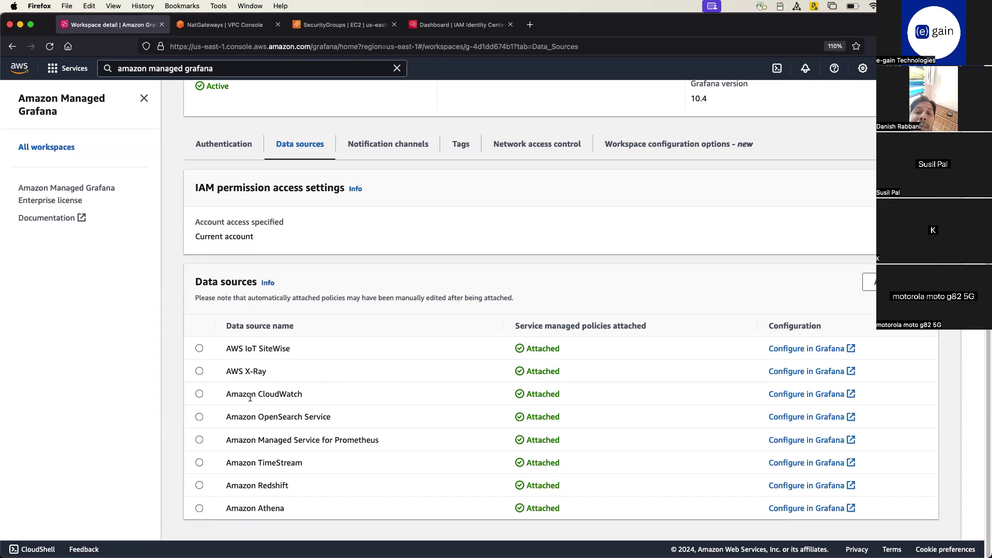
pyautogui.moveTo(364, 409)
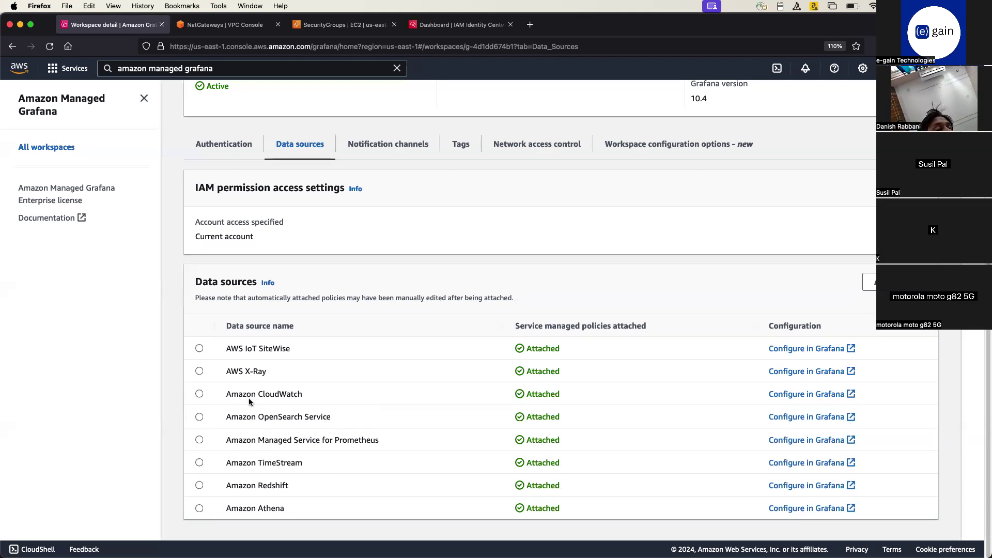
pyautogui.moveTo(322, 401)
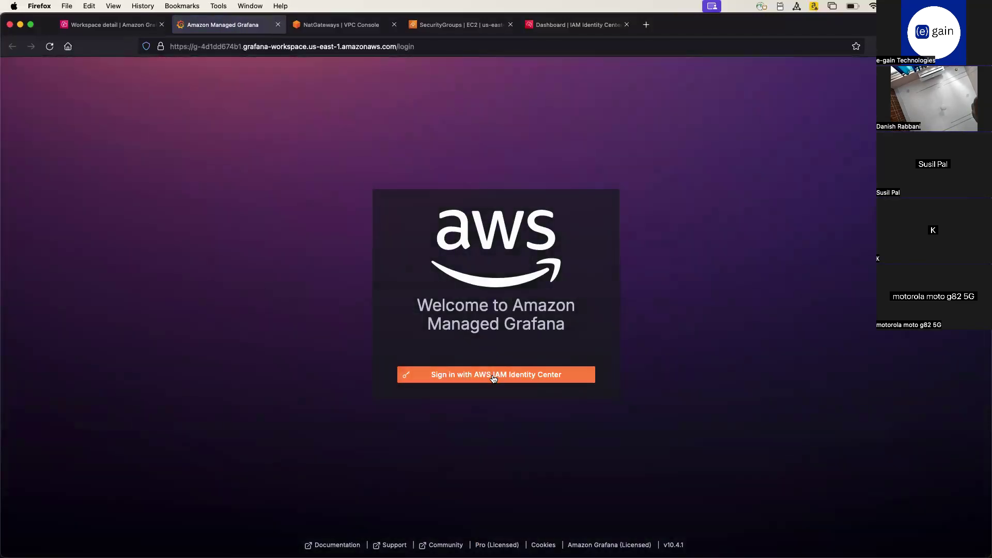
# - Sign in with IAM Identity Center to reach AWS Data Sources for CloudWatch
pyautogui.click(496, 375)
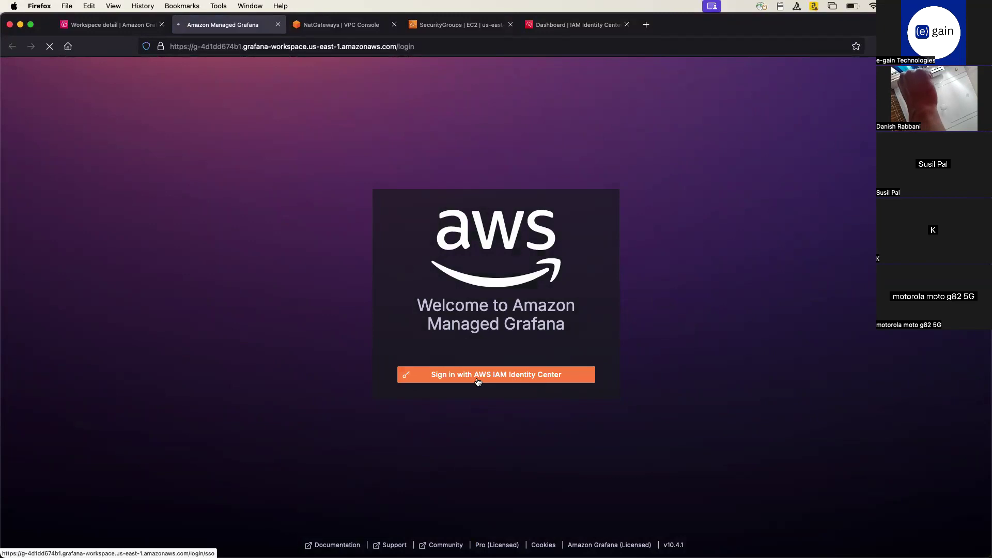
pyautogui.click(496, 375)
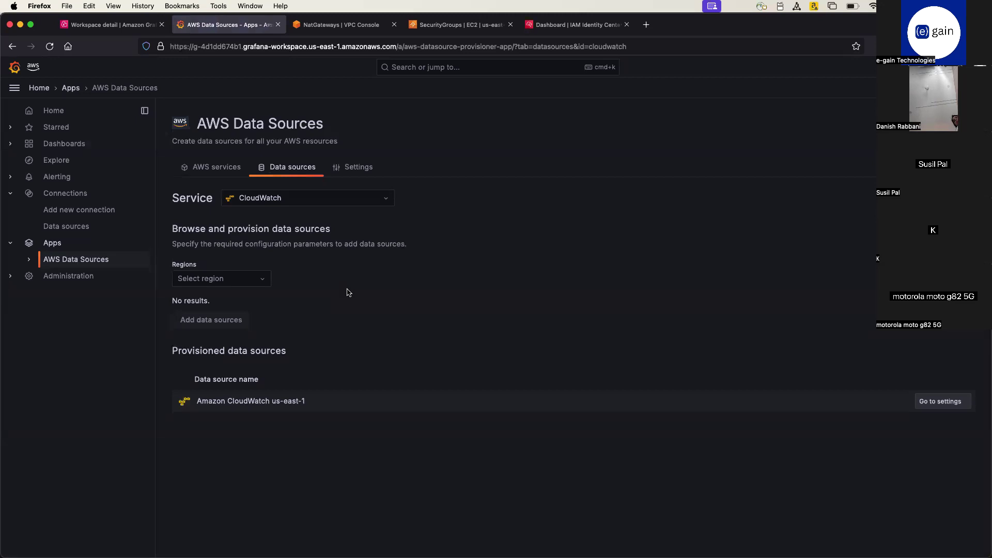
pyautogui.moveTo(471, 226)
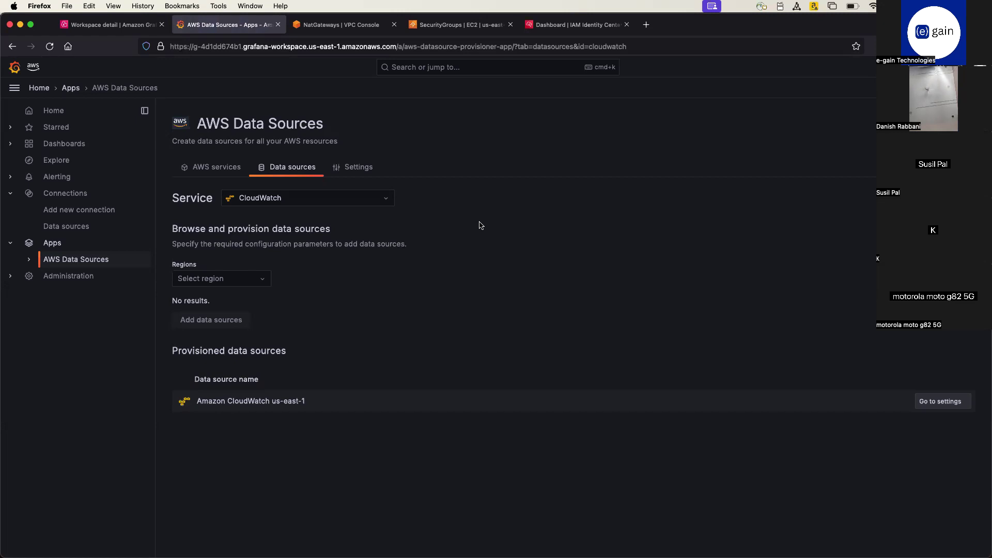
pyautogui.moveTo(463, 223)
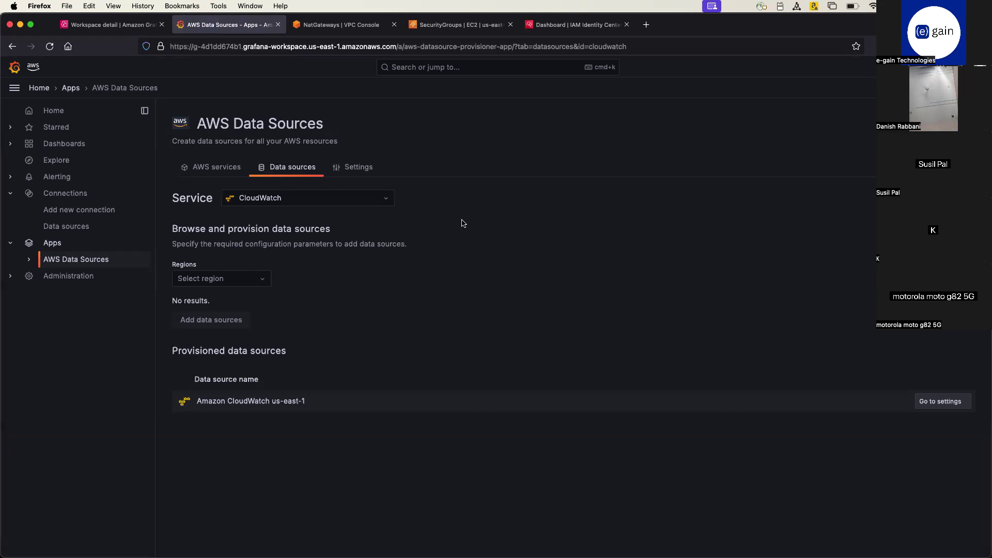
pyautogui.moveTo(95, 253)
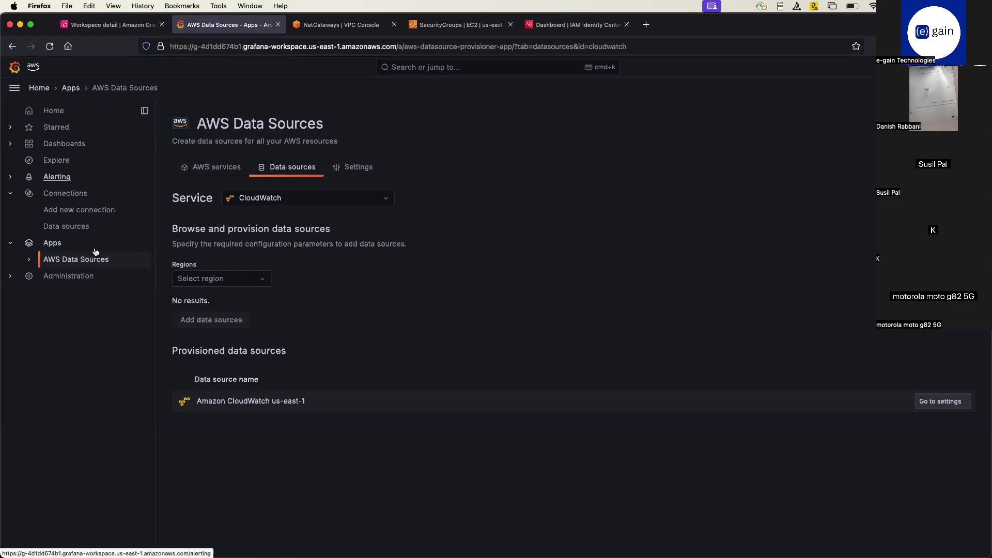
pyautogui.moveTo(496, 306)
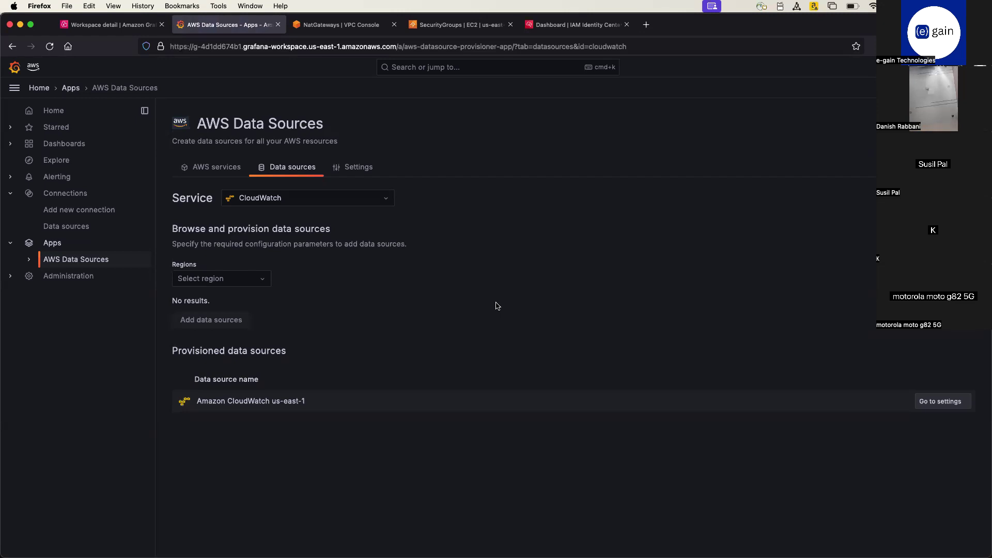
pyautogui.moveTo(474, 294)
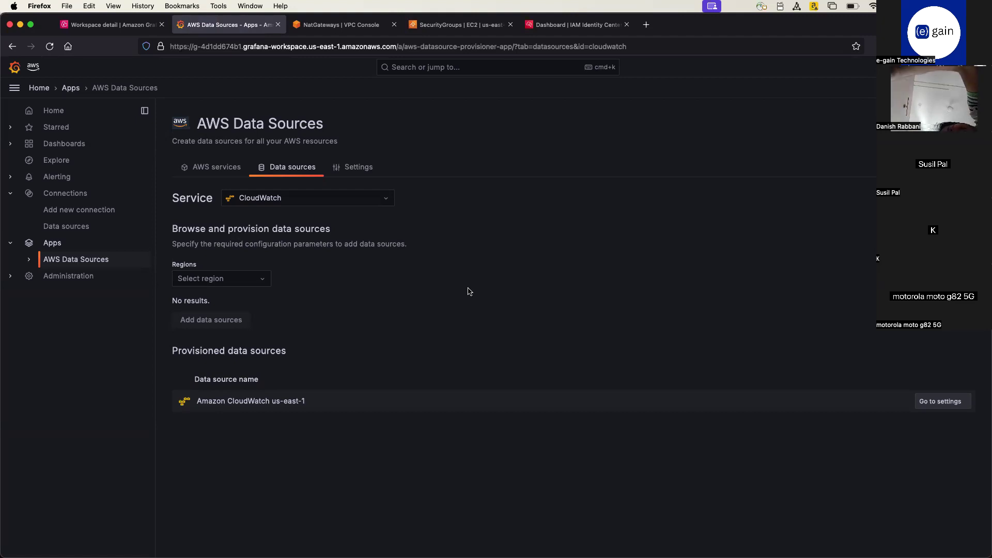
pyautogui.moveTo(372, 234)
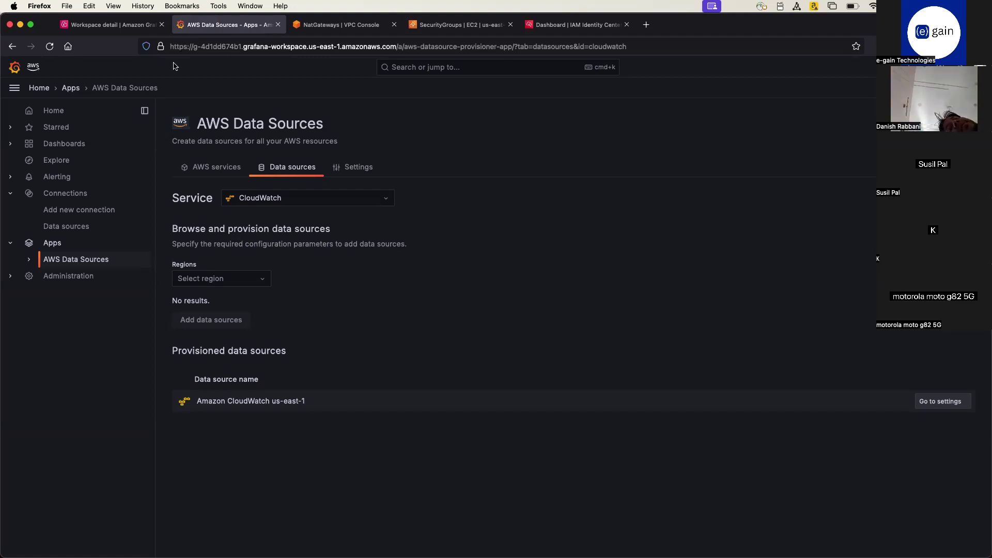
pyautogui.moveTo(256, 64)
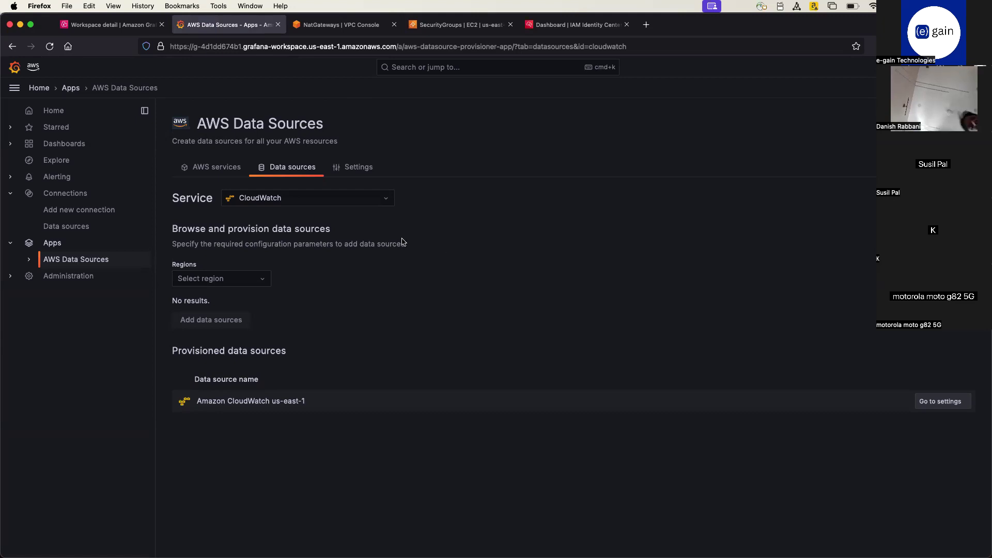
pyautogui.moveTo(270, 61)
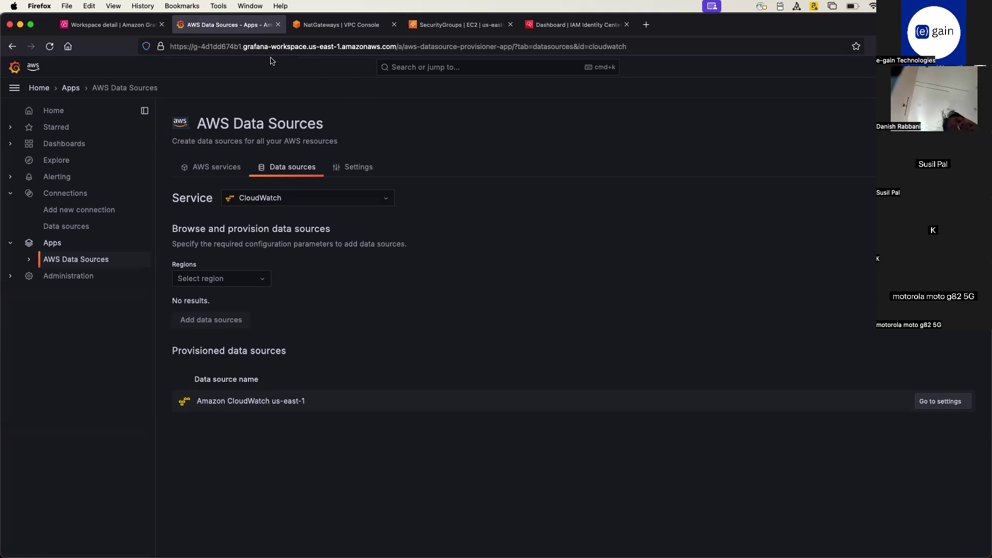
pyautogui.moveTo(239, 84)
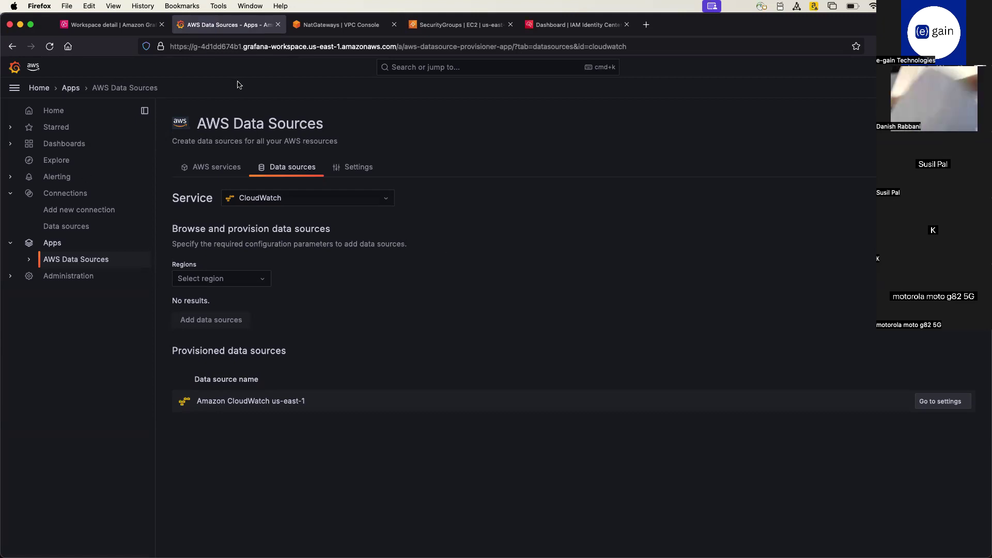
# - Add a CloudWatch data source for region us-east-1 (N. Virginia)
pyautogui.click(221, 279)
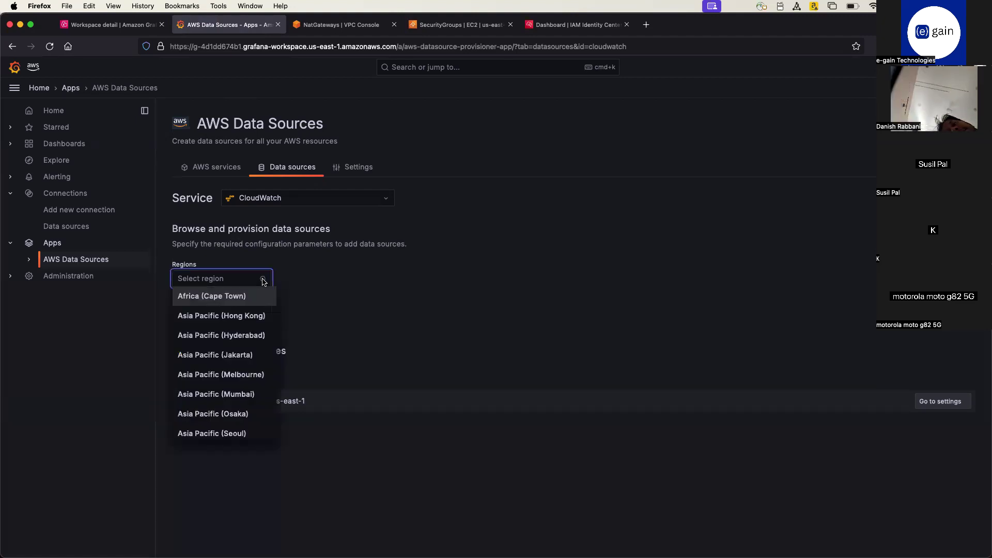
pyautogui.click(218, 279)
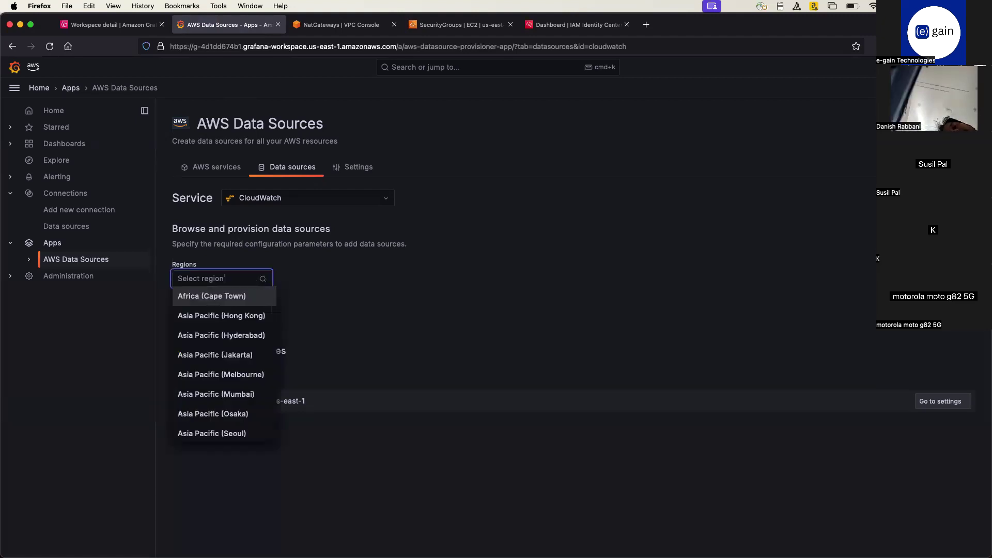
pyautogui.write('north')
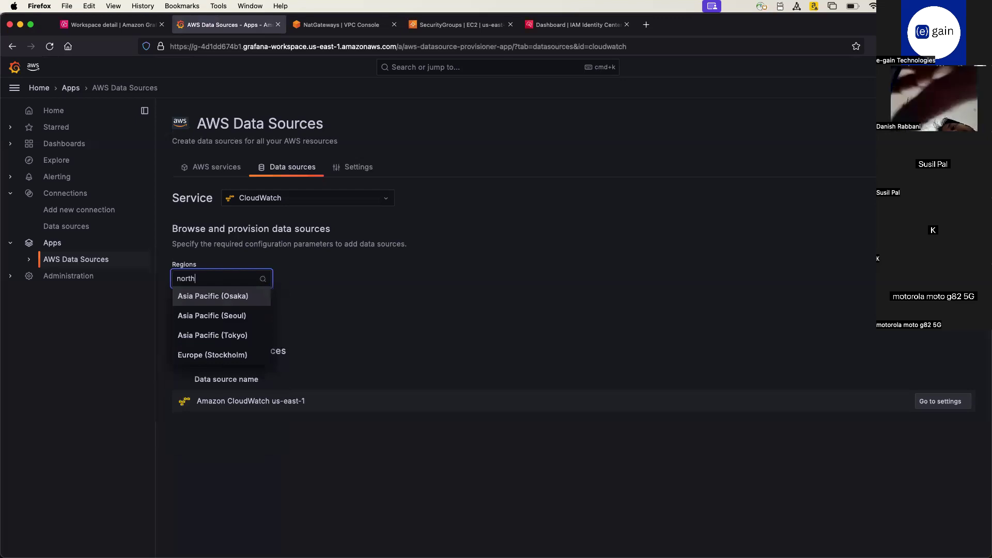
pyautogui.press('Backspace')
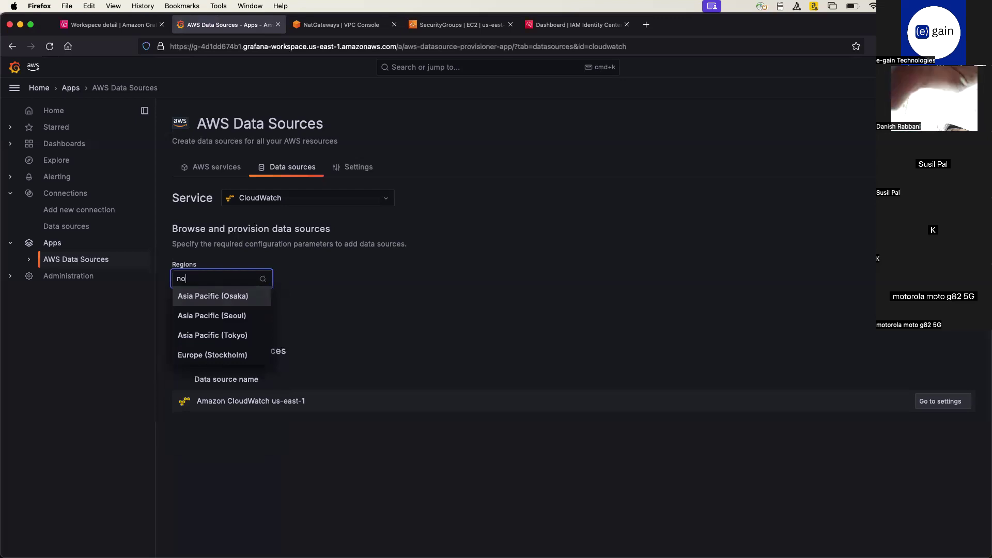
pyautogui.write('us')
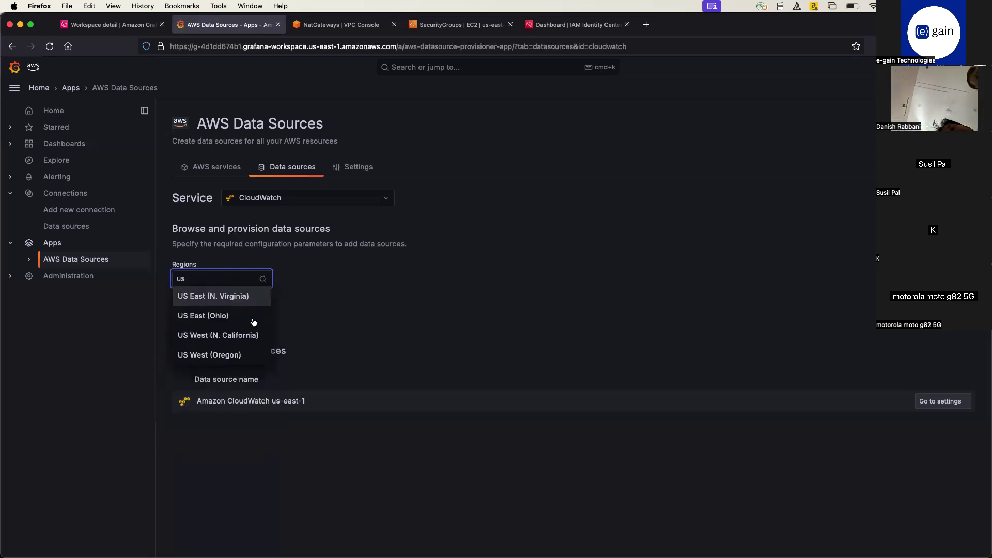
pyautogui.click(213, 296)
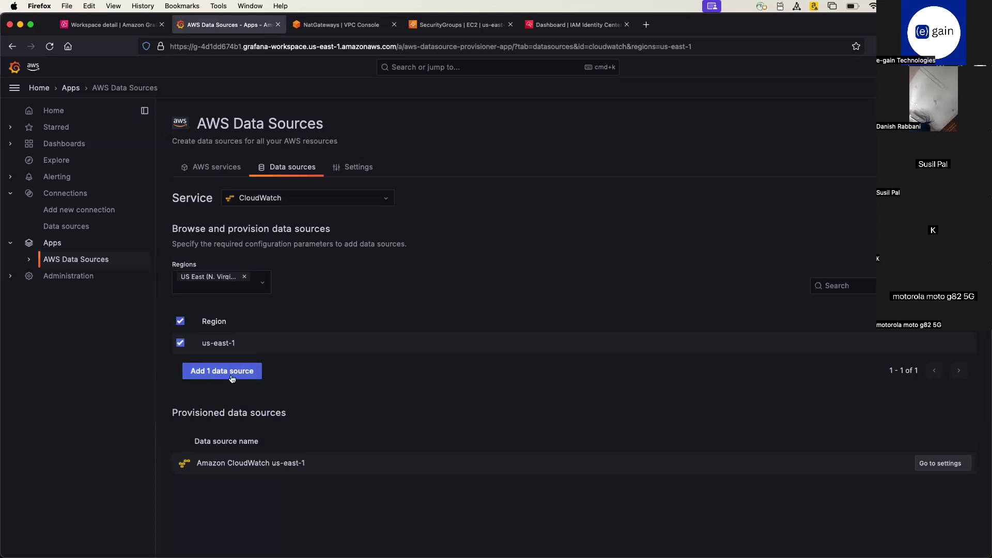
pyautogui.click(222, 371)
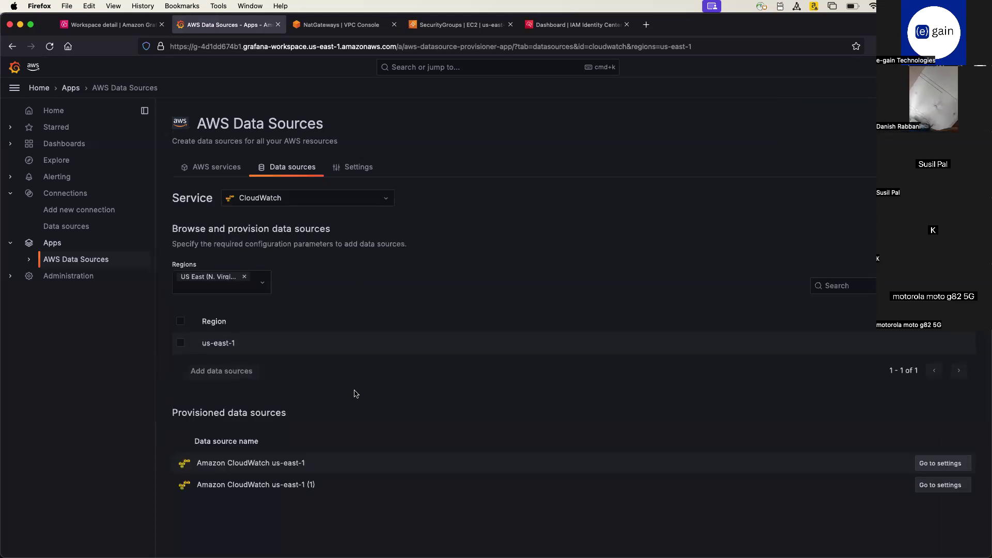
pyautogui.moveTo(365, 379)
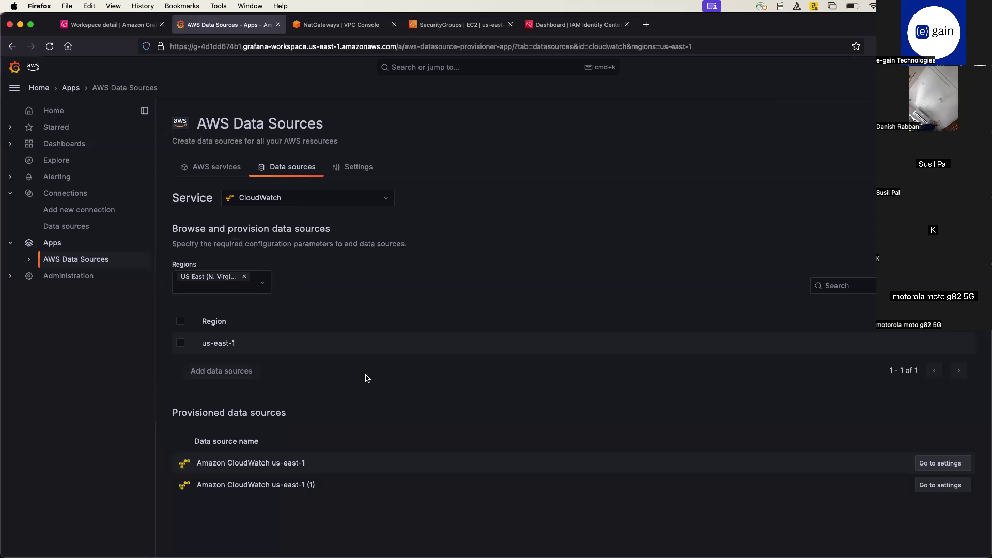
pyautogui.moveTo(391, 375)
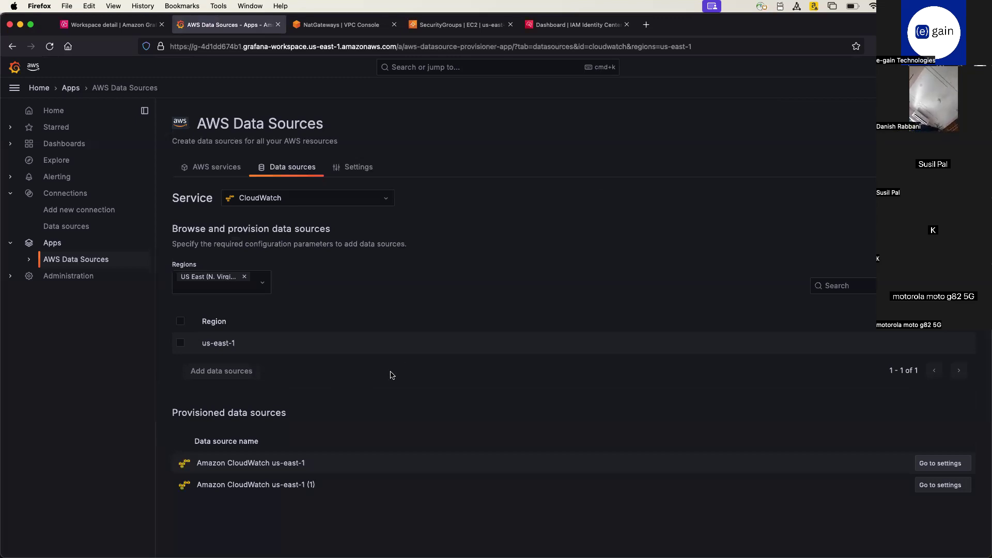
pyautogui.moveTo(205, 373)
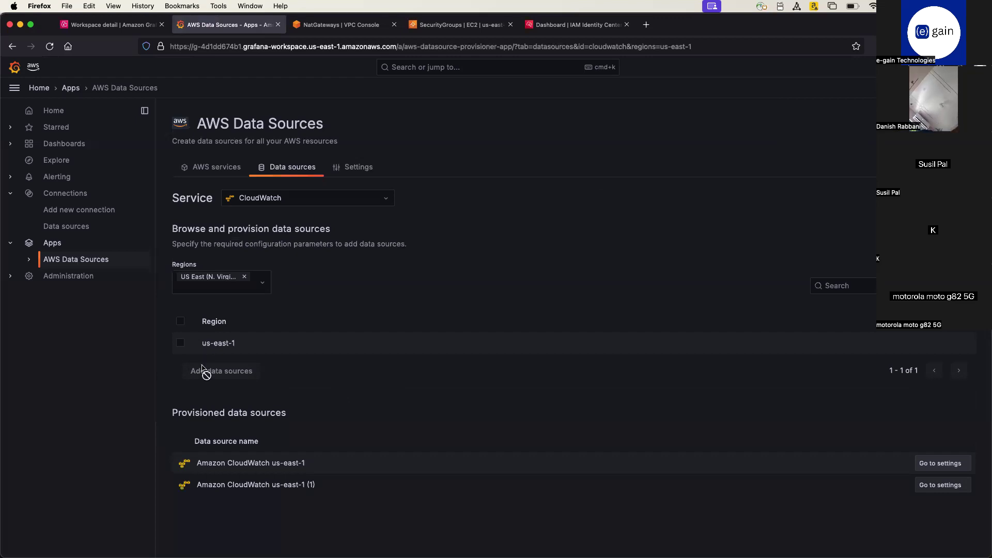
pyautogui.moveTo(299, 294)
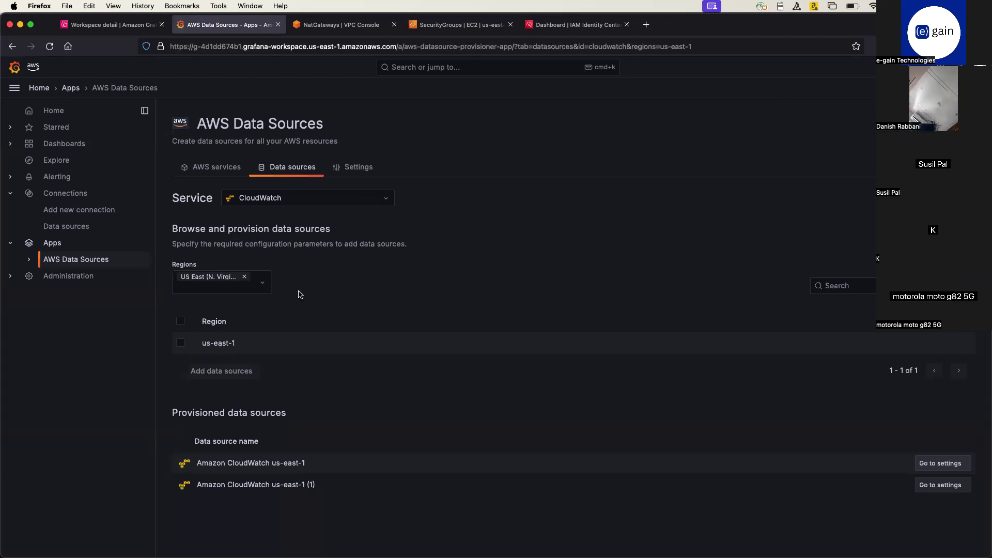
pyautogui.moveTo(245, 434)
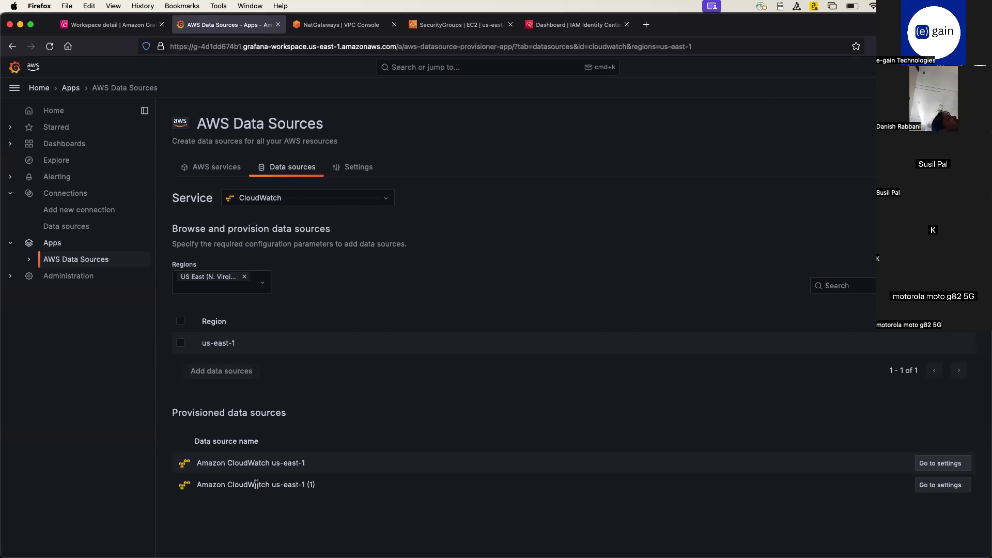
pyautogui.moveTo(342, 240)
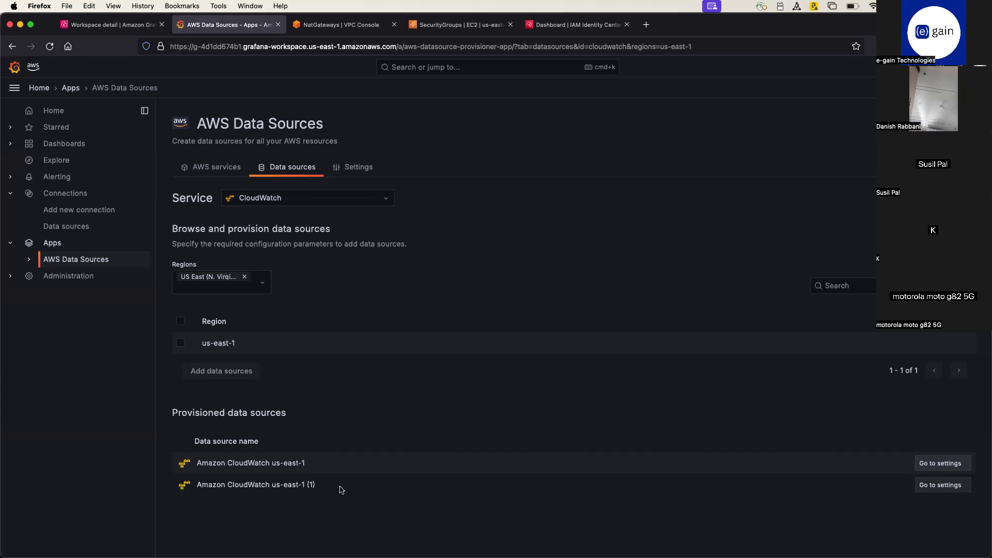
pyautogui.click(942, 485)
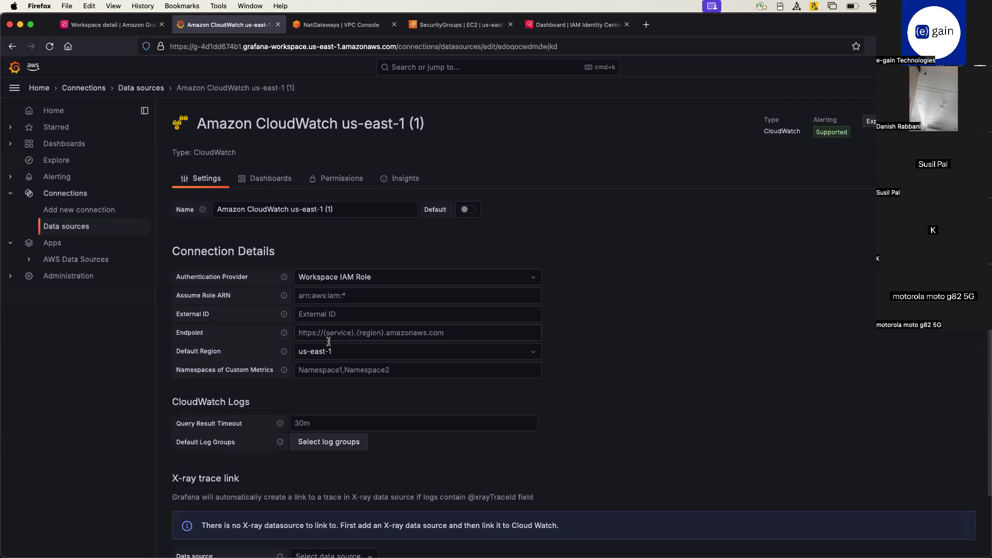
# - Save & test Amazon CloudWatch us-east-1 (1), confirming metrics and logs queries succeed
pyautogui.scroll(-3)
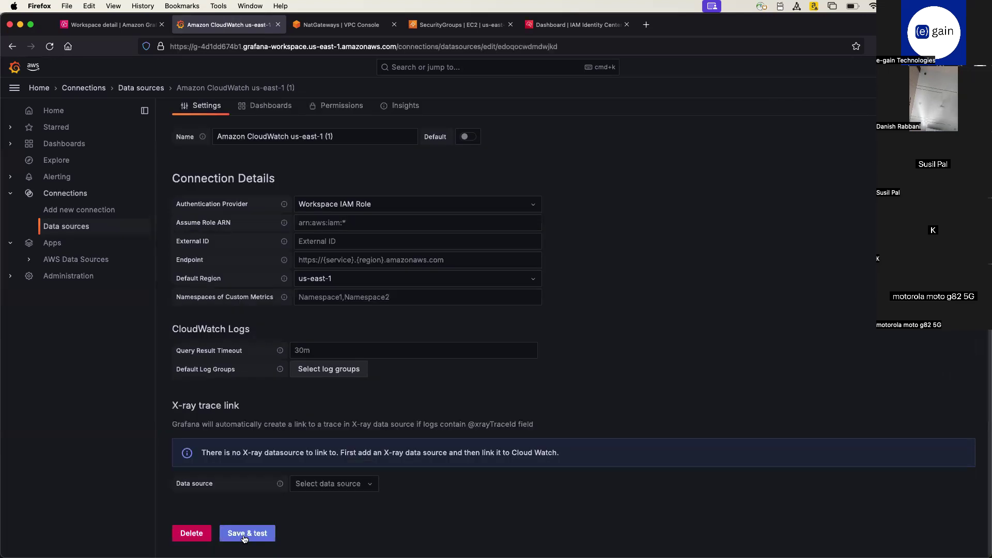
pyautogui.click(247, 533)
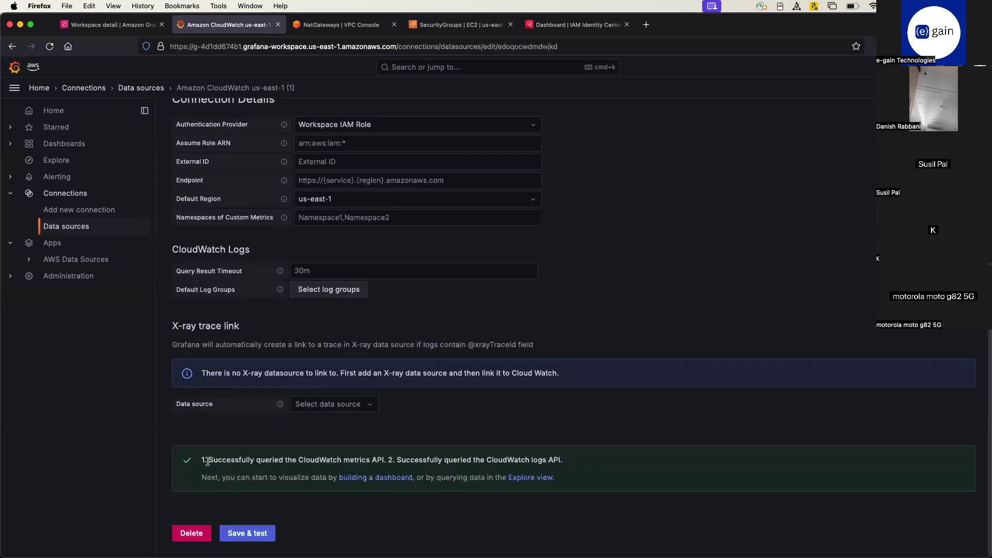
pyautogui.moveTo(209, 460); pyautogui.dragTo(393, 460)
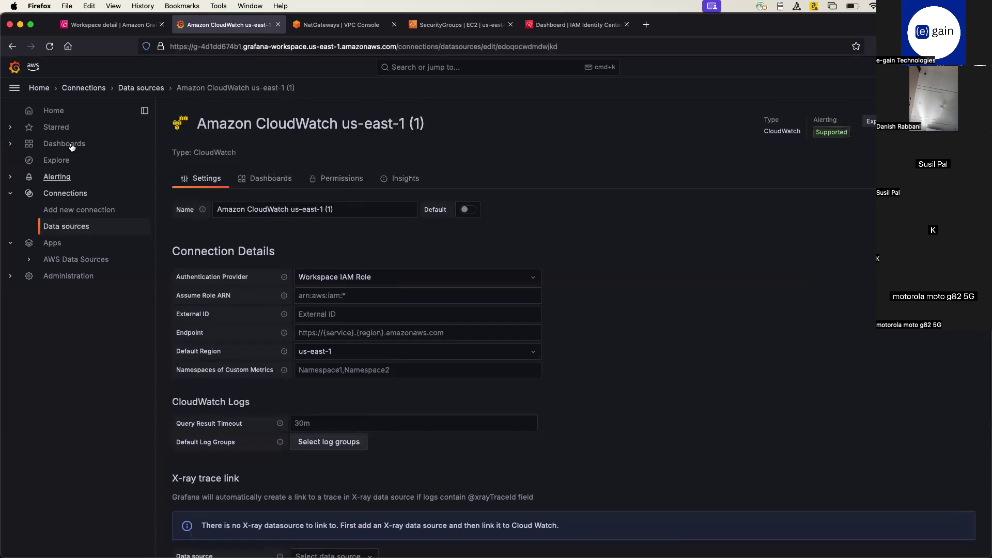
pyautogui.click(63, 144)
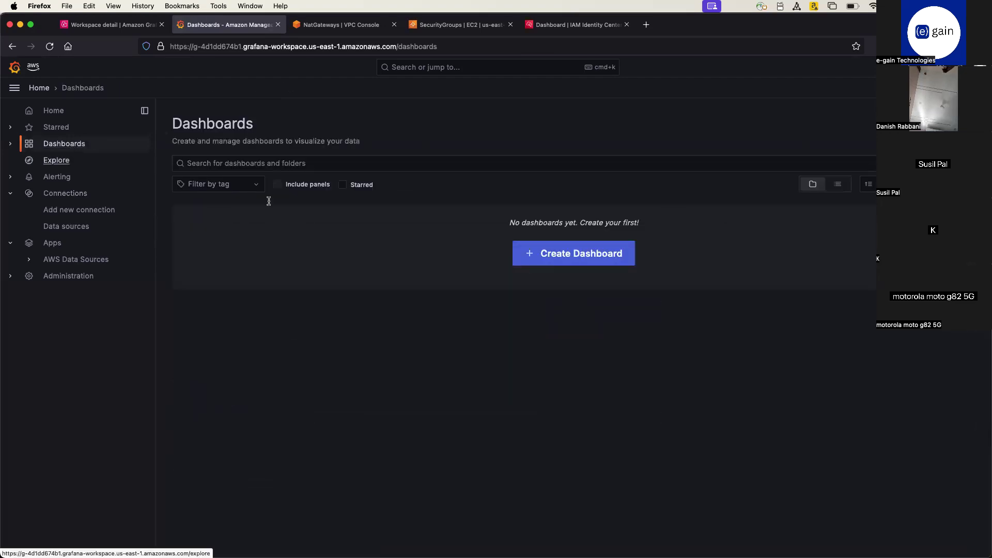
pyautogui.moveTo(581, 253)
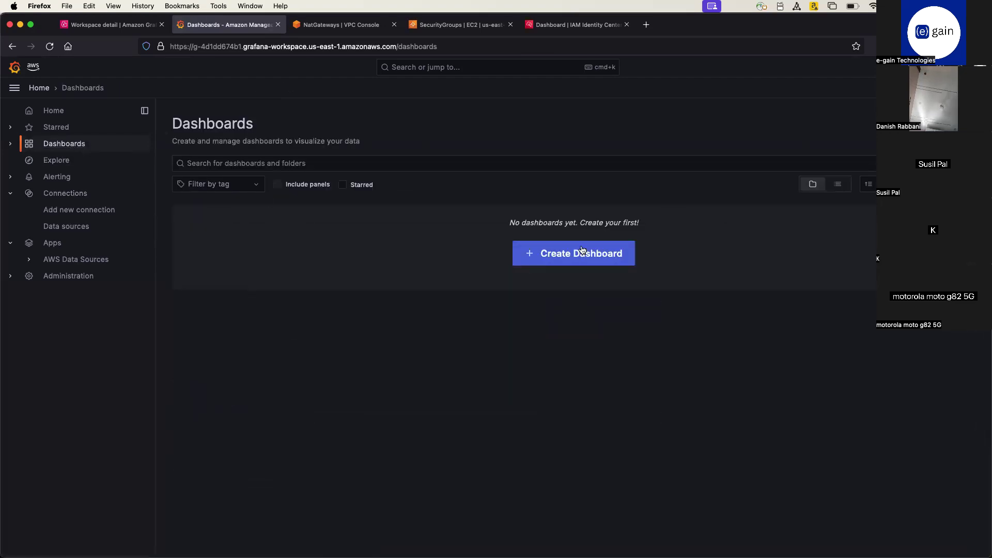
# - Create a dashboard with a visualization on Amazon CloudWatch us-east-1 and view Transform data
pyautogui.click(573, 253)
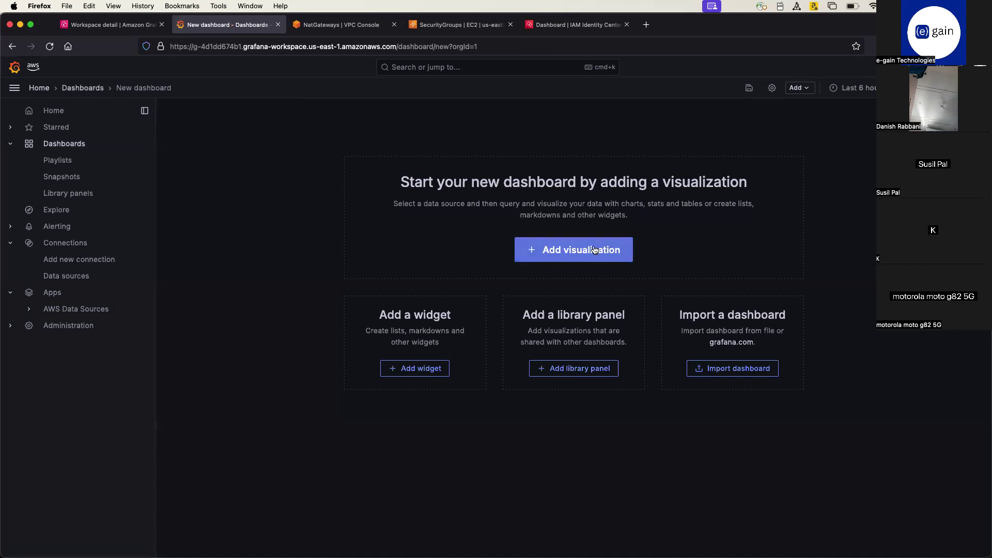
pyautogui.click(573, 250)
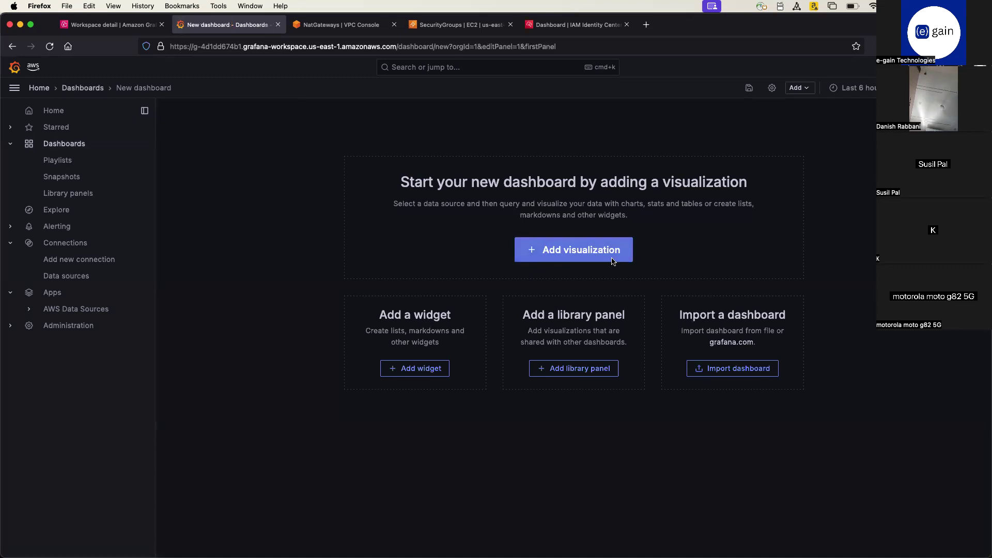
pyautogui.click(573, 249)
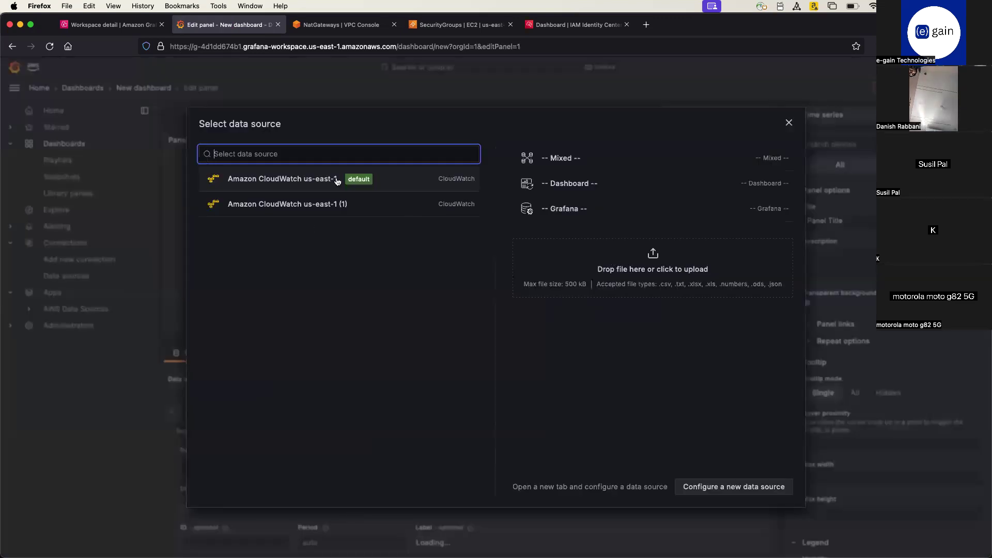
pyautogui.click(283, 178)
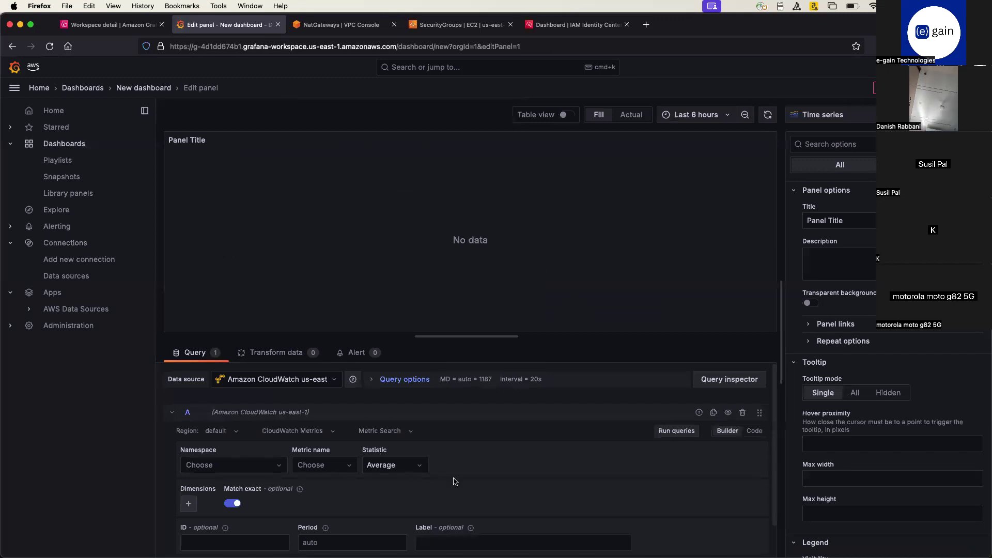
pyautogui.click(276, 352)
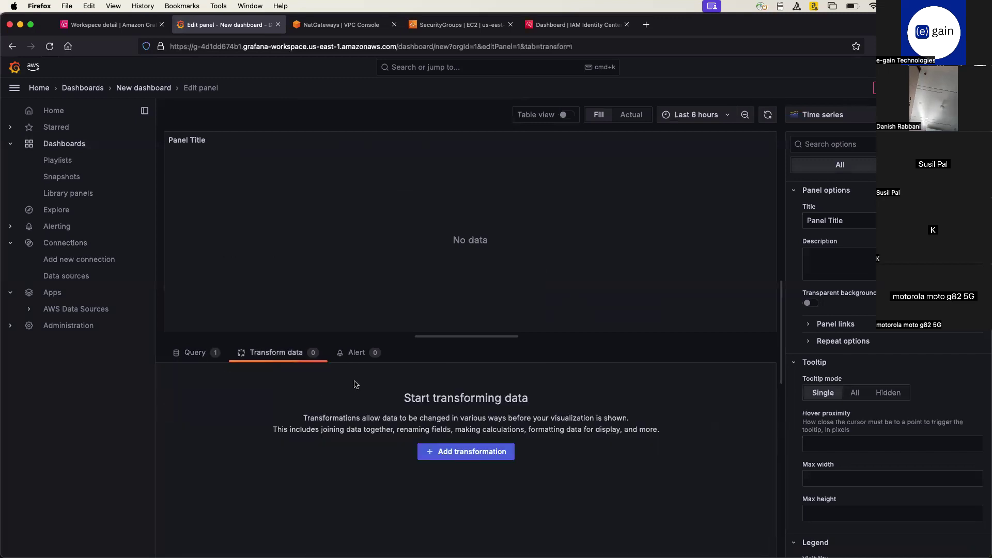
pyautogui.moveTo(97, 256)
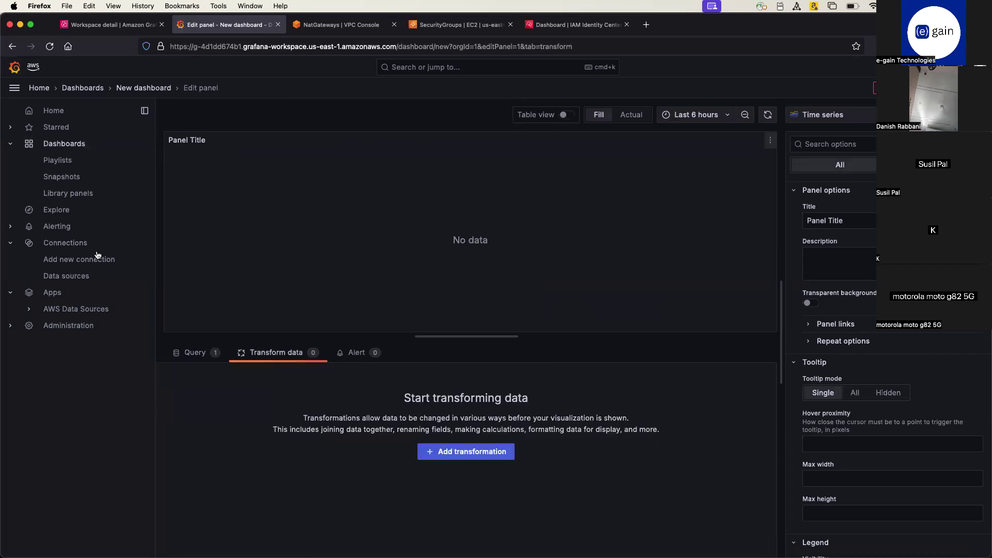
pyautogui.moveTo(65, 276)
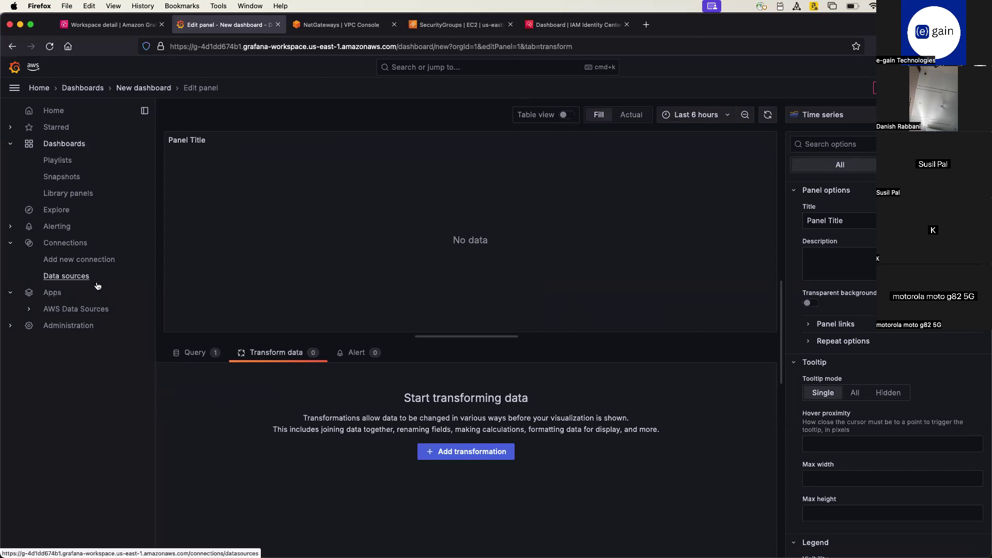
pyautogui.click(79, 259)
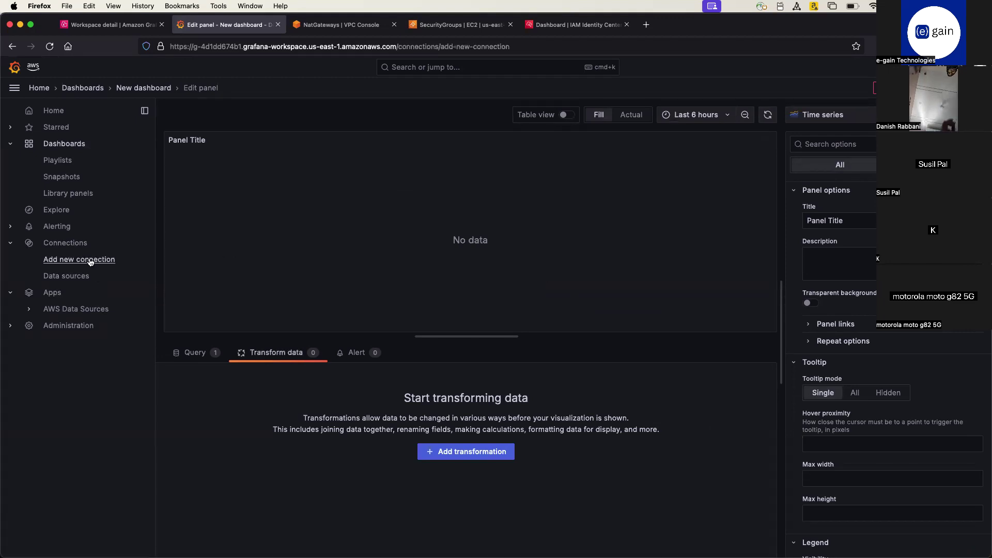
# - Open Connections > Add new connection and scroll through the data source catalog
pyautogui.click(79, 259)
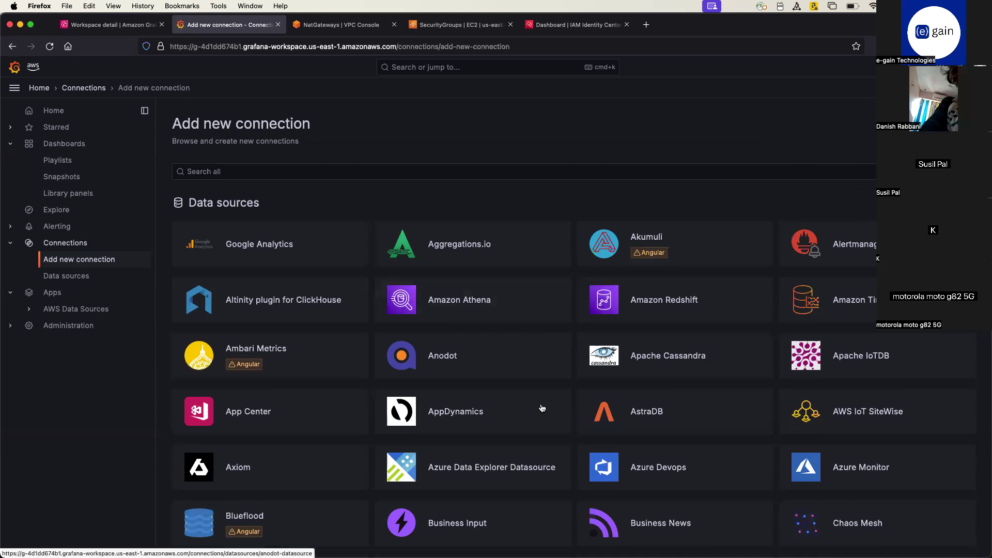
pyautogui.scroll(-3)
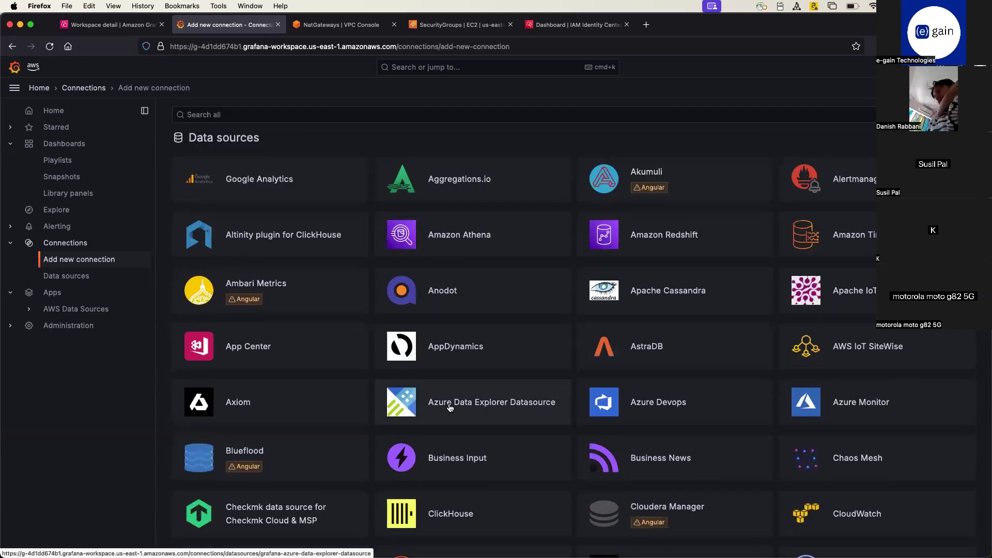
pyautogui.moveTo(849, 414)
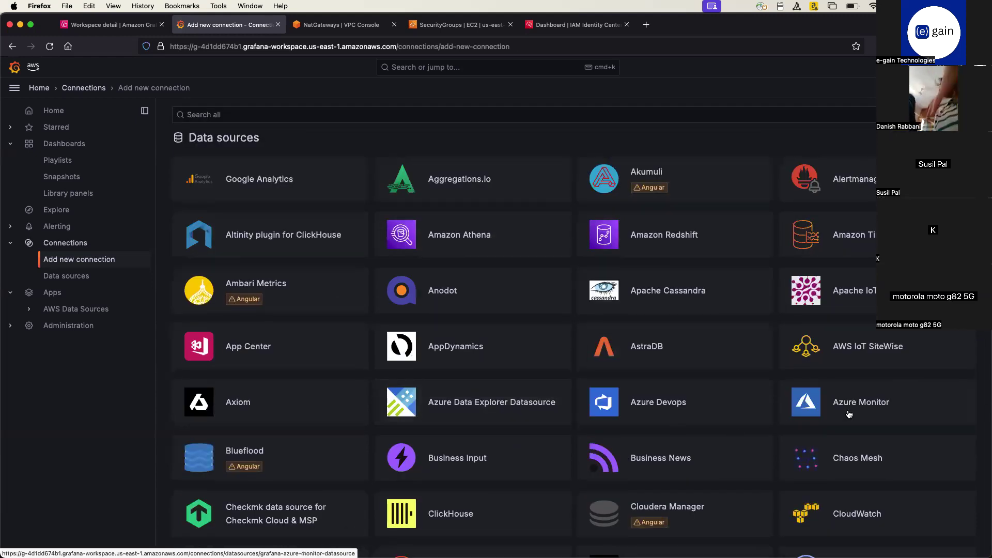
pyautogui.scroll(-3)
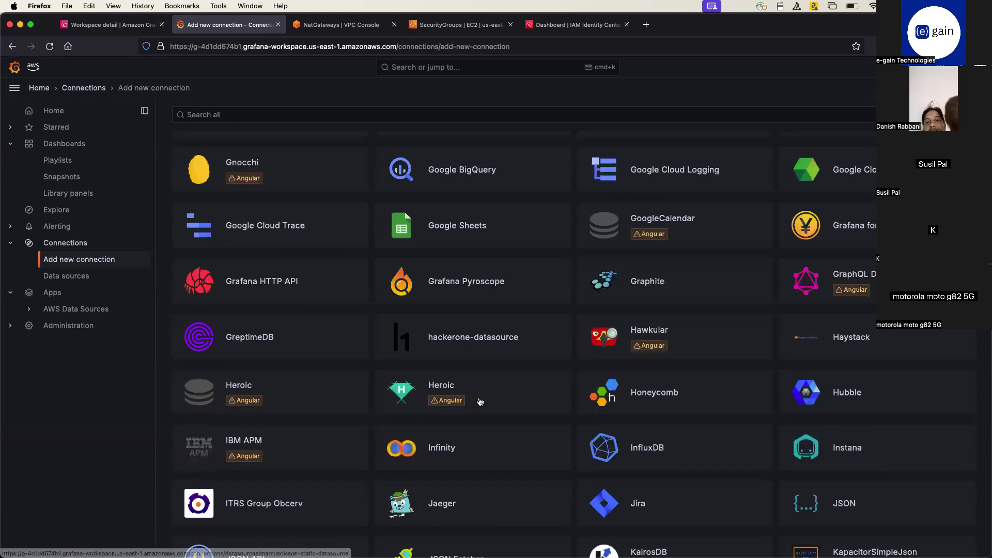
pyautogui.scroll(-3)
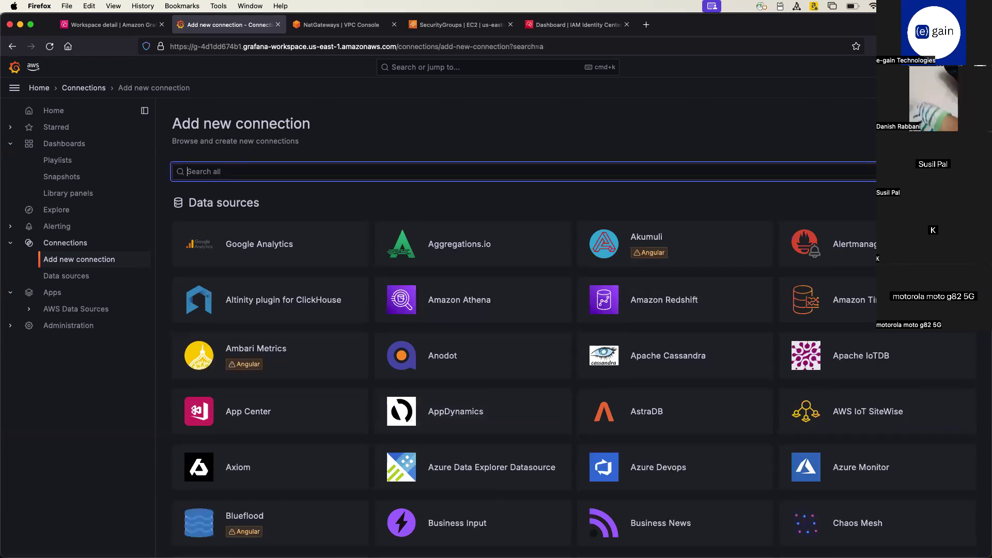
# - Search 'athena', open the Amazon Athena plugin page, and dismiss the password prompt
pyautogui.write('athena')
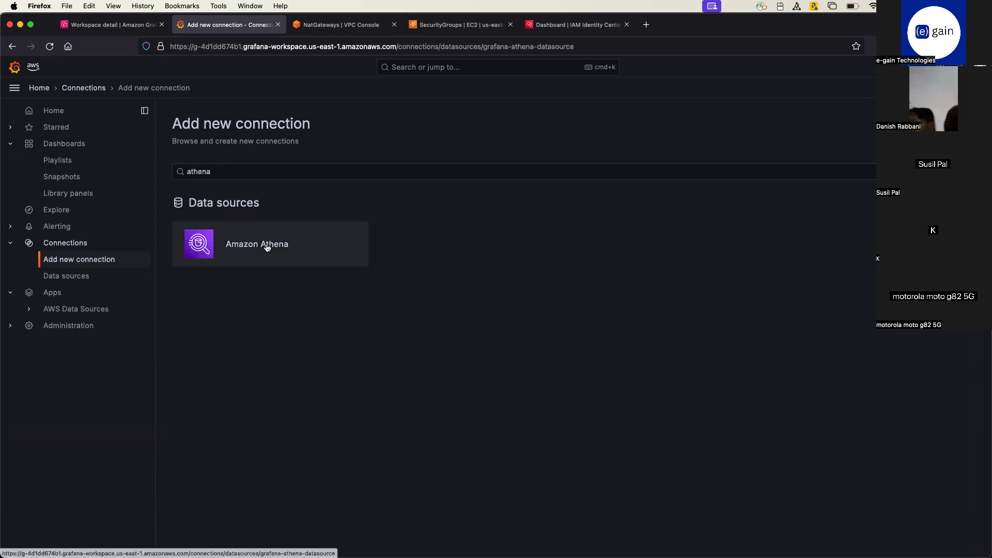
pyautogui.click(266, 247)
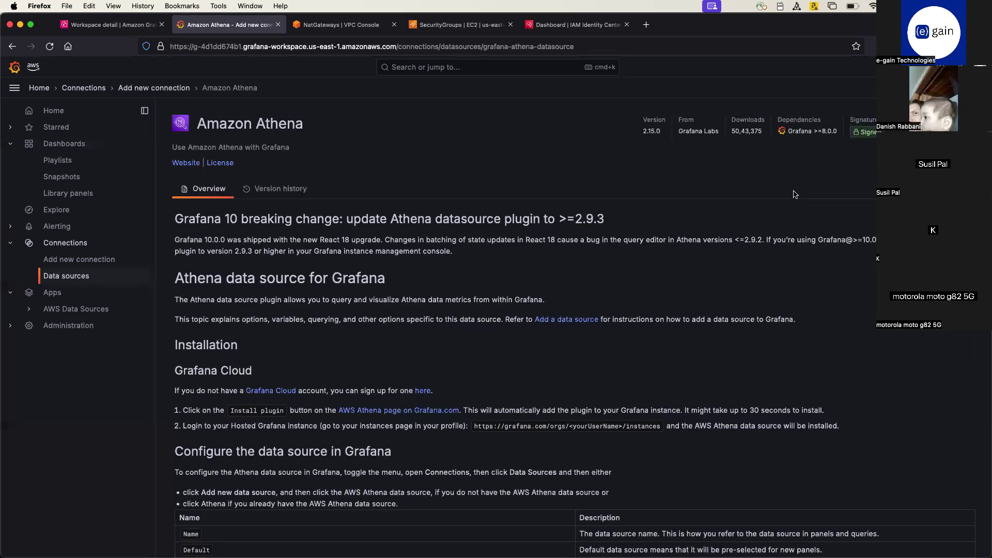
pyautogui.moveTo(552, 181)
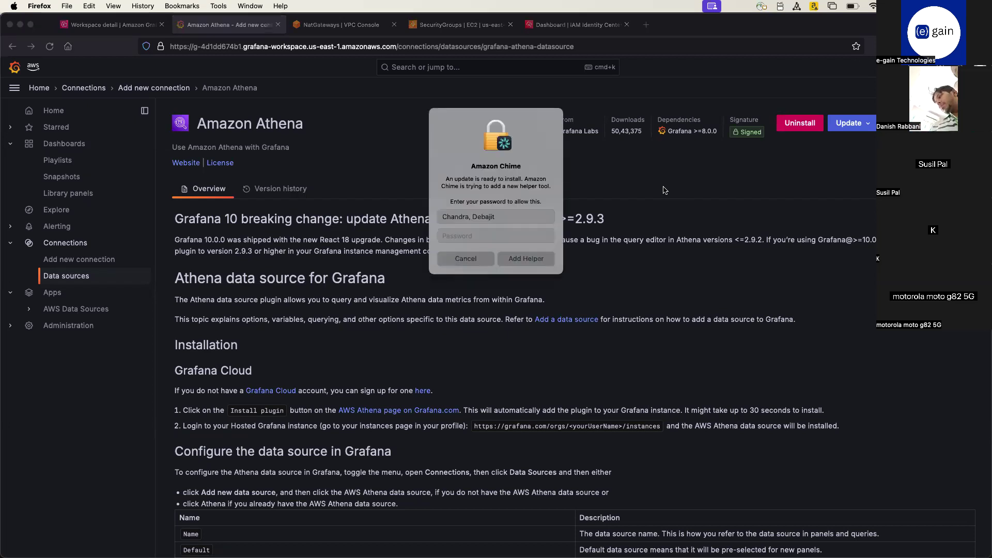
pyautogui.click(496, 235)
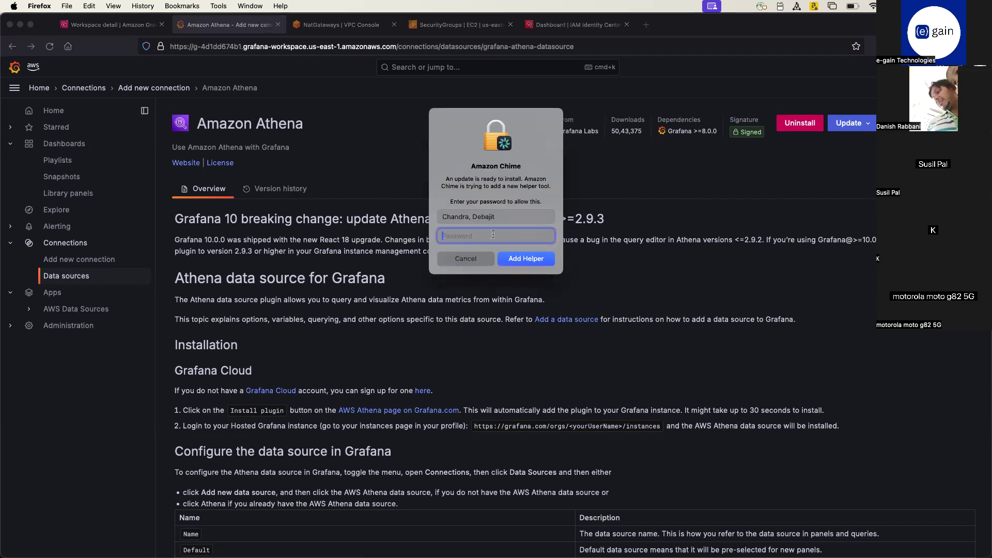
pyautogui.click(465, 258)
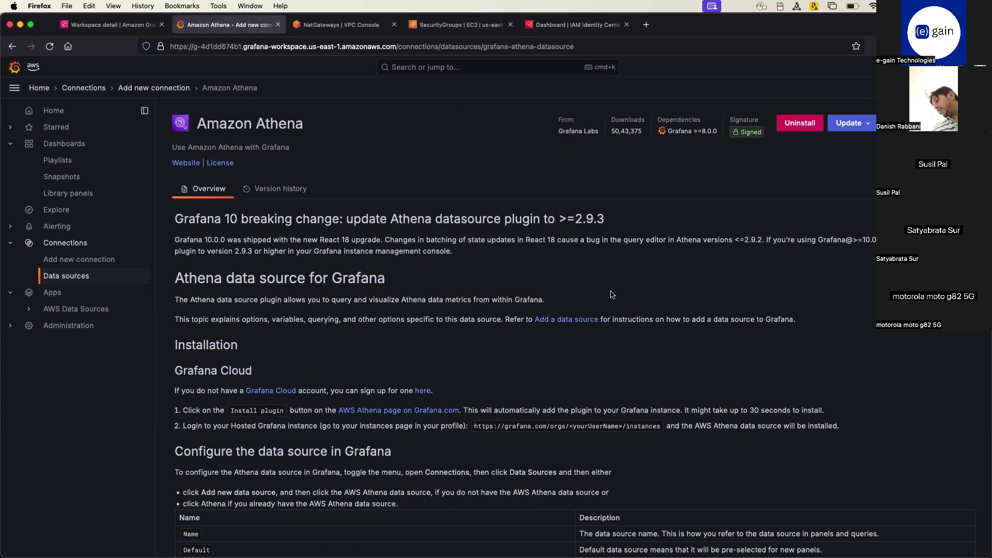